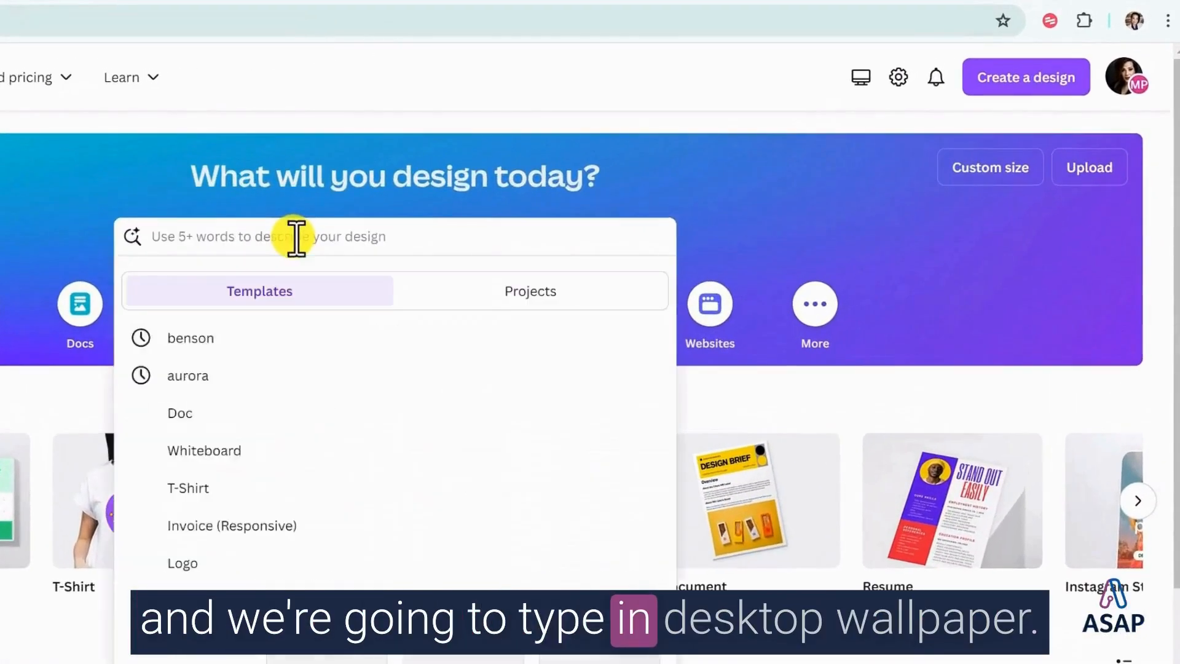
Search 'desktop wallpaper' from the home search bar and browse the template results.
{"action": "type", "text": "desktop wallpaper"}
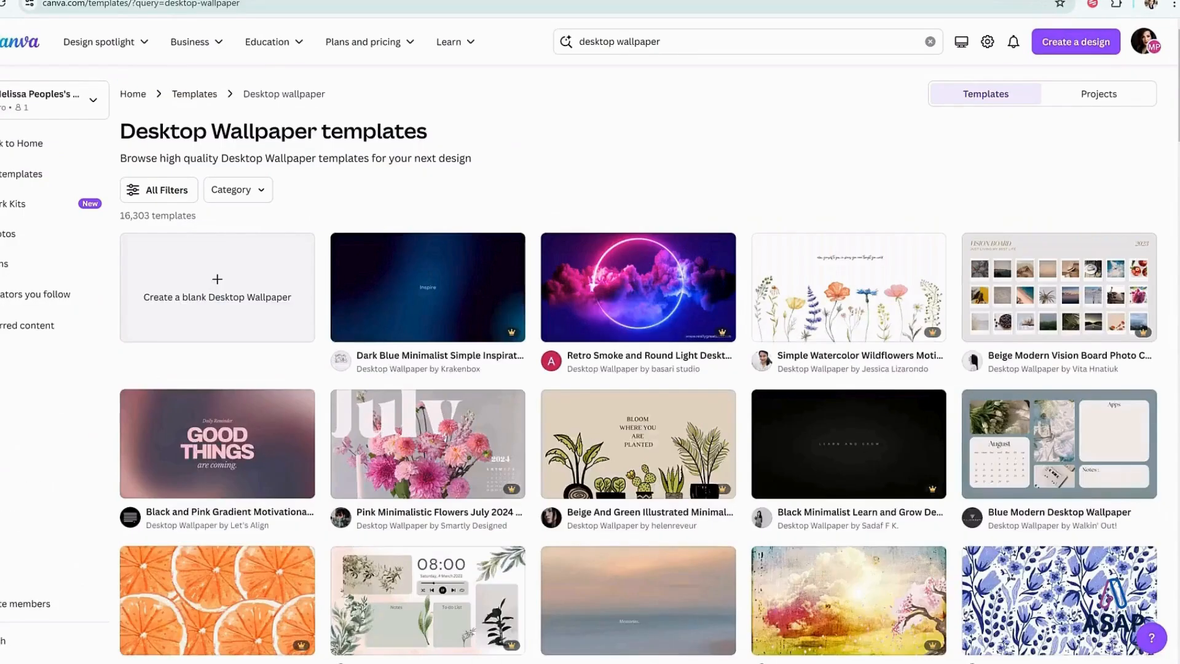
{"action": "scroll", "scroll_direction": "down", "scroll_amount": 3}
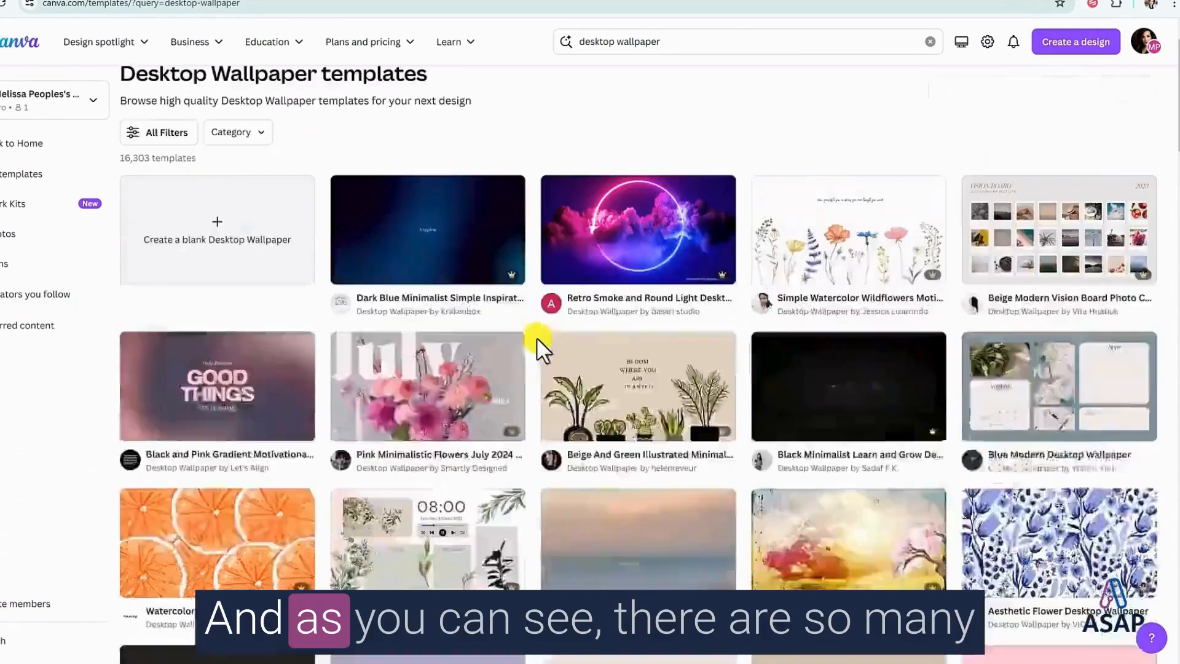
{"action": "scroll", "scroll_direction": "down", "scroll_amount": 3}
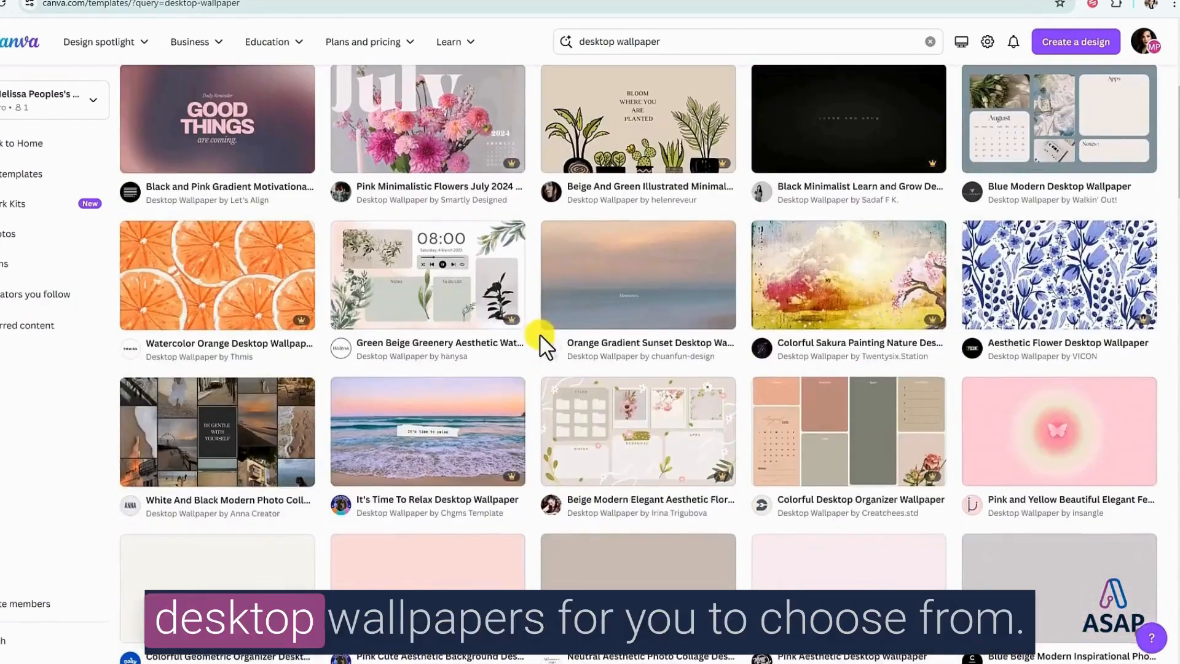
{"action": "scroll", "scroll_direction": "down", "scroll_amount": 3}
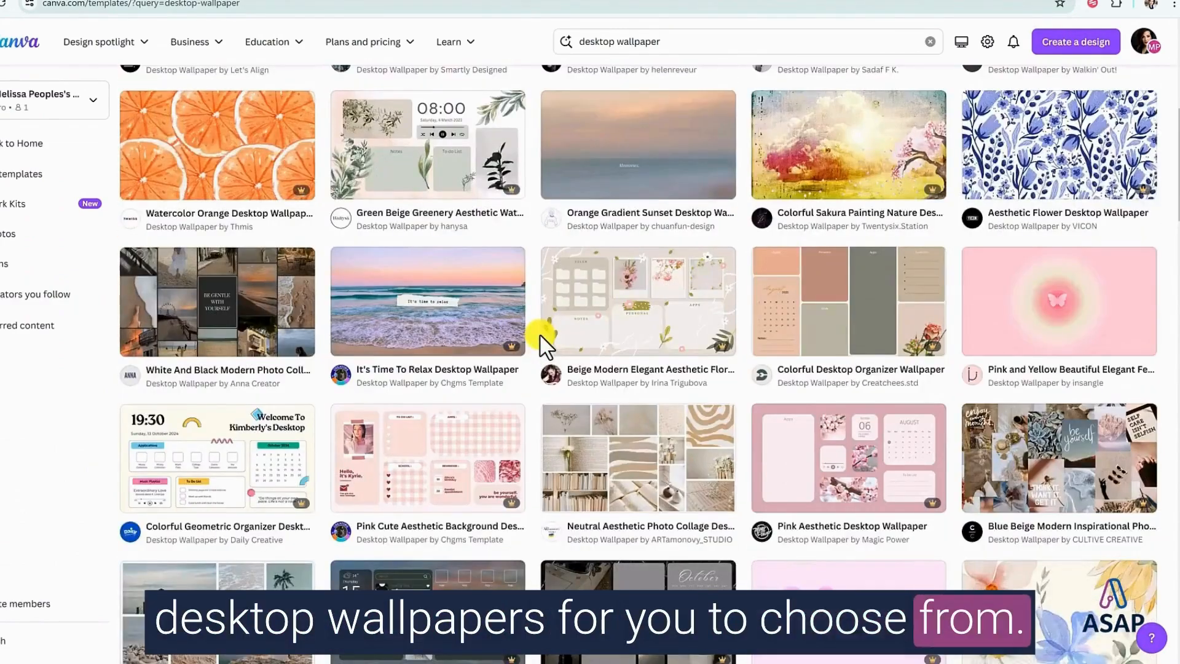
{"action": "scroll", "scroll_direction": "down", "scroll_amount": 3}
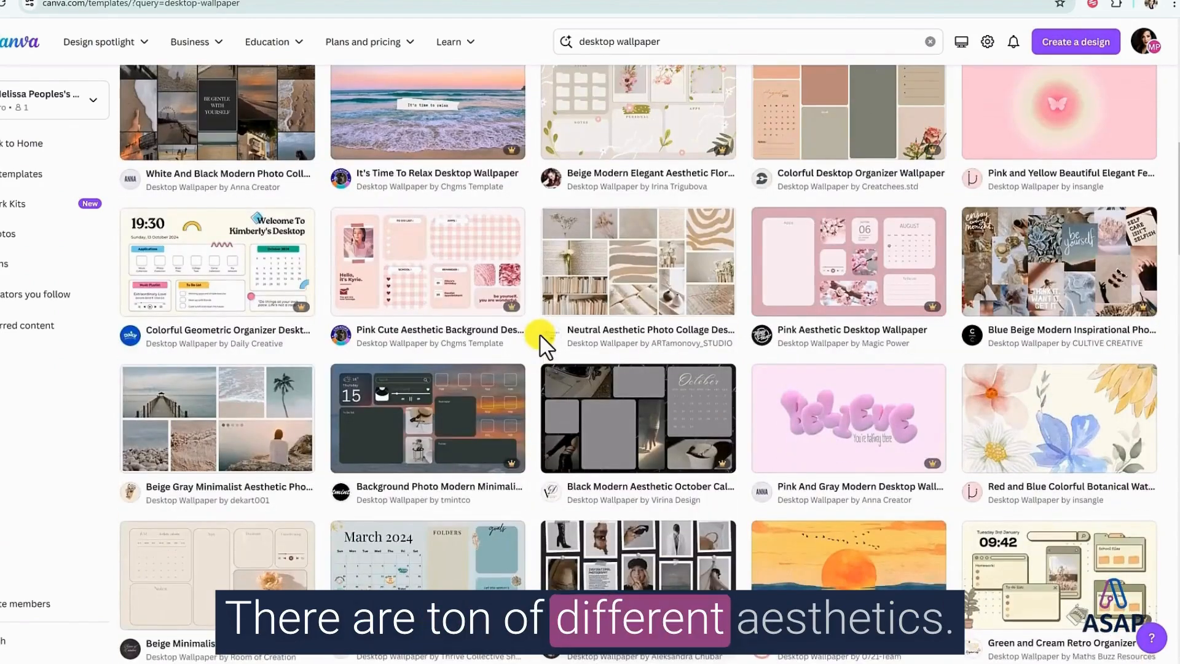
{"action": "mouse_move", "coordinate": [541, 368]}
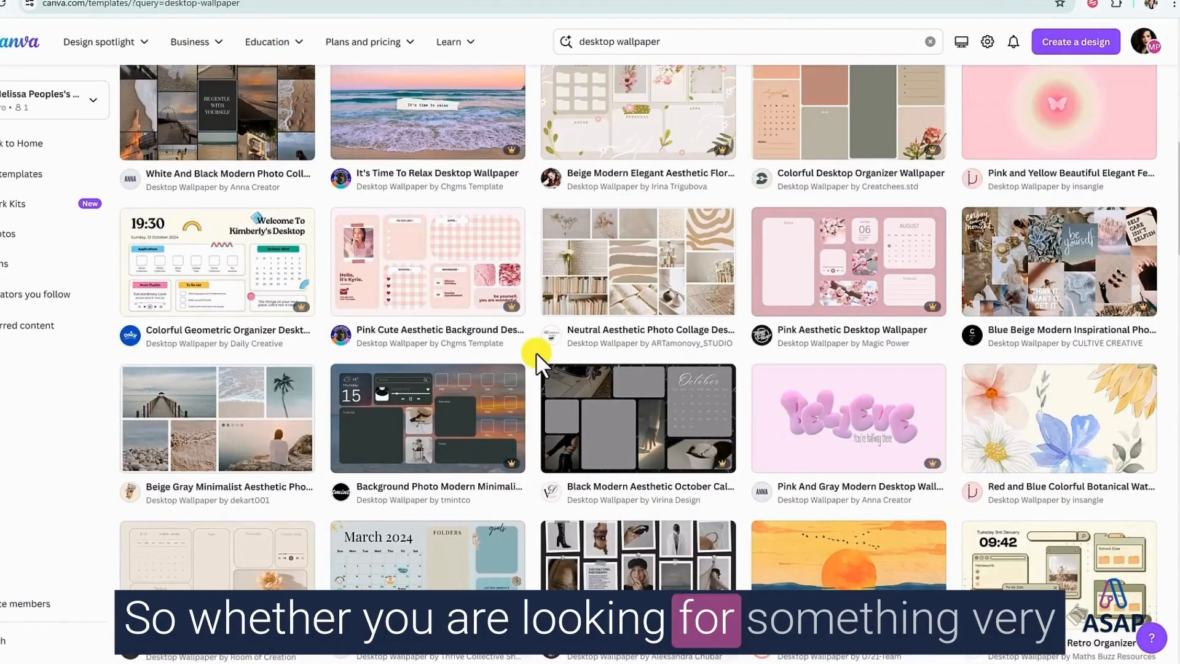
{"action": "scroll", "scroll_direction": "up", "scroll_amount": 3}
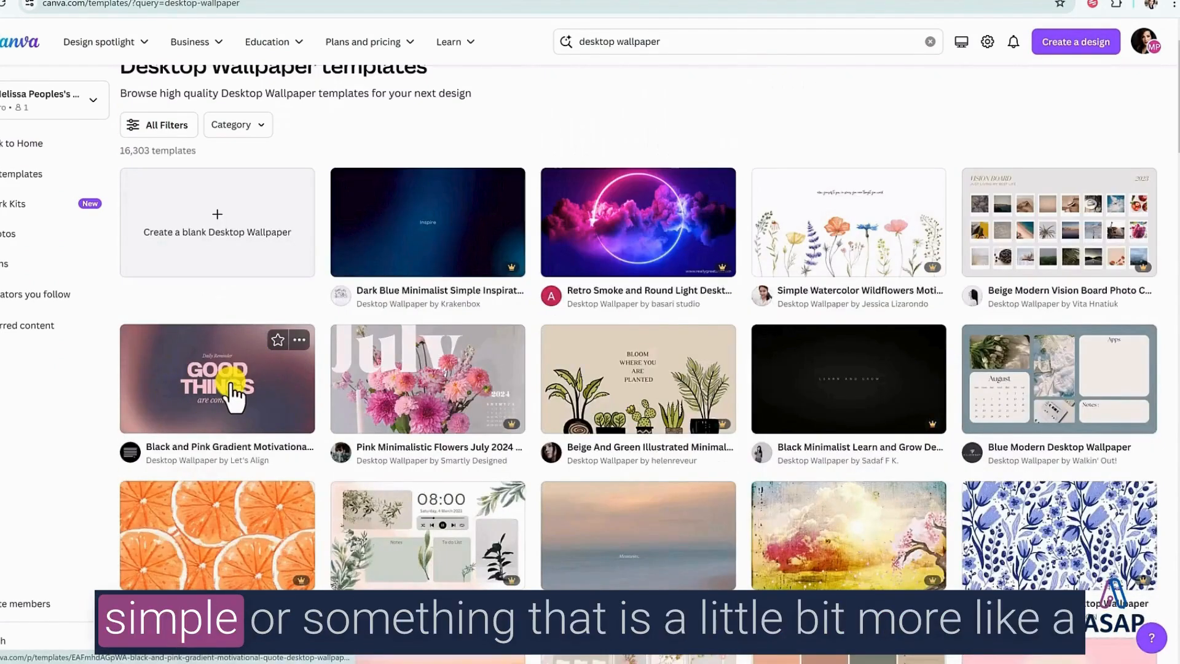
{"action": "mouse_move", "coordinate": [425, 536]}
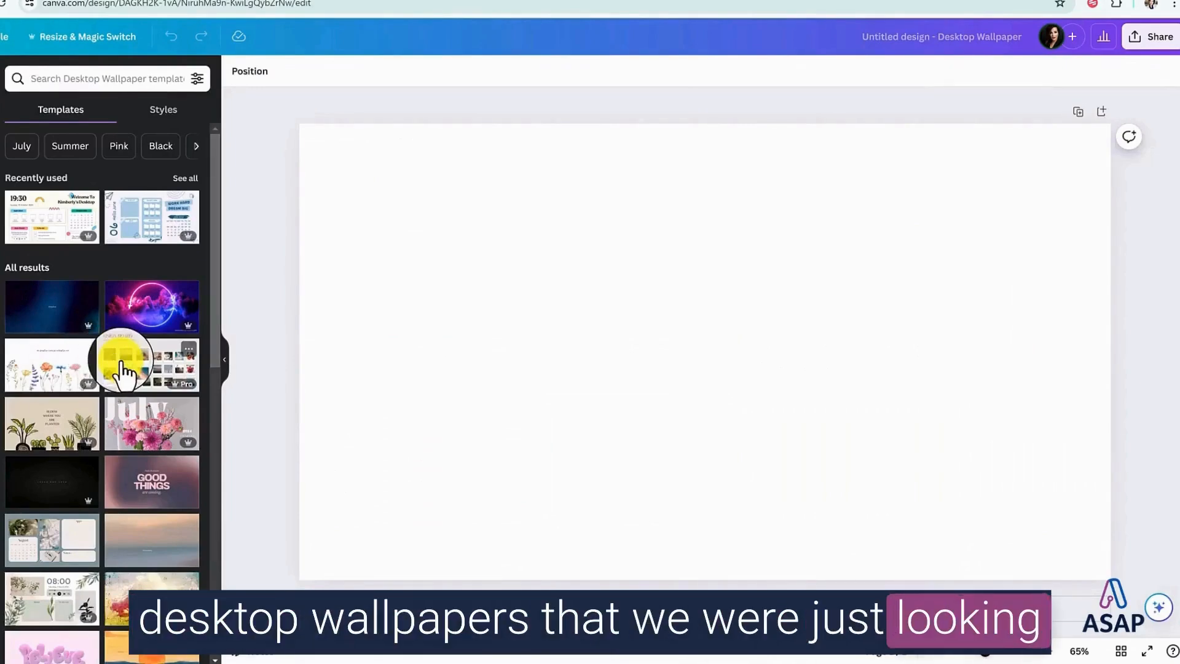
Scroll the wallpaper templates listed beside the new blank Desktop Wallpaper design.
{"action": "scroll", "scroll_direction": "down", "scroll_amount": 3}
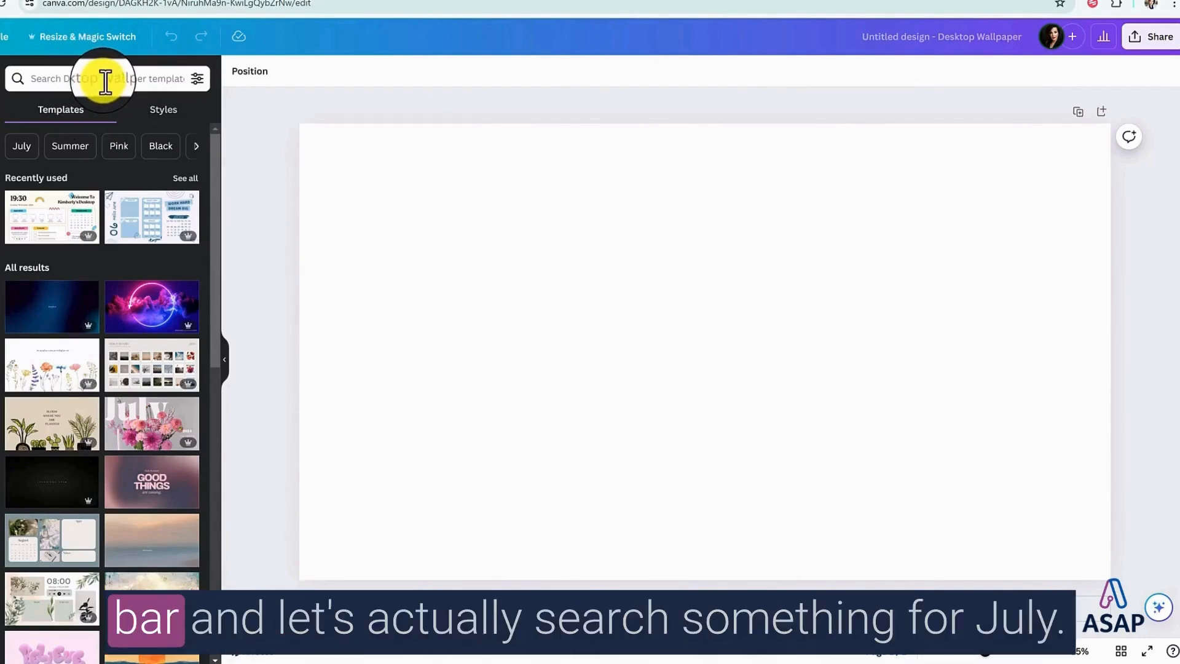
Search Templates for 'July desktop wallpaper' and apply the leafy 'Fall focus' template.
{"action": "left_click", "coordinate": [106, 79]}
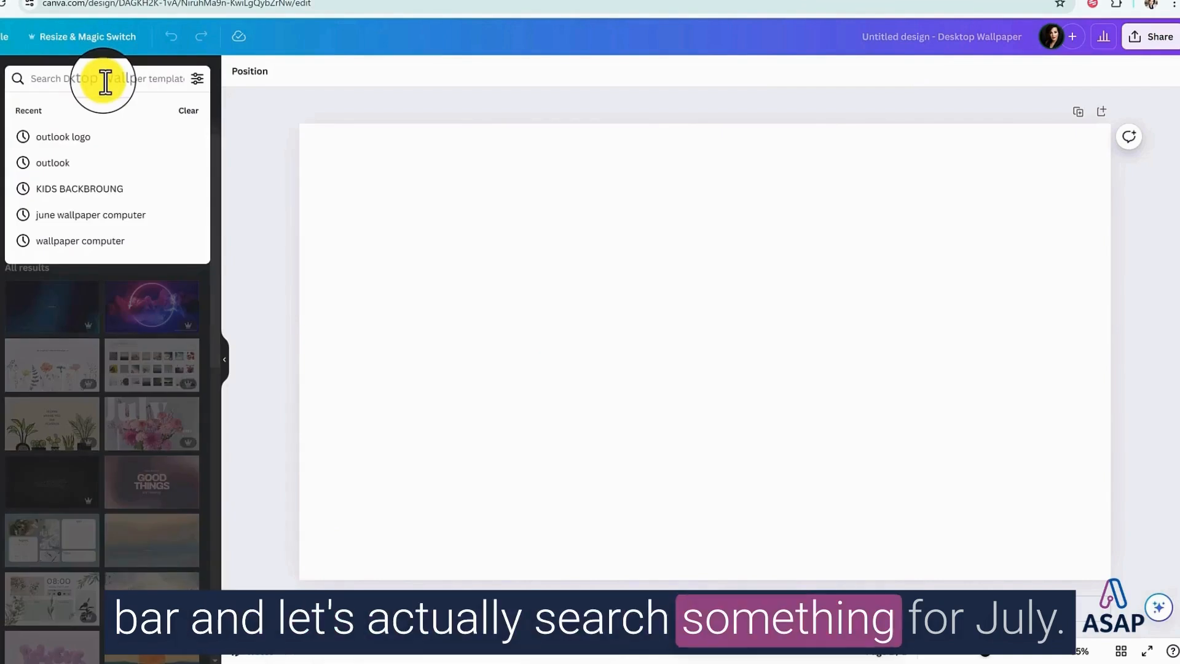
{"action": "type", "text": "July"}
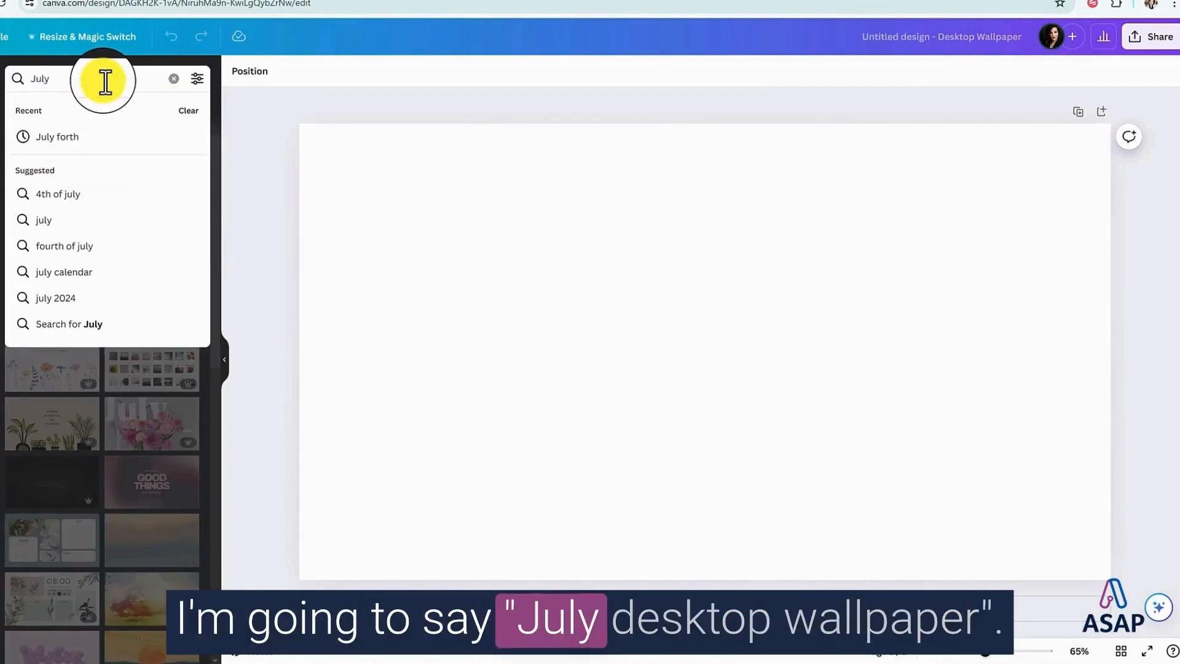
{"action": "type", "text": "desktop wallpaper"}
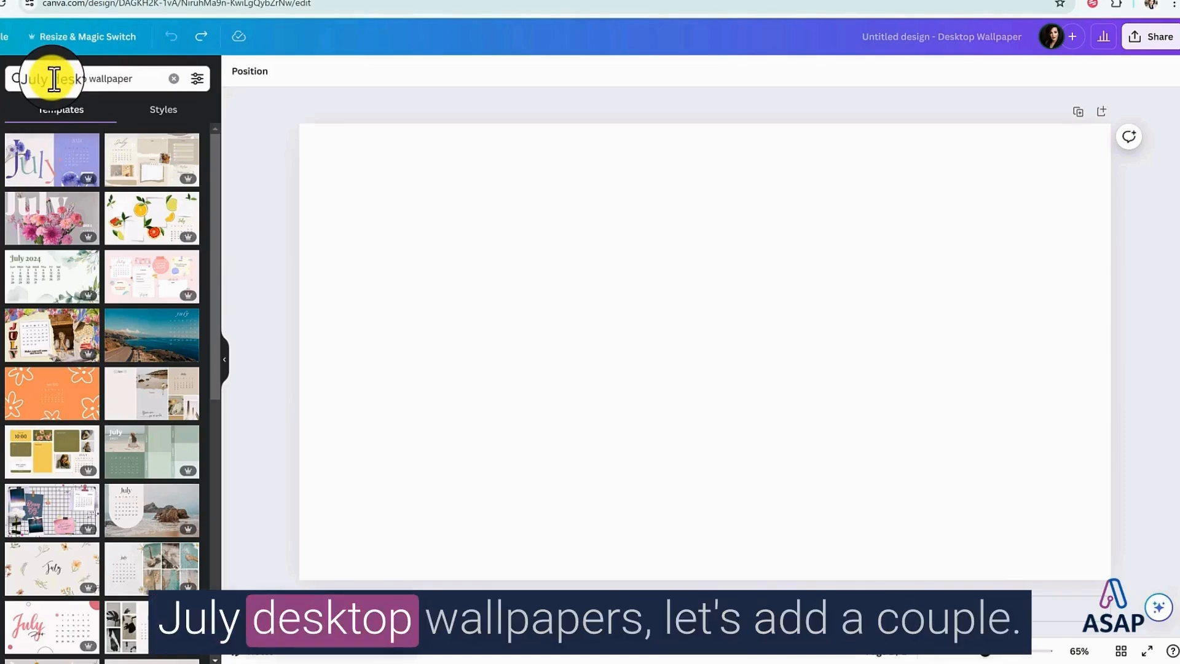
{"action": "mouse_move", "coordinate": [139, 159]}
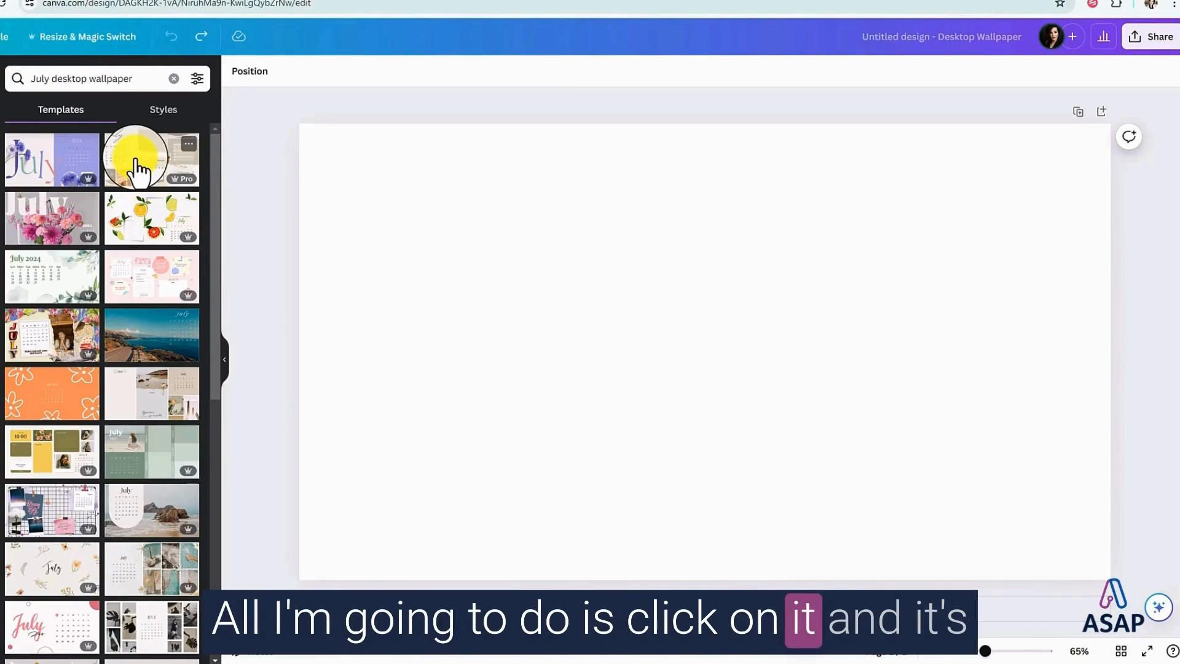
{"action": "left_click", "coordinate": [150, 159]}
{"action": "type", "text": "july"}
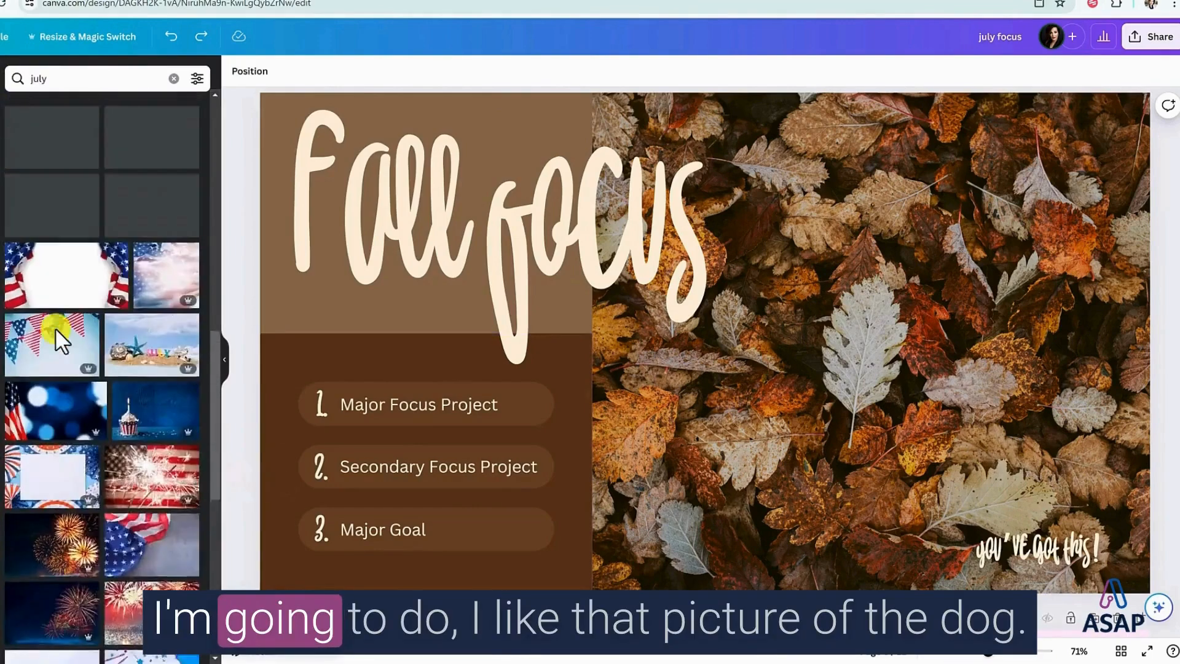
Scroll the 'july' photo results to find the basset hound image for the leaves picture.
{"action": "scroll", "scroll_direction": "down", "scroll_amount": 3}
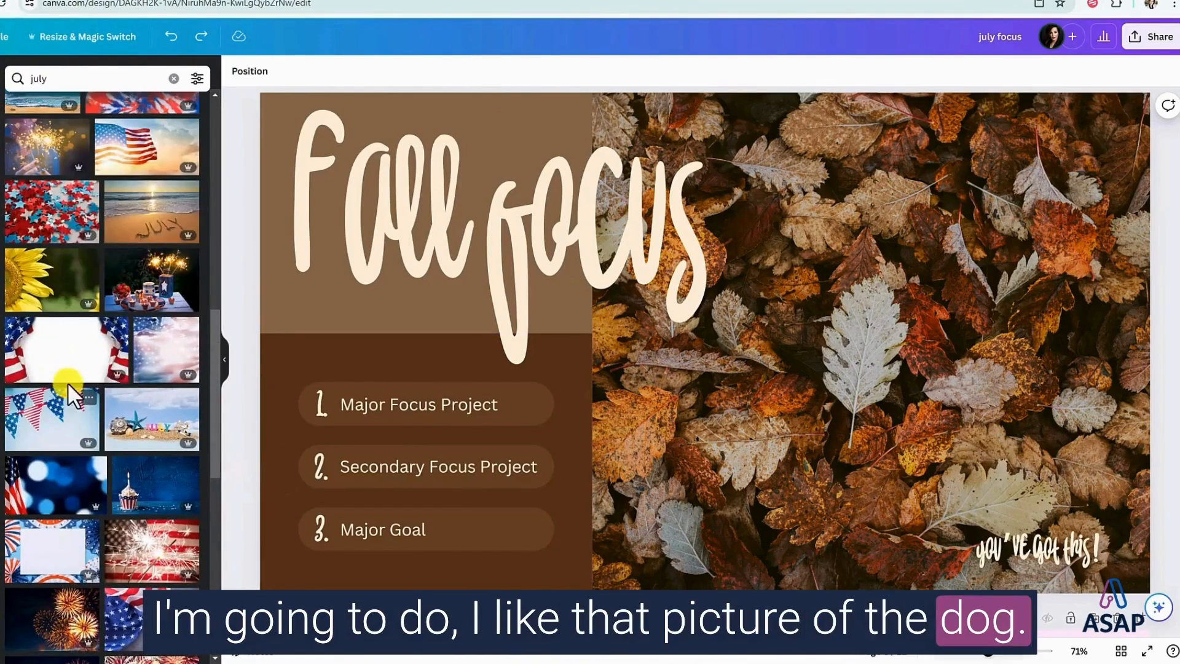
{"action": "scroll", "scroll_direction": "down", "scroll_amount": 3}
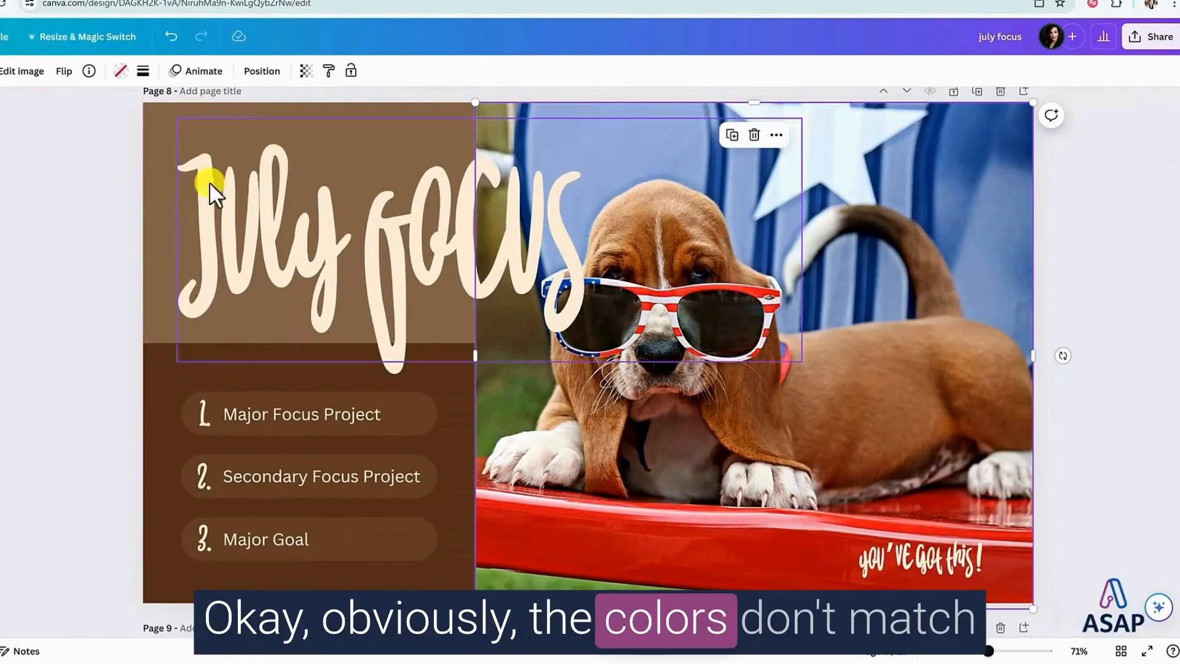
{"action": "mouse_move", "coordinate": [542, 482]}
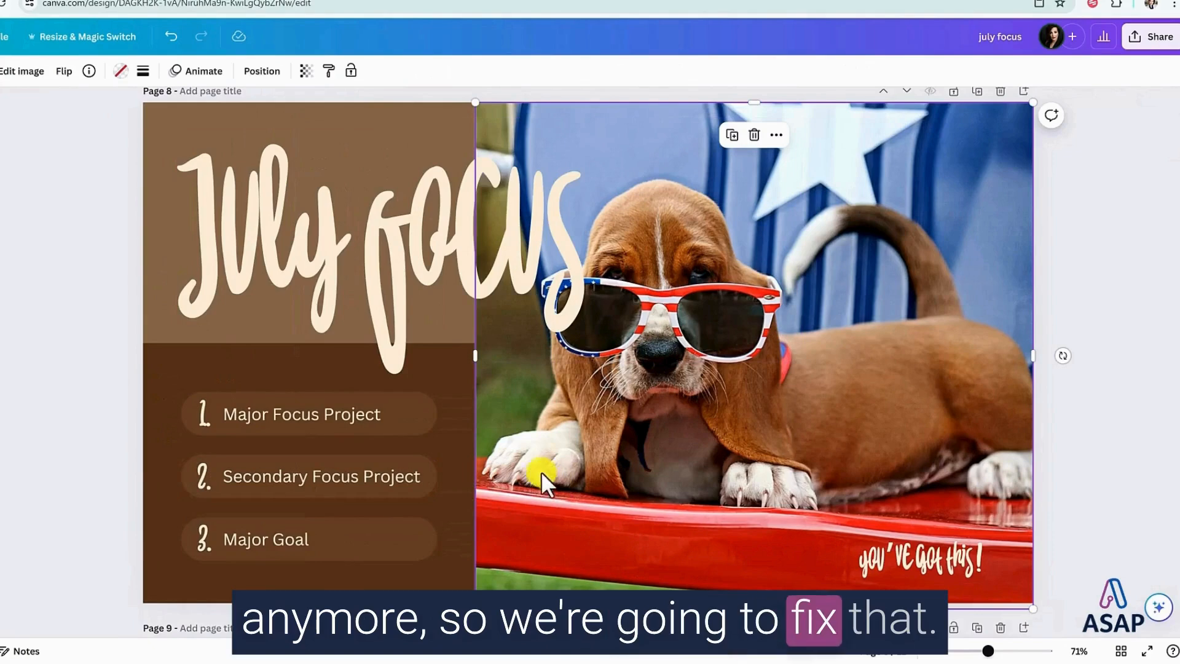
{"action": "mouse_move", "coordinate": [131, 155]}
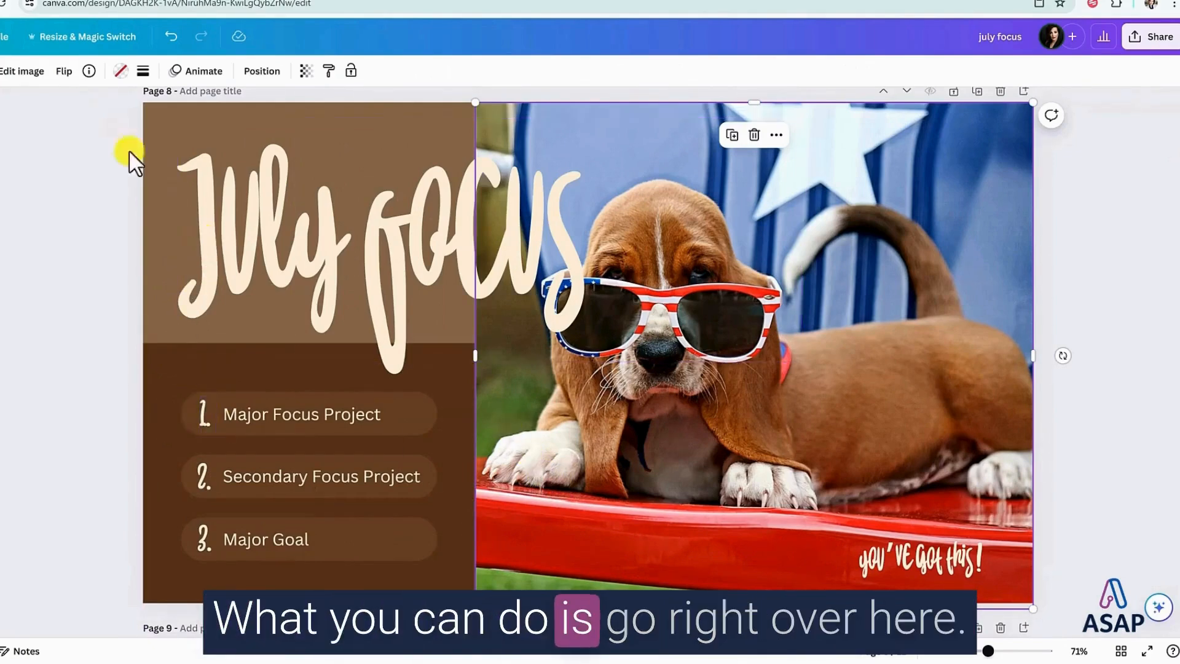
{"action": "mouse_move", "coordinate": [155, 121]}
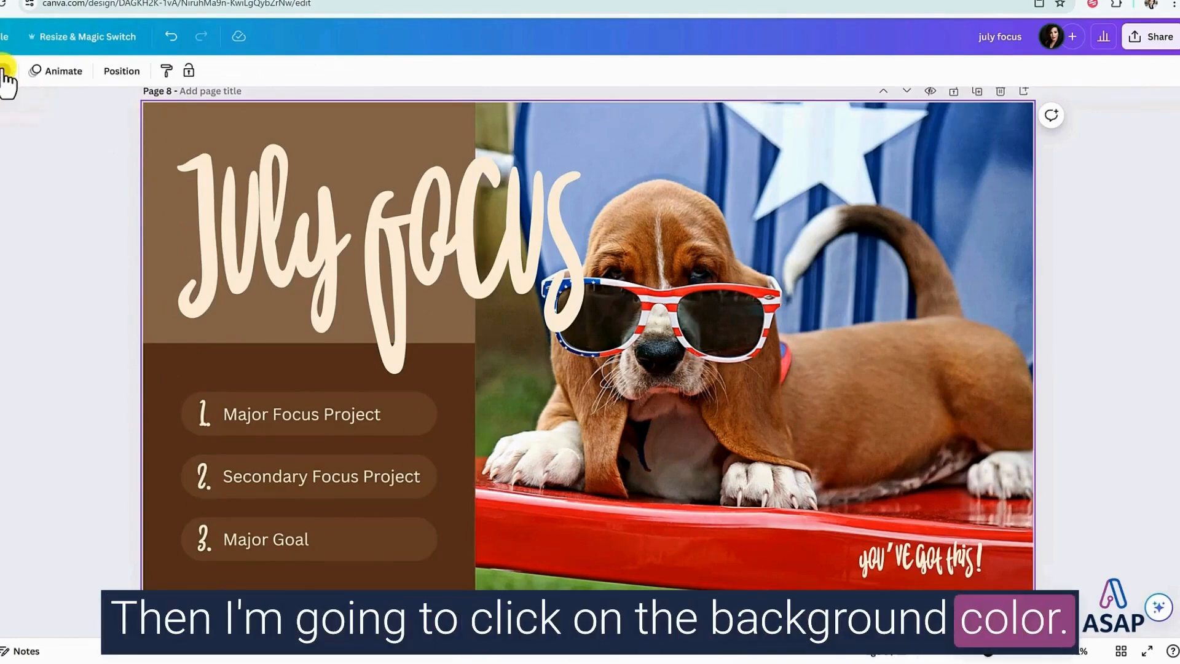
Colour the top-left background panel blue and the lower panel red.
{"action": "left_click", "coordinate": [236, 71]}
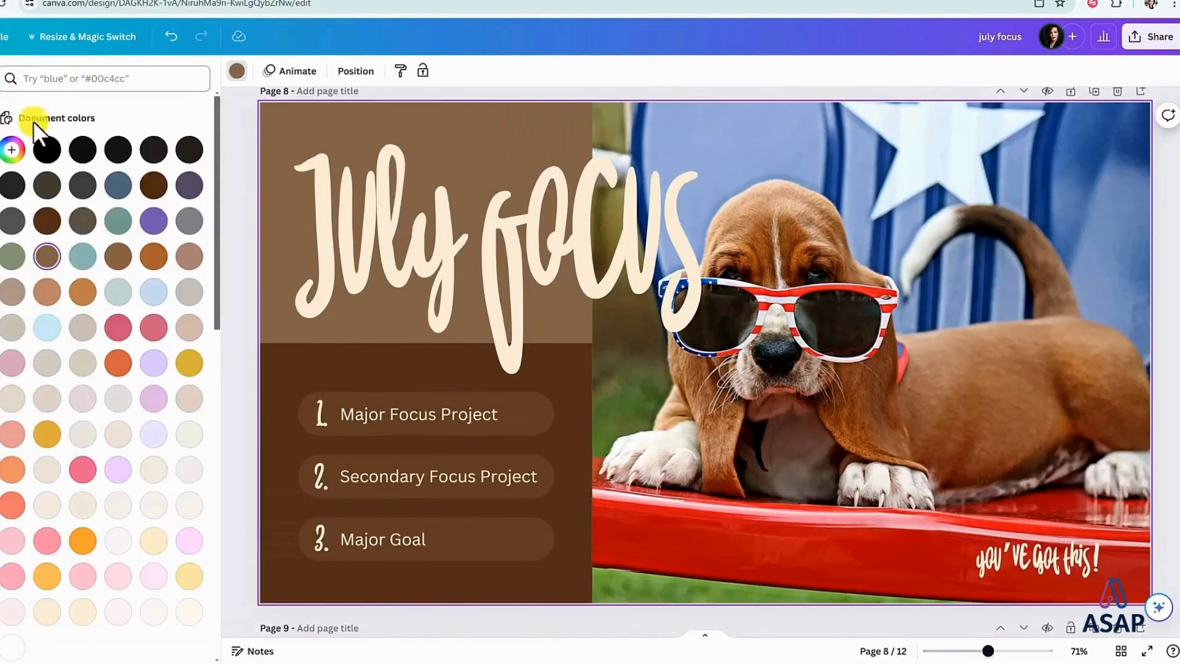
{"action": "scroll", "scroll_direction": "down", "scroll_amount": 3}
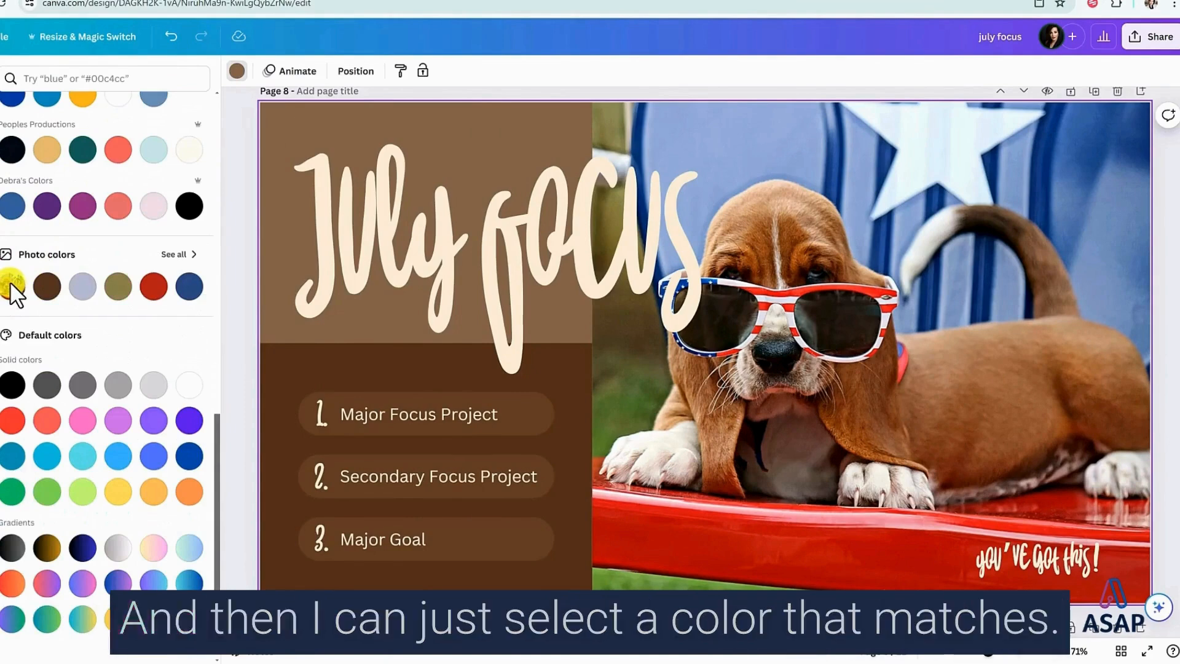
{"action": "mouse_move", "coordinate": [154, 286]}
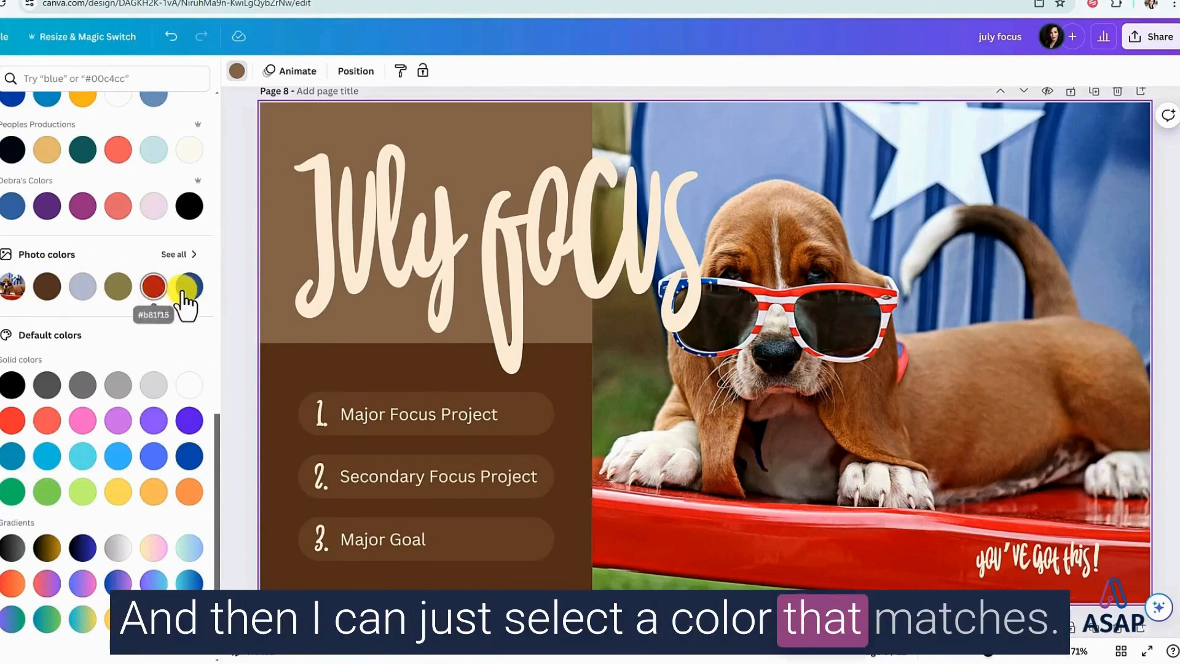
{"action": "left_click", "coordinate": [185, 286]}
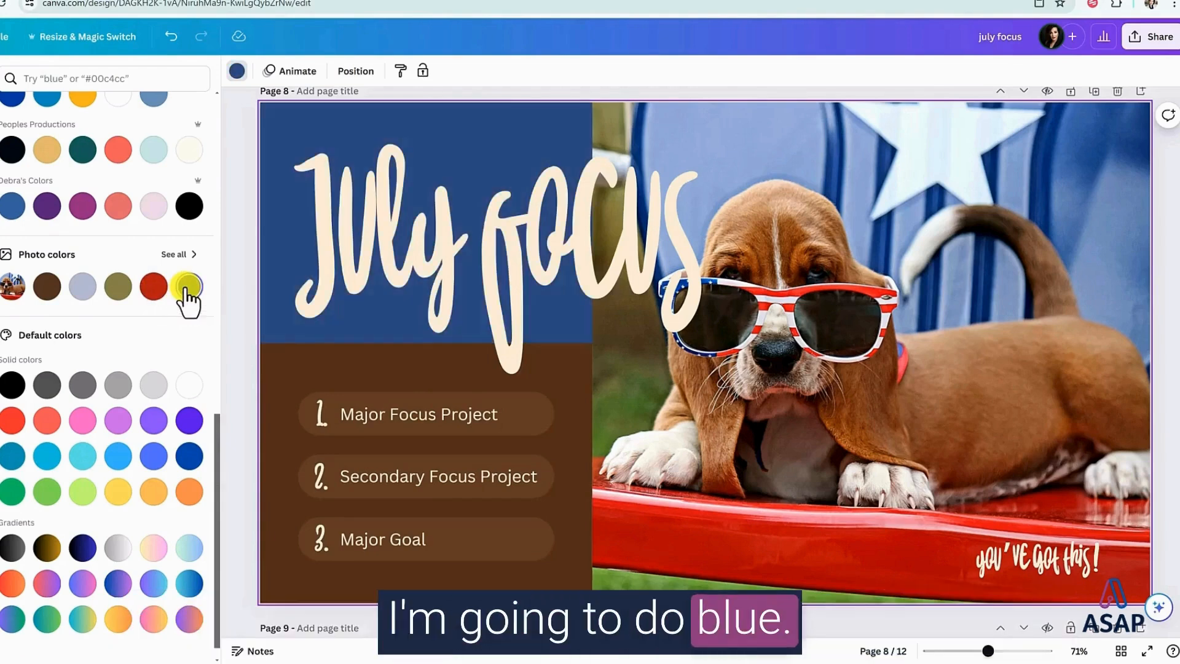
{"action": "left_click", "coordinate": [188, 286]}
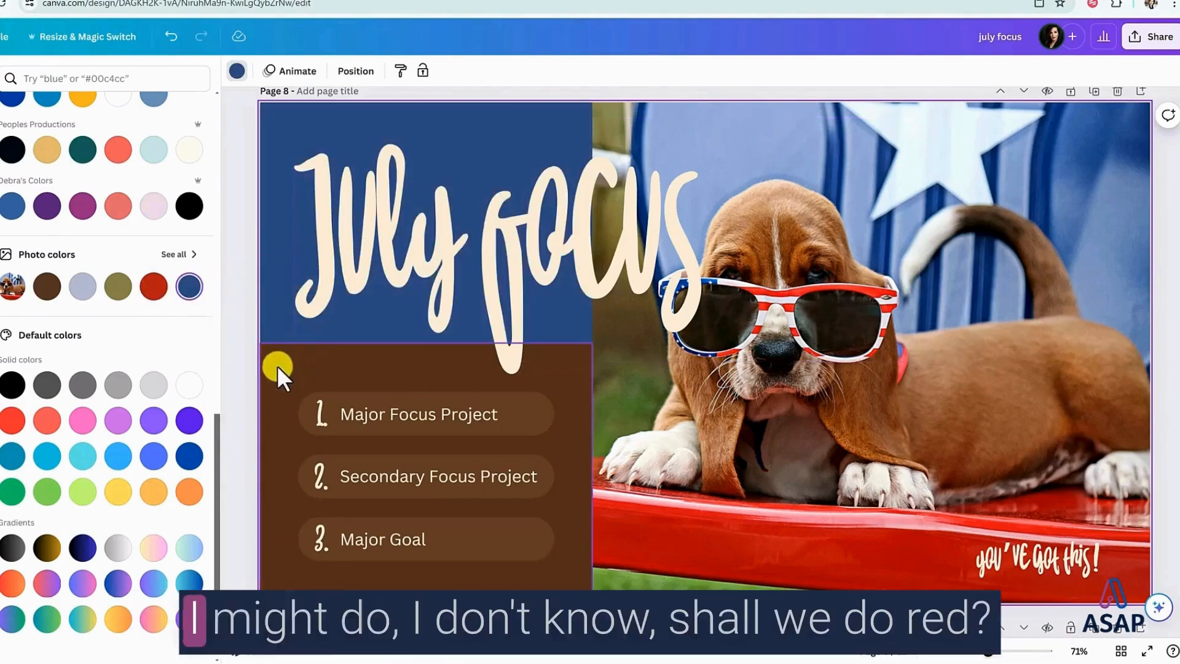
{"action": "left_click", "coordinate": [153, 287]}
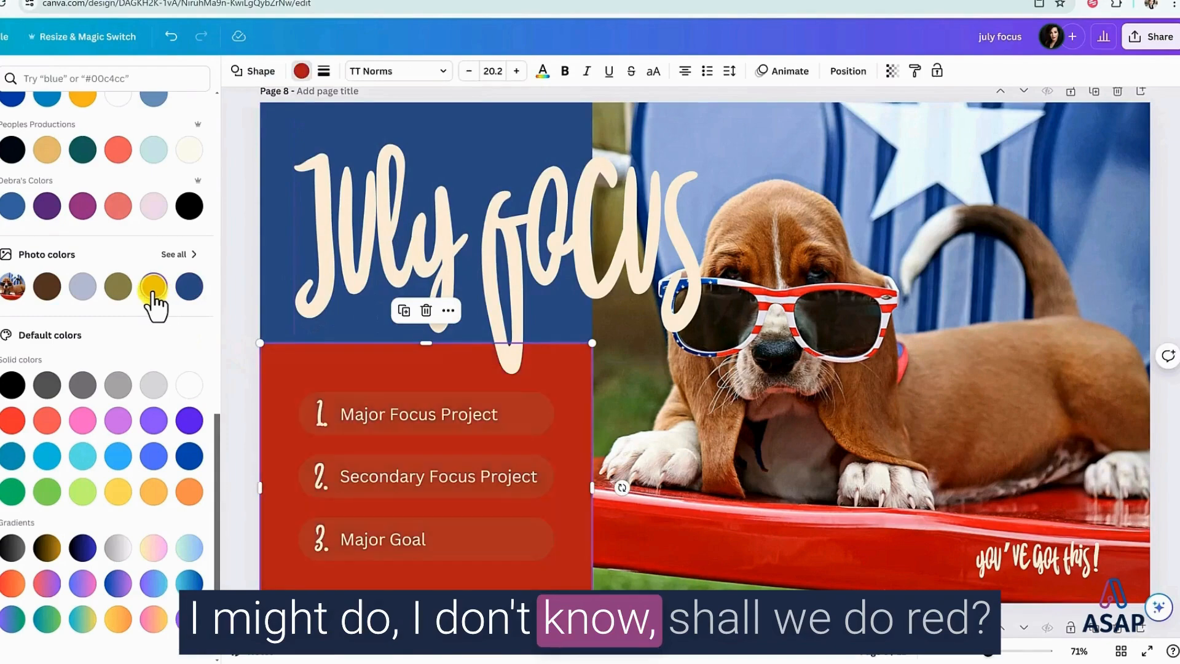
{"action": "left_click", "coordinate": [154, 286]}
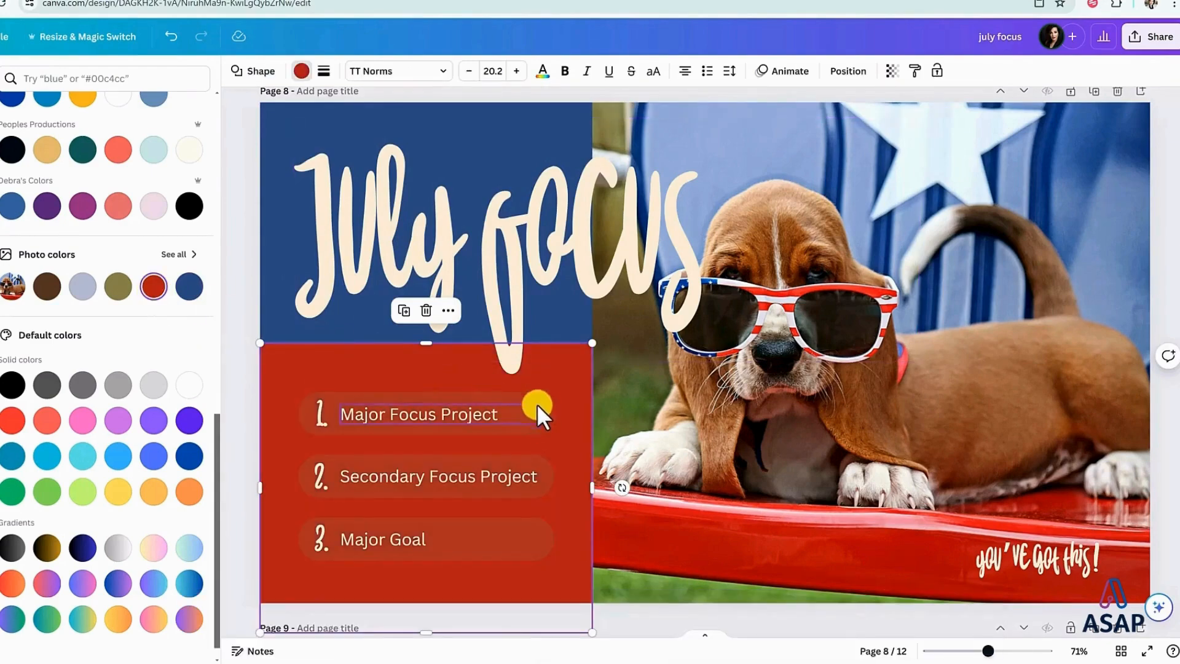
Give the Major Focus Project pill a lighter colour and apply it across all pages.
{"action": "left_click", "coordinate": [419, 415]}
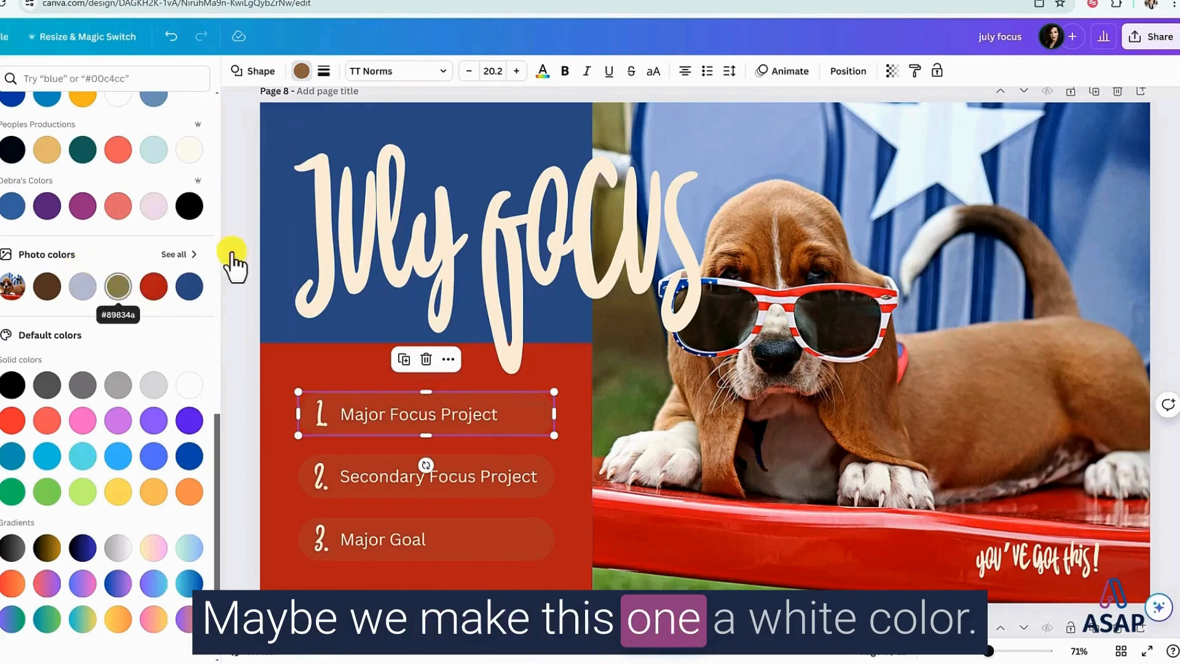
{"action": "left_click", "coordinate": [189, 385]}
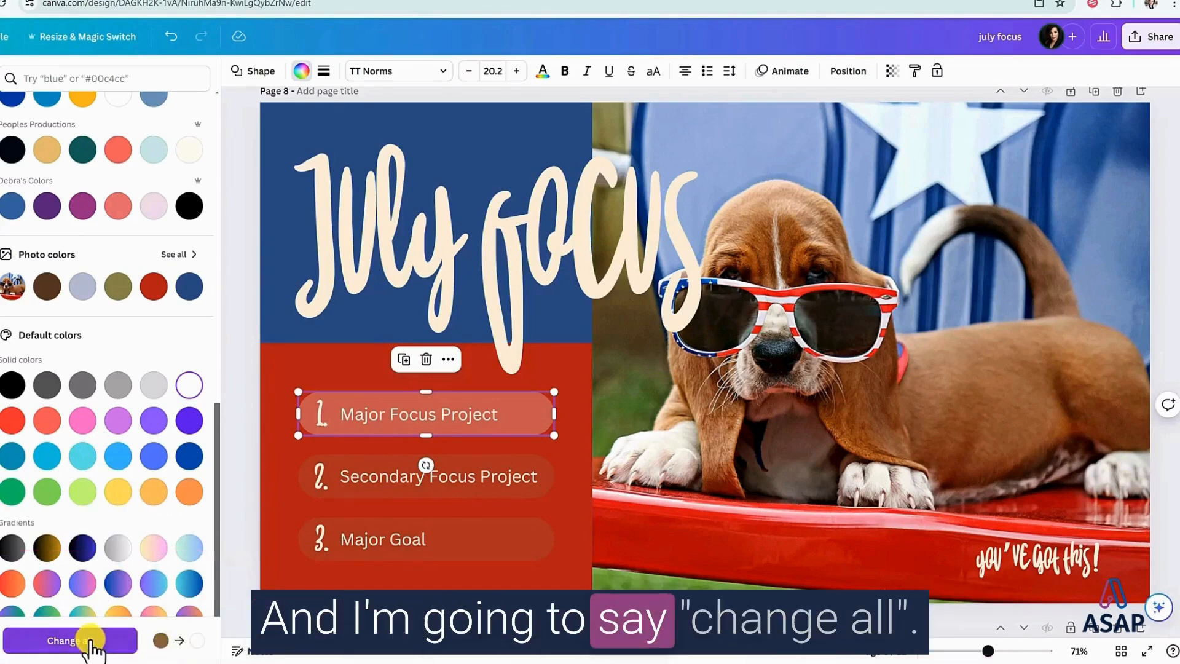
{"action": "left_click", "coordinate": [63, 640]}
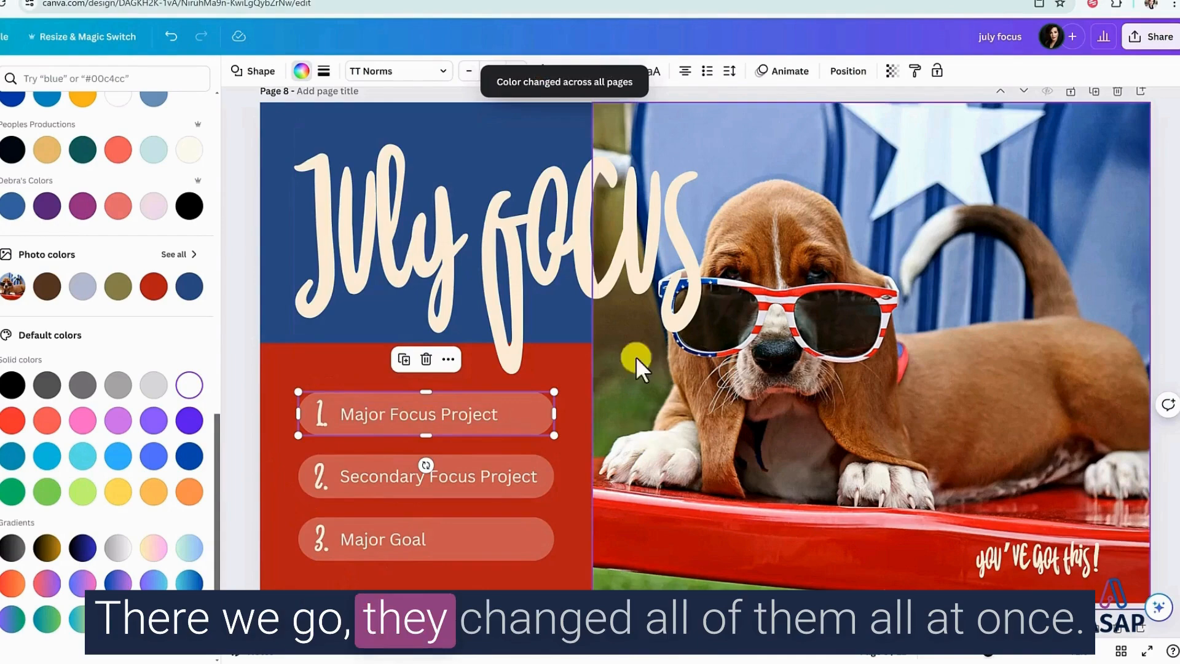
{"action": "left_click", "coordinate": [369, 260]}
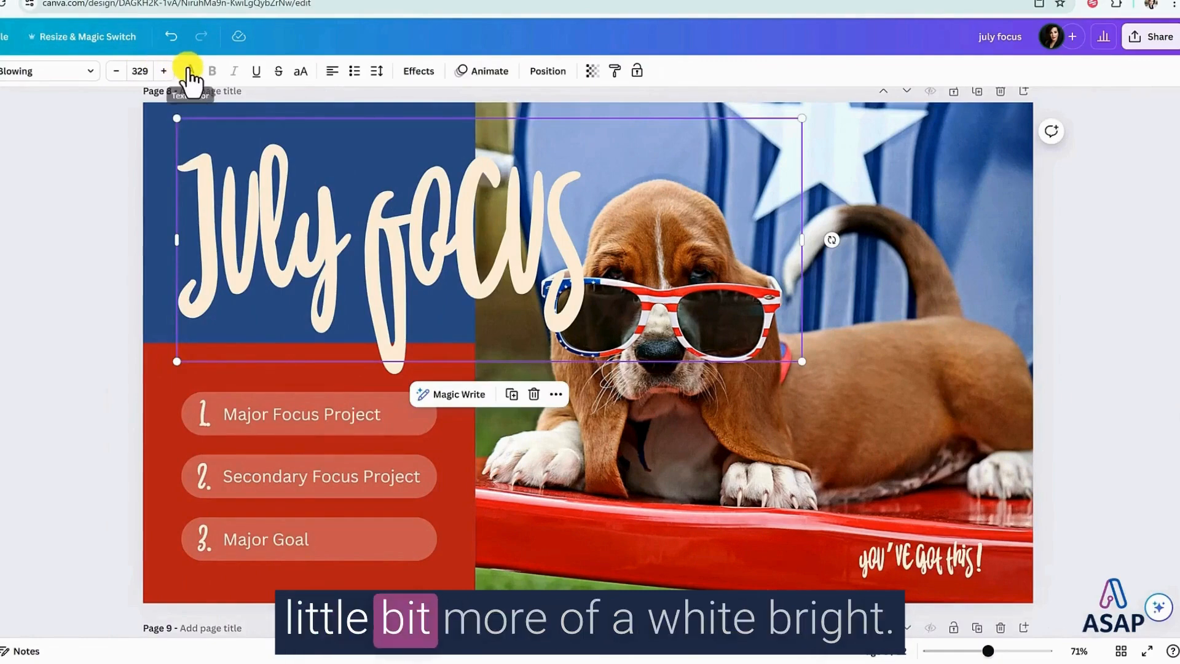
Make the July focus title white and apply white to all matching beige text.
{"action": "left_click", "coordinate": [190, 72]}
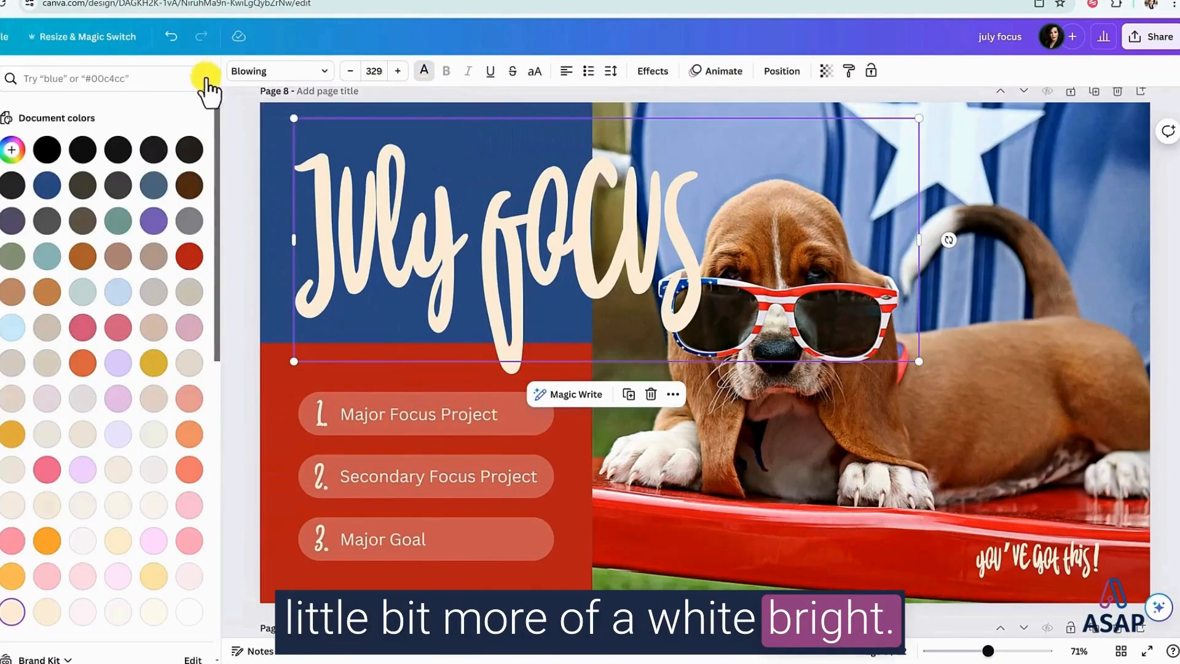
{"action": "mouse_move", "coordinate": [184, 550]}
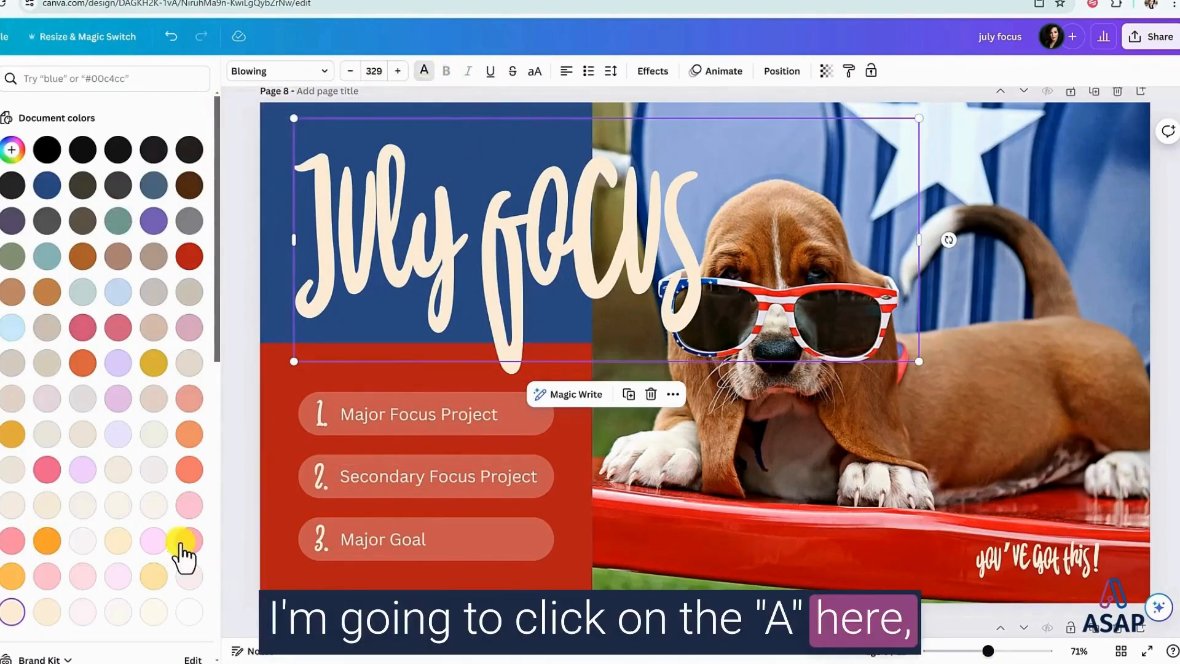
{"action": "scroll", "scroll_direction": "down", "scroll_amount": 3}
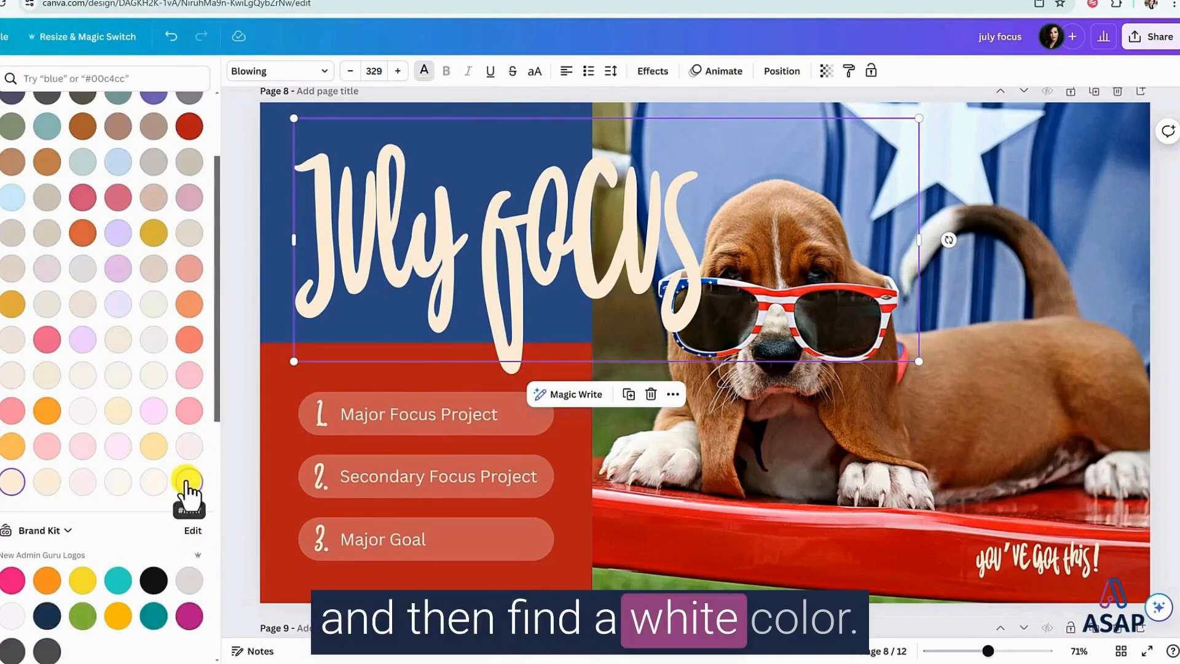
{"action": "left_click", "coordinate": [189, 482]}
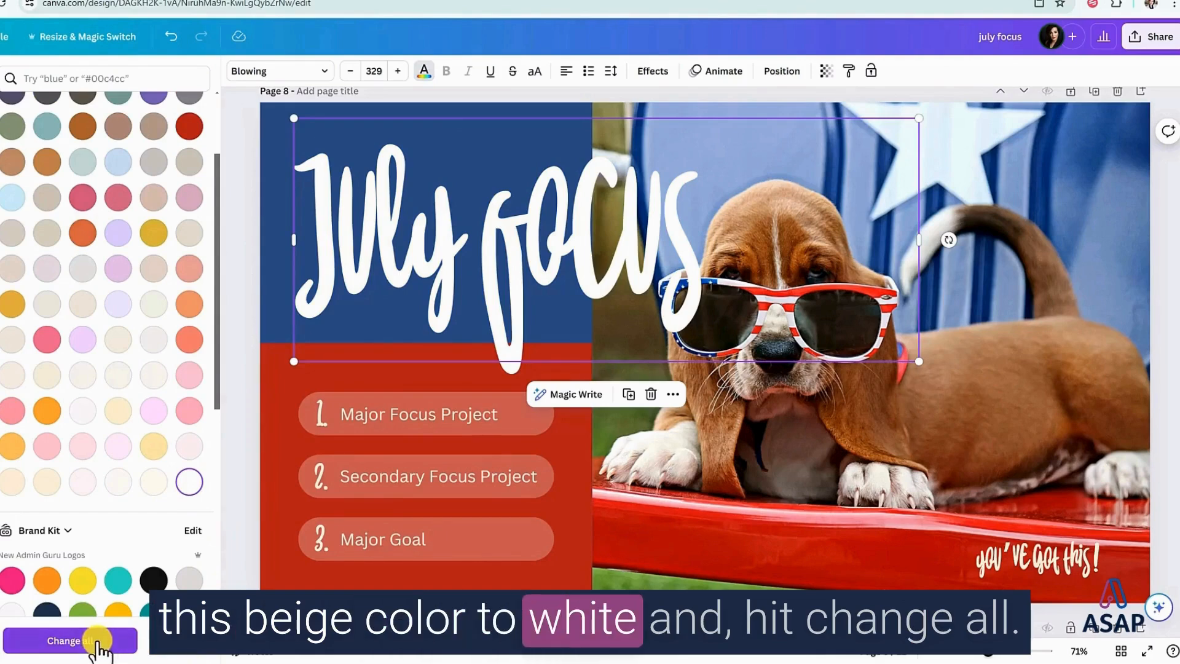
{"action": "left_click", "coordinate": [68, 641]}
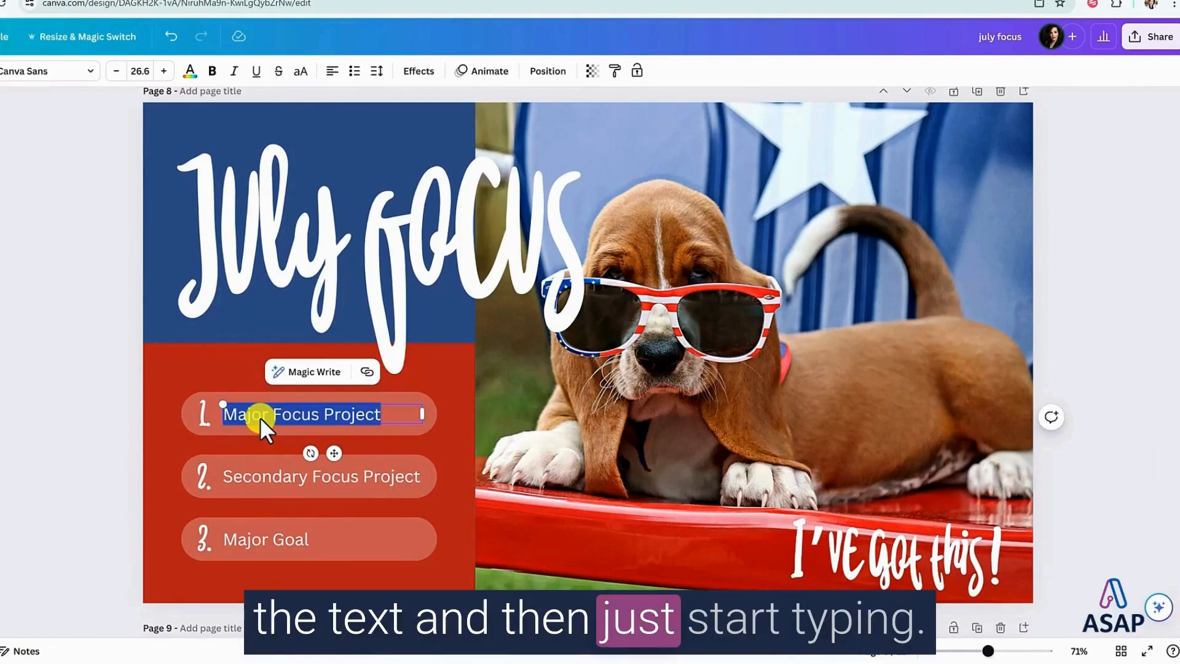
Replace the Major Focus Project item's wording with text starting 'Plan'.
{"action": "type", "text": "Plan"}
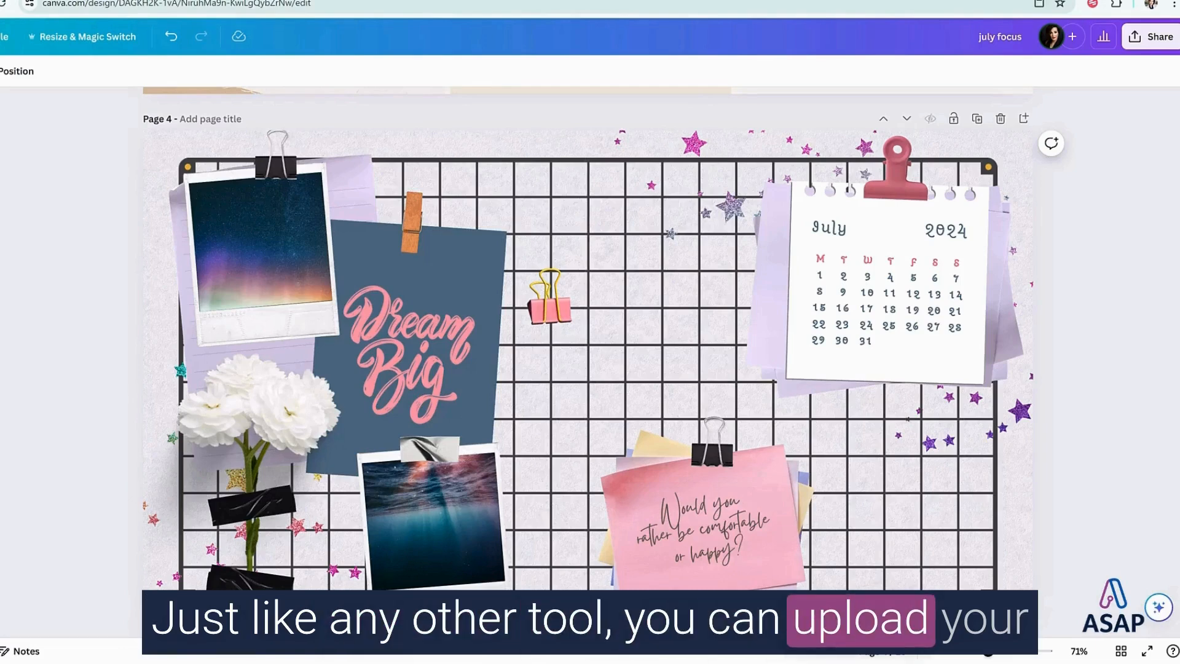
{"action": "mouse_move", "coordinate": [159, 384]}
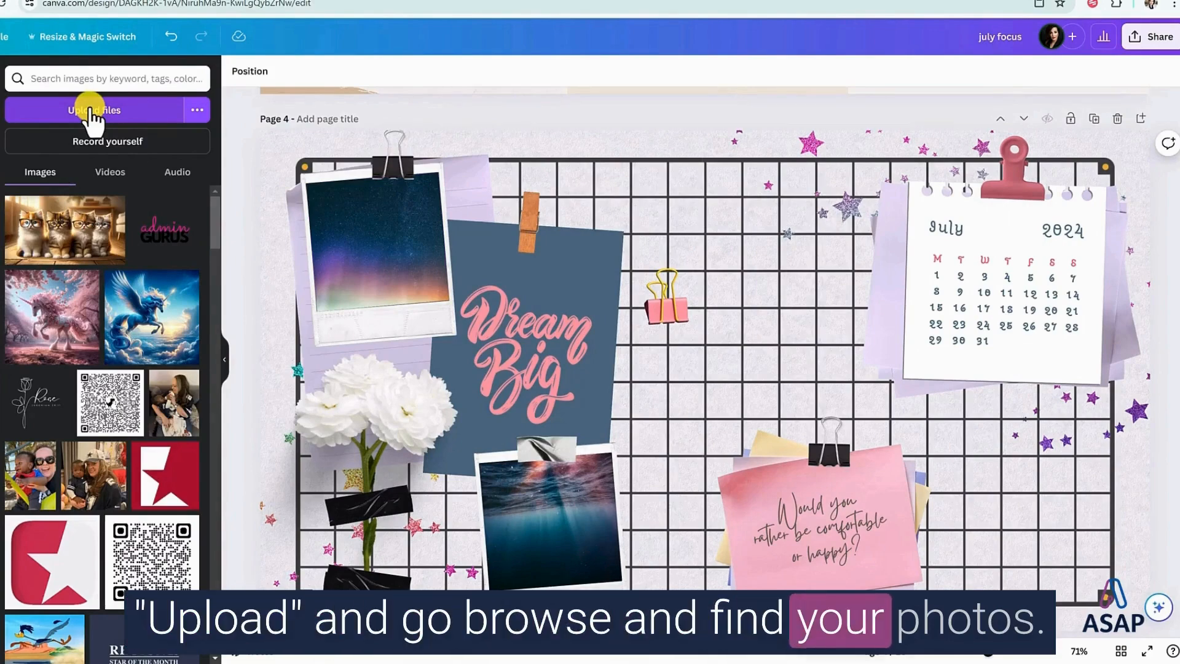
{"action": "mouse_move", "coordinate": [152, 316]}
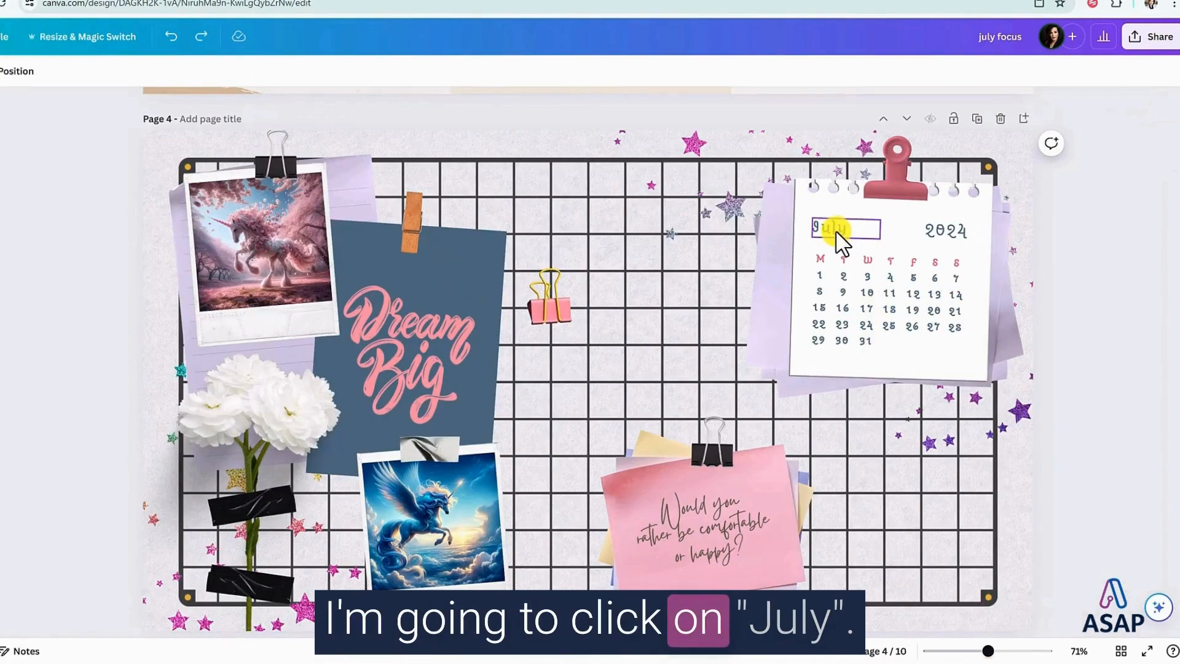
Set the calendar's July heading to Bellaboo and apply it wherever Moonjelly Alt is used.
{"action": "left_click", "coordinate": [829, 229]}
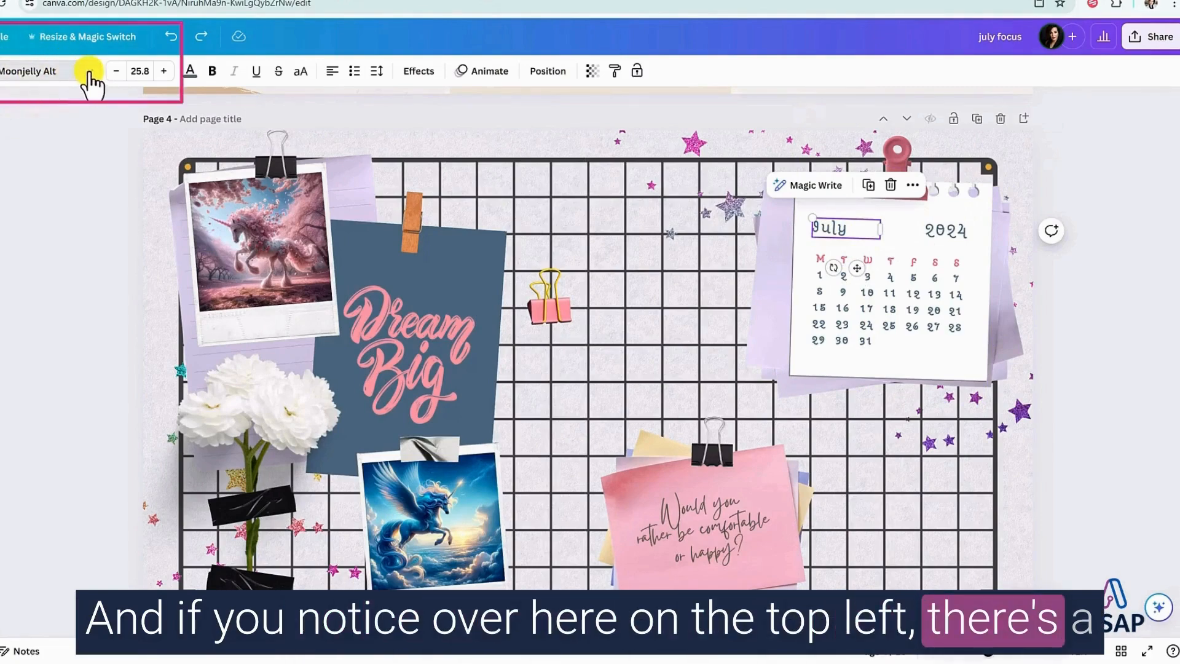
{"action": "left_click", "coordinate": [39, 71]}
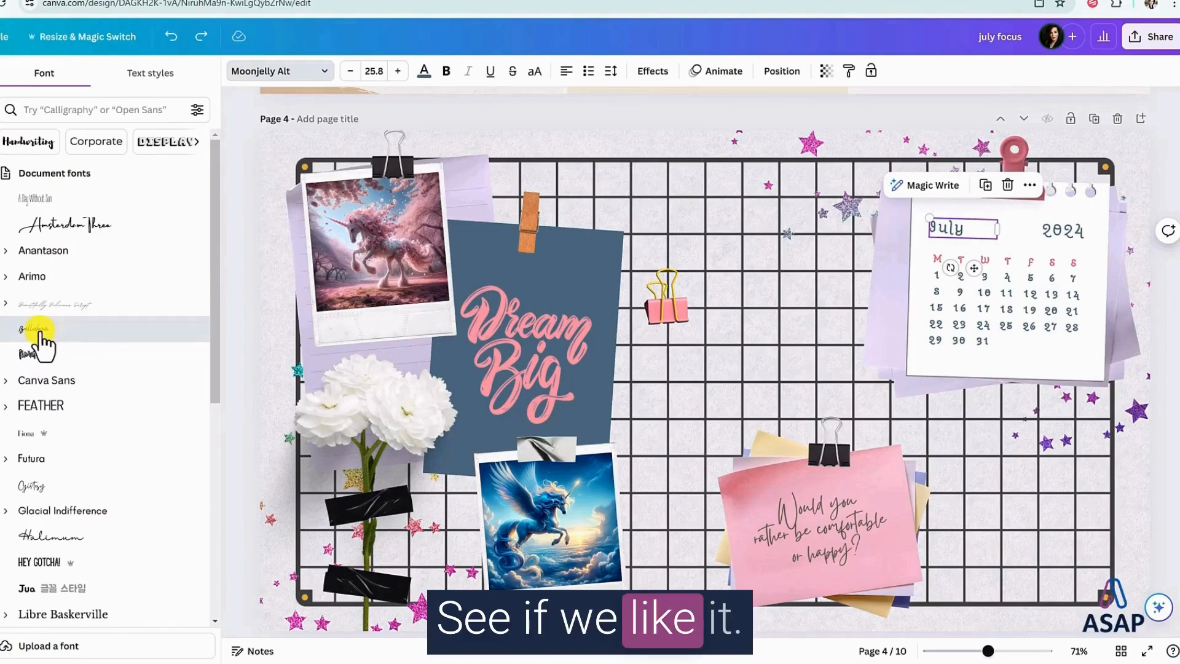
{"action": "left_click", "coordinate": [34, 329]}
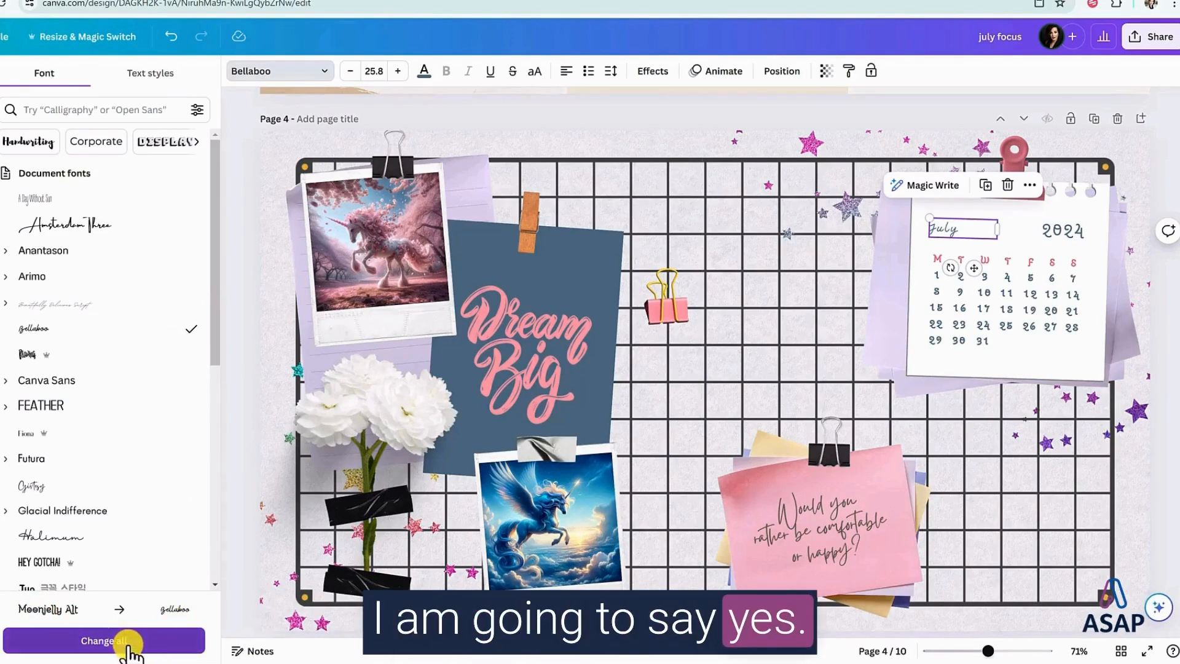
{"action": "left_click", "coordinate": [103, 640]}
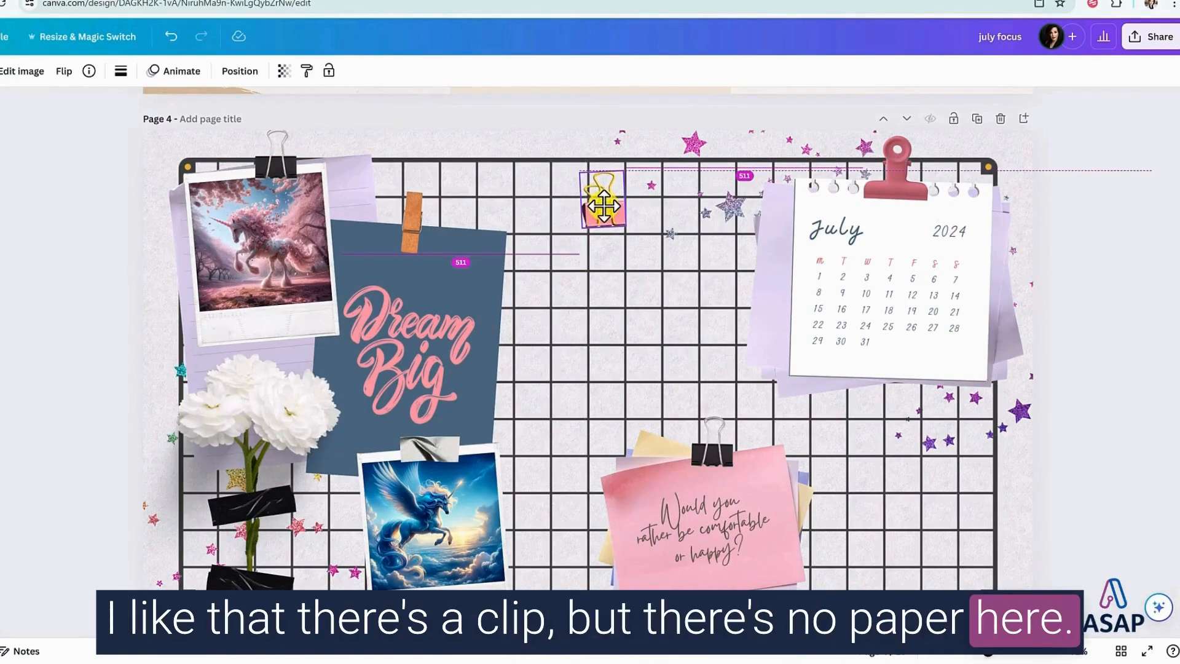
Find 'sticky note' in Elements and add the green lined sticky note to the mood board.
{"action": "left_click", "coordinate": [603, 202]}
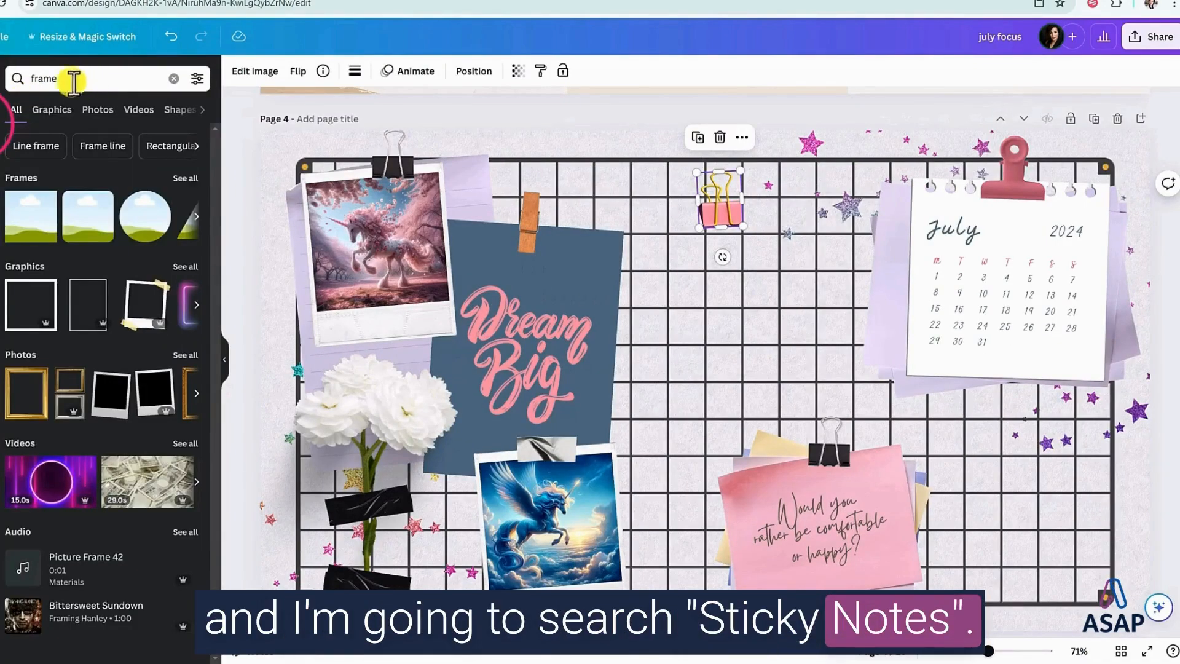
{"action": "type", "text": "stric"}
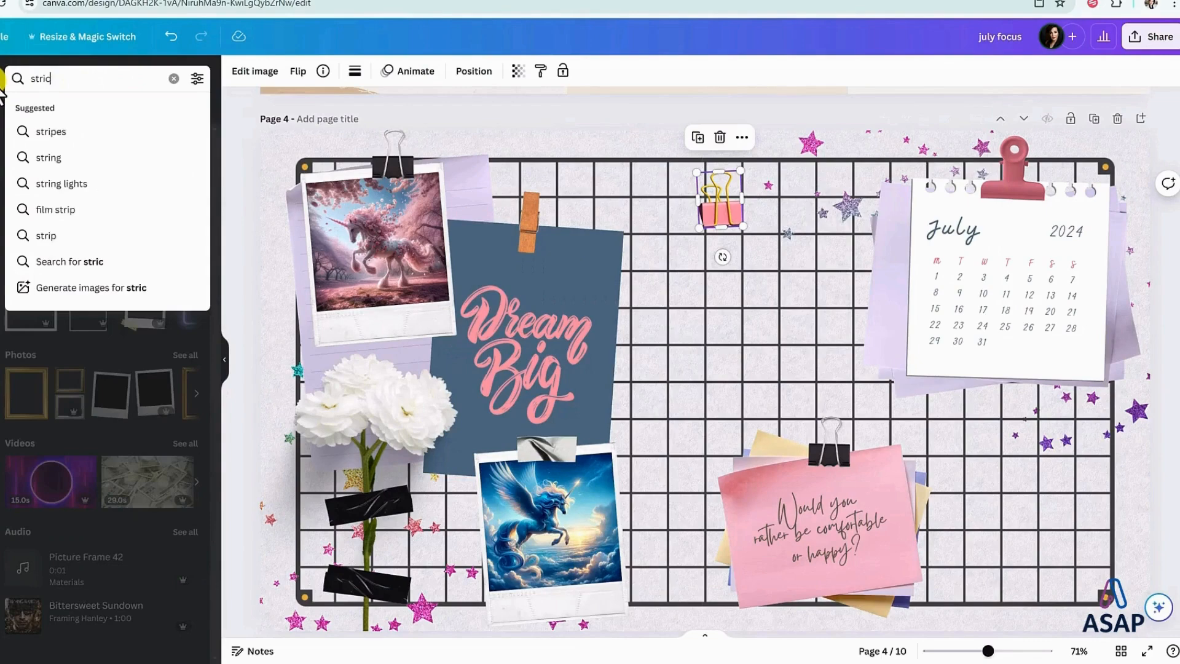
{"action": "type", "text": "sticky note"}
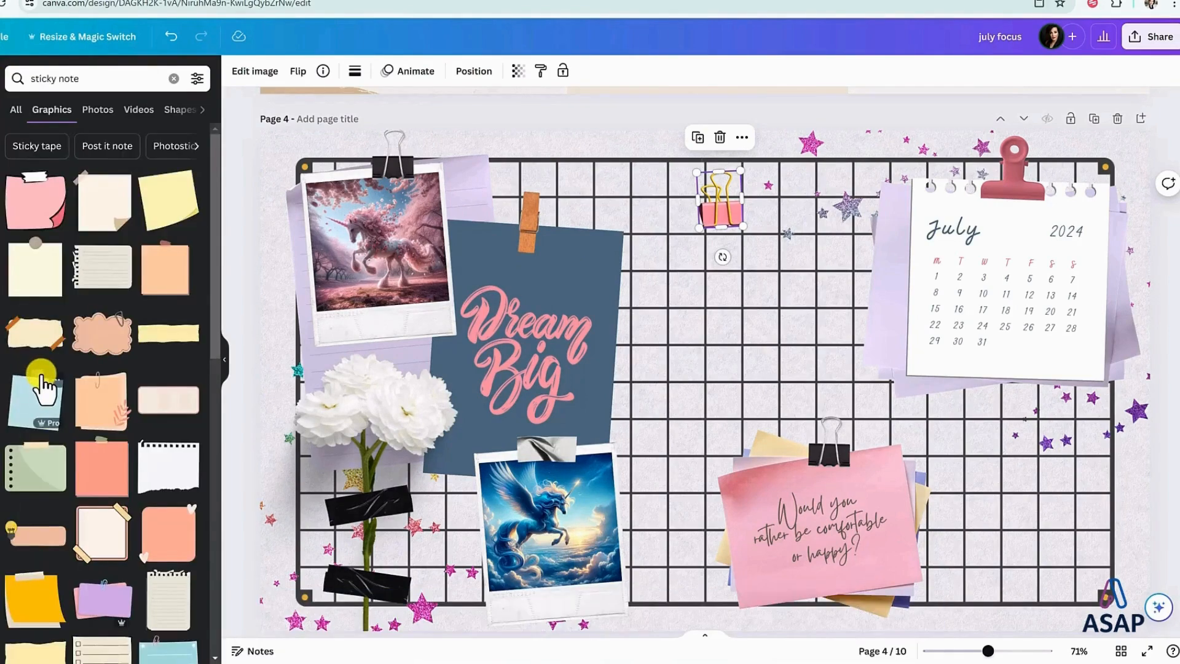
{"action": "scroll", "scroll_direction": "down", "scroll_amount": 3}
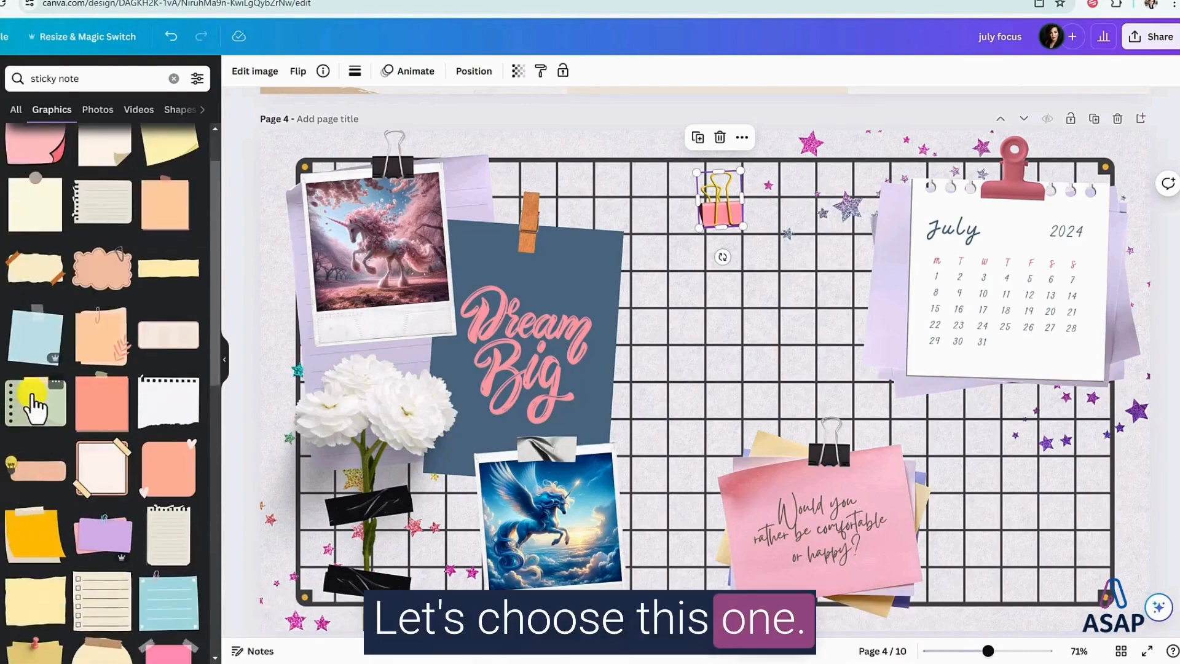
{"action": "left_click", "coordinate": [36, 403]}
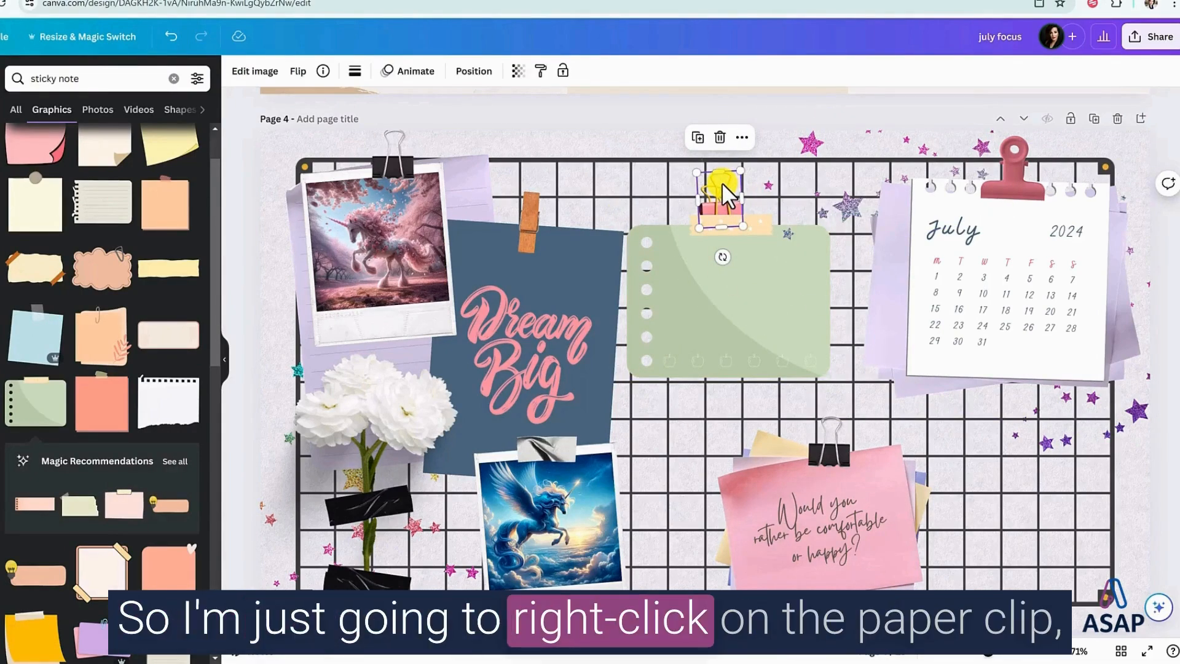
Bring the paper clip to the front so it sits over the sticky note.
{"action": "right_click", "coordinate": [719, 188]}
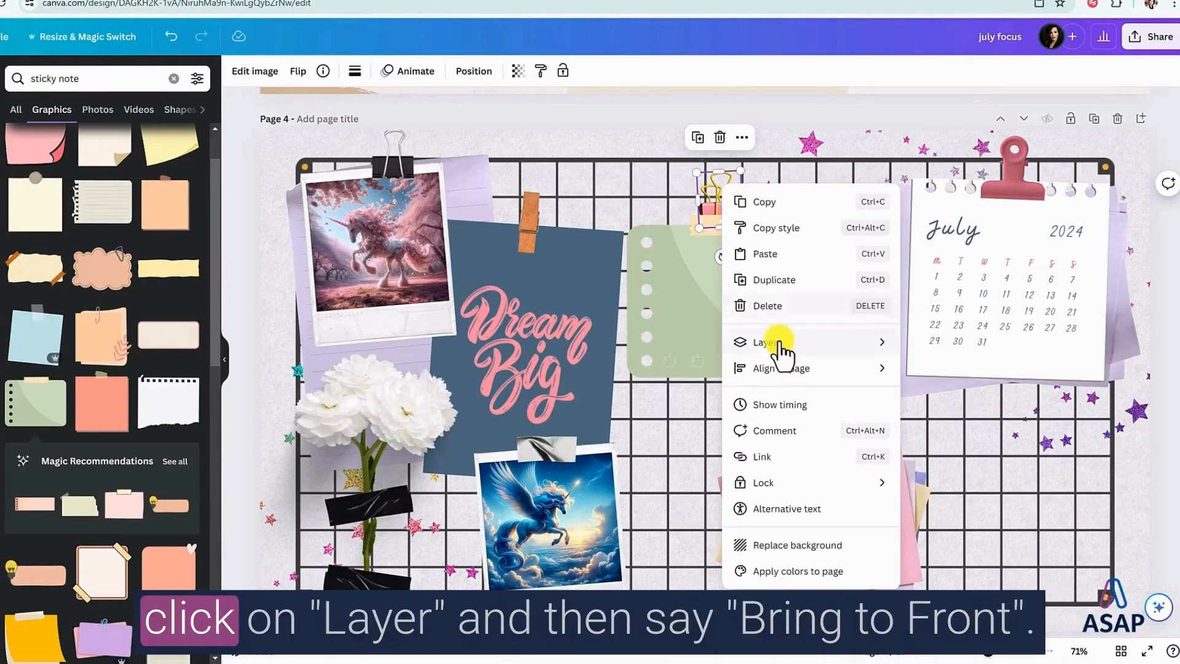
{"action": "left_click", "coordinate": [765, 342]}
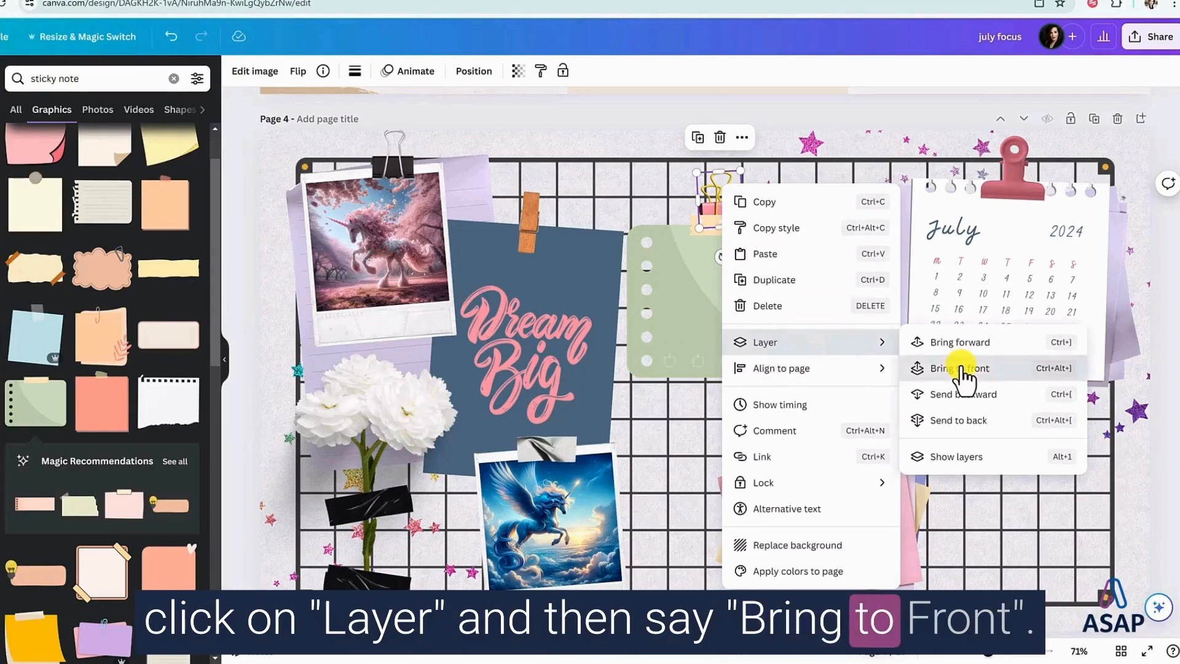
{"action": "left_click", "coordinate": [962, 368]}
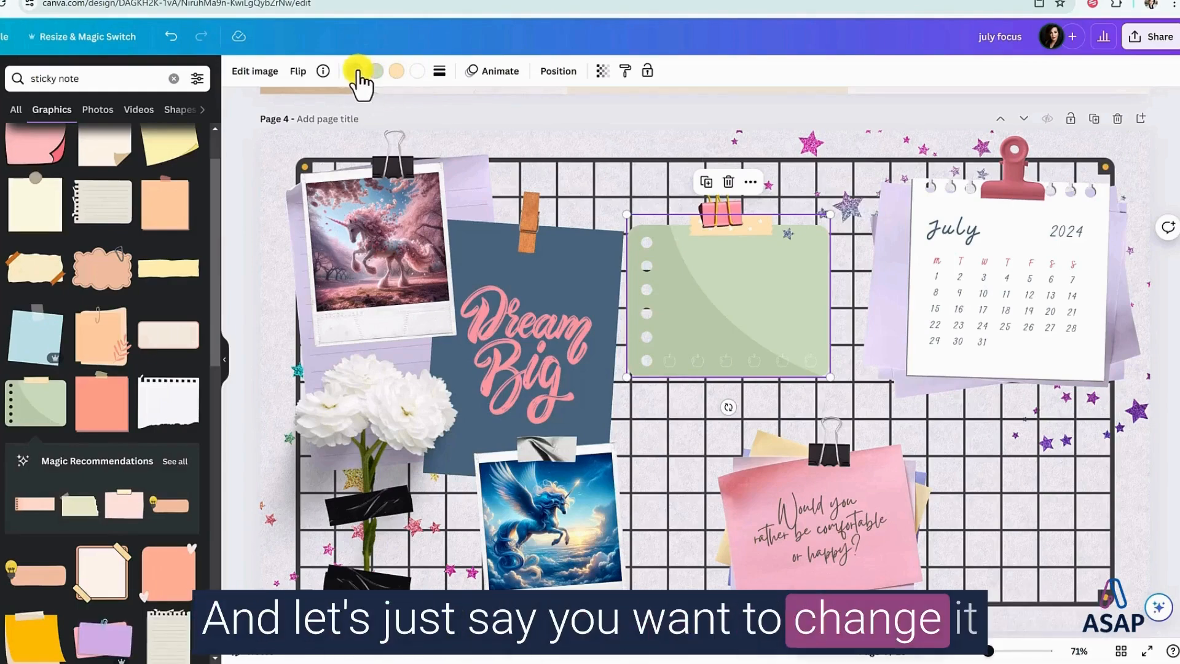
Recolour the sticky note magenta/purple using a swatch from Photo colors.
{"action": "left_click", "coordinate": [361, 71]}
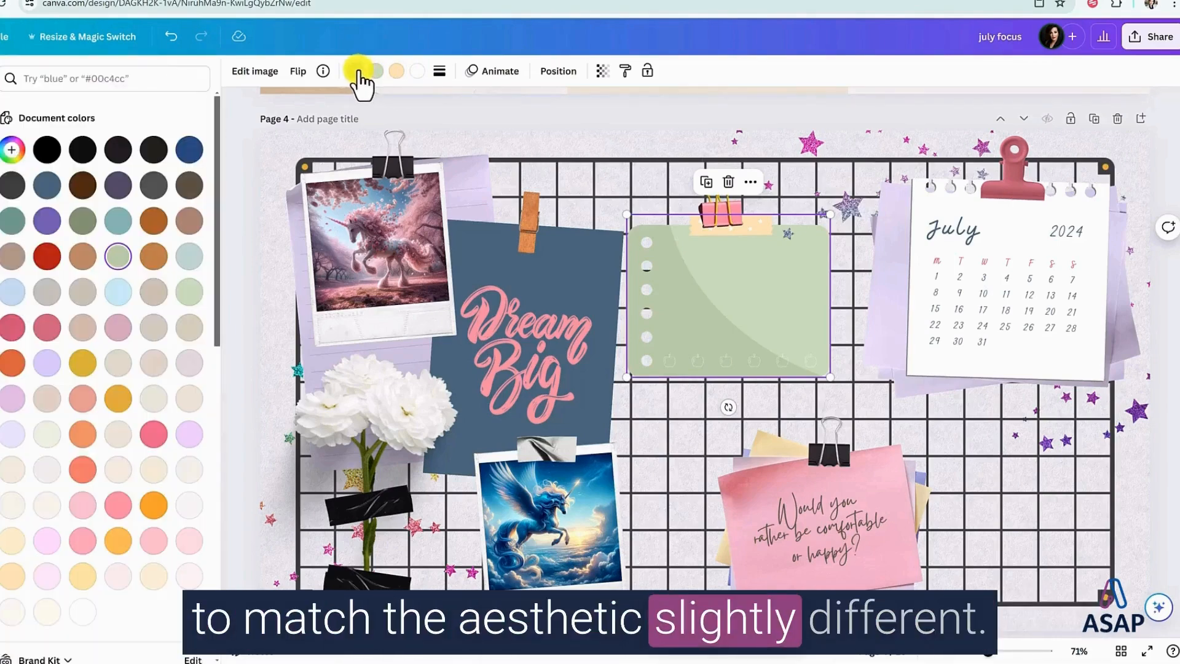
{"action": "scroll", "scroll_direction": "down", "scroll_amount": 3}
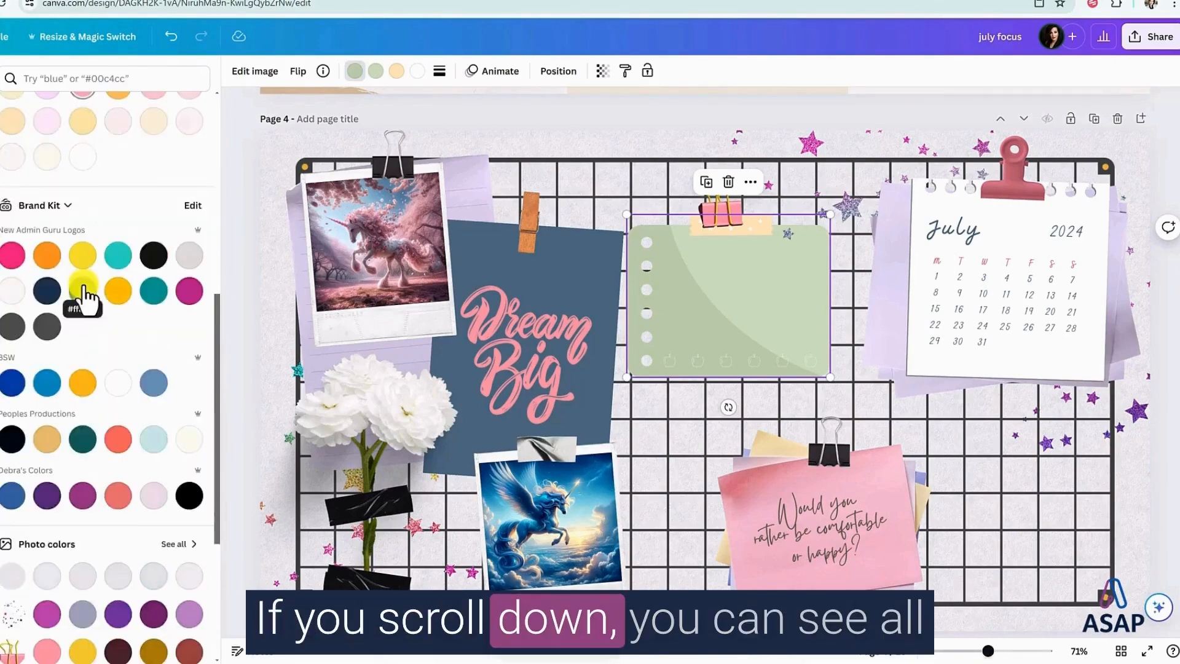
{"action": "scroll", "scroll_direction": "down", "scroll_amount": 3}
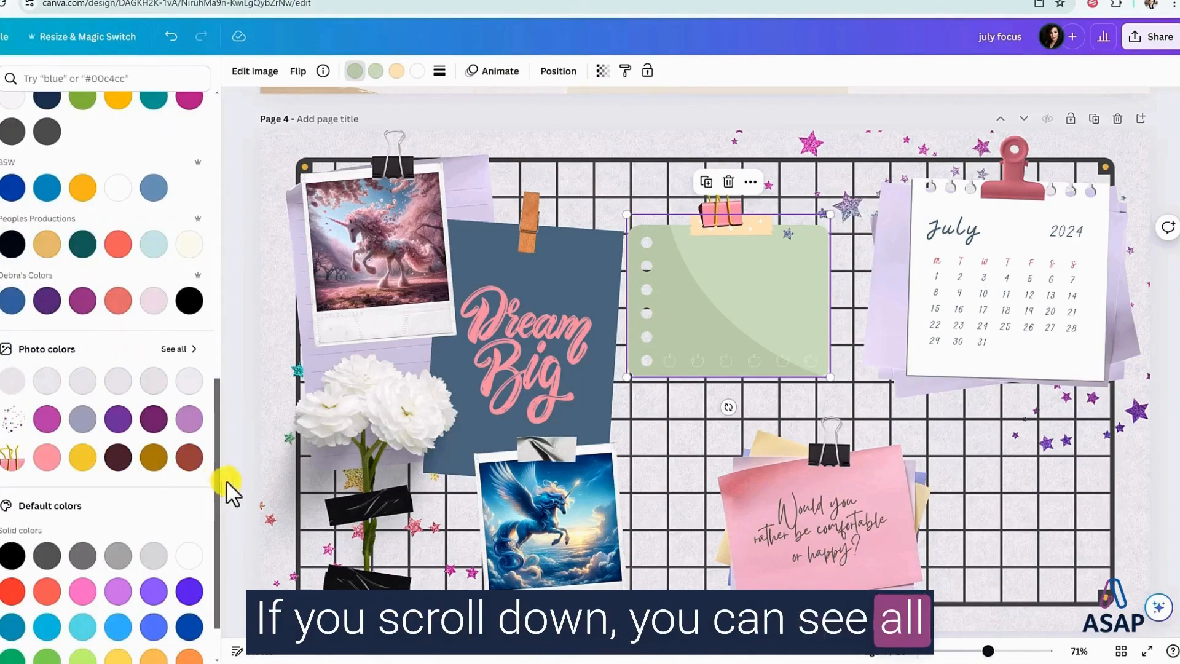
{"action": "mouse_move", "coordinate": [188, 421]}
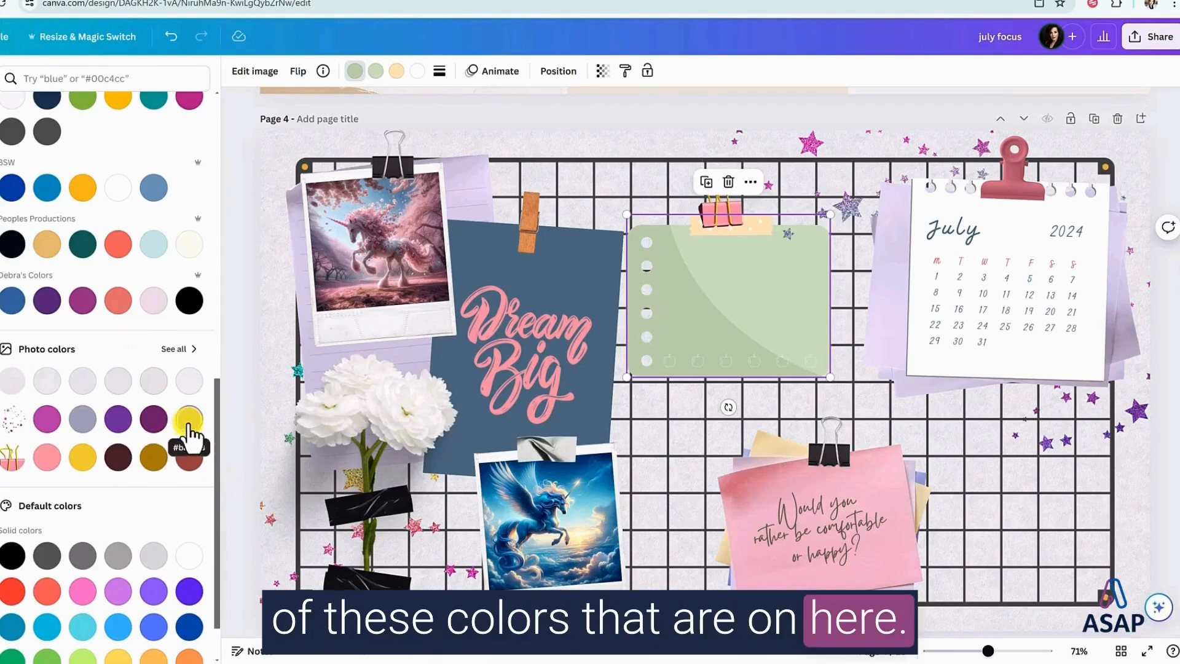
{"action": "left_click", "coordinate": [46, 419]}
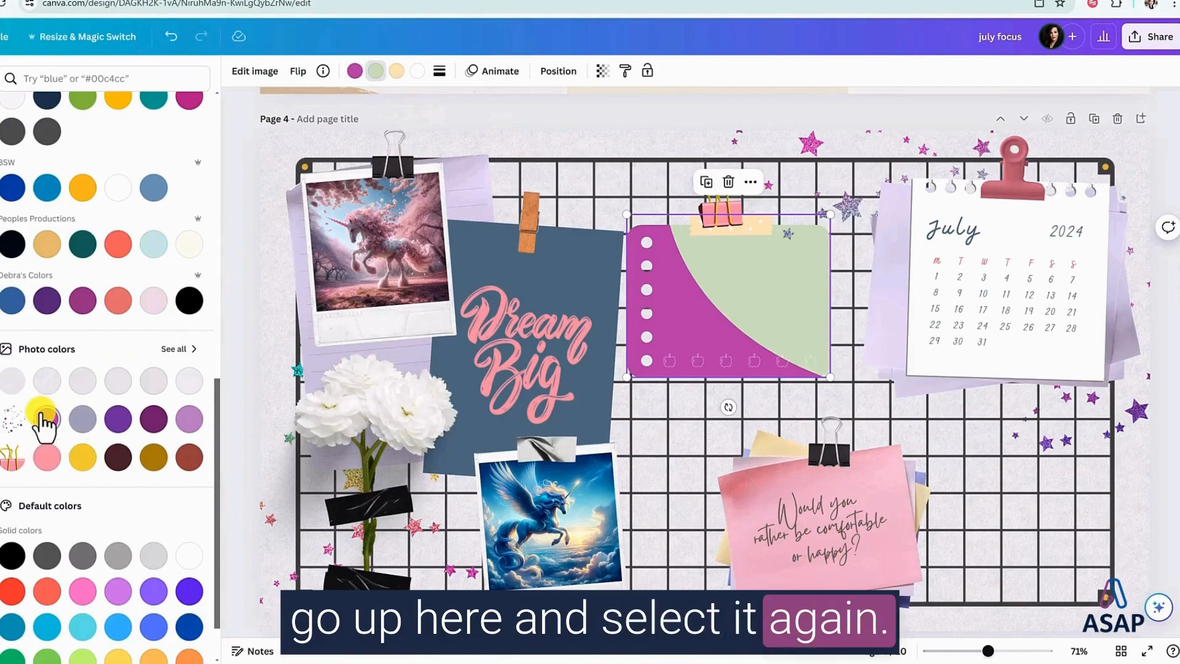
{"action": "left_click", "coordinate": [47, 419]}
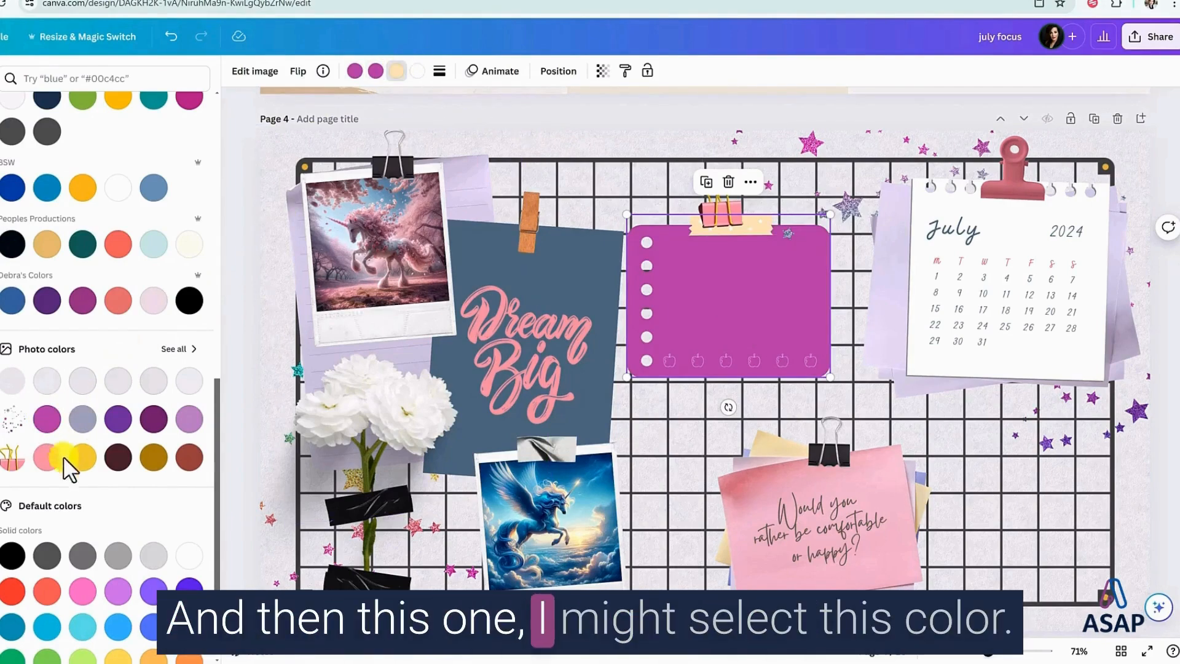
{"action": "left_click", "coordinate": [83, 457]}
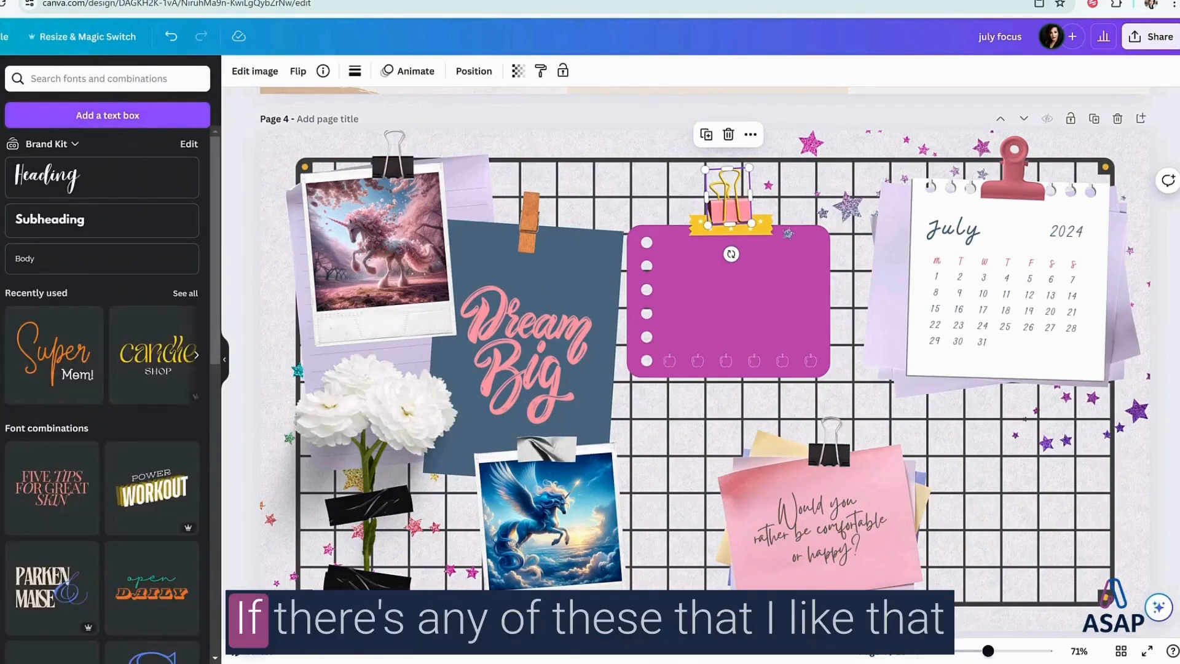
{"action": "mouse_move", "coordinate": [174, 327]}
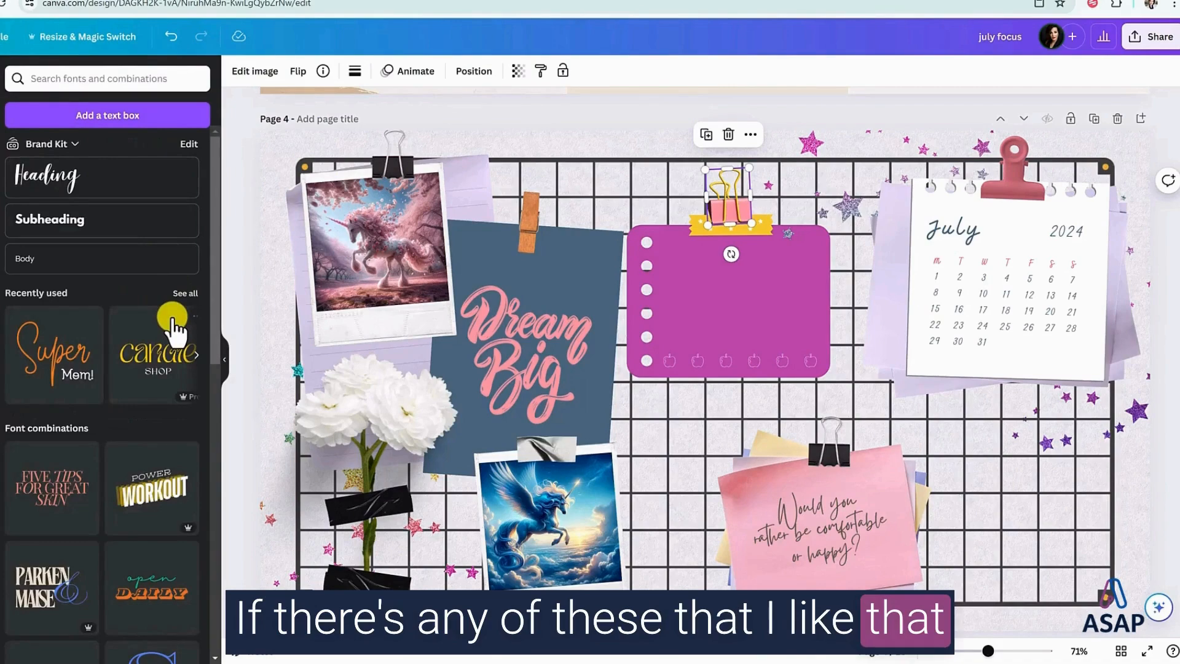
Add a body text box on the purple sticky note with white text reading 'Reminders:'.
{"action": "scroll", "scroll_direction": "down", "scroll_amount": 3}
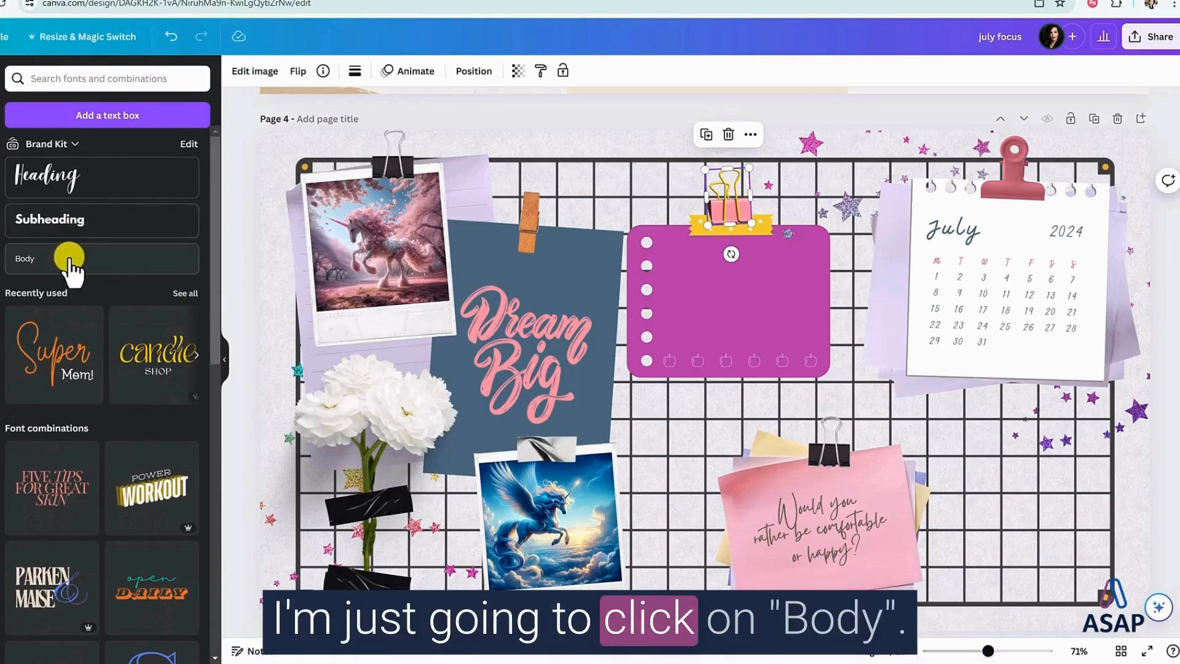
{"action": "left_click", "coordinate": [24, 259]}
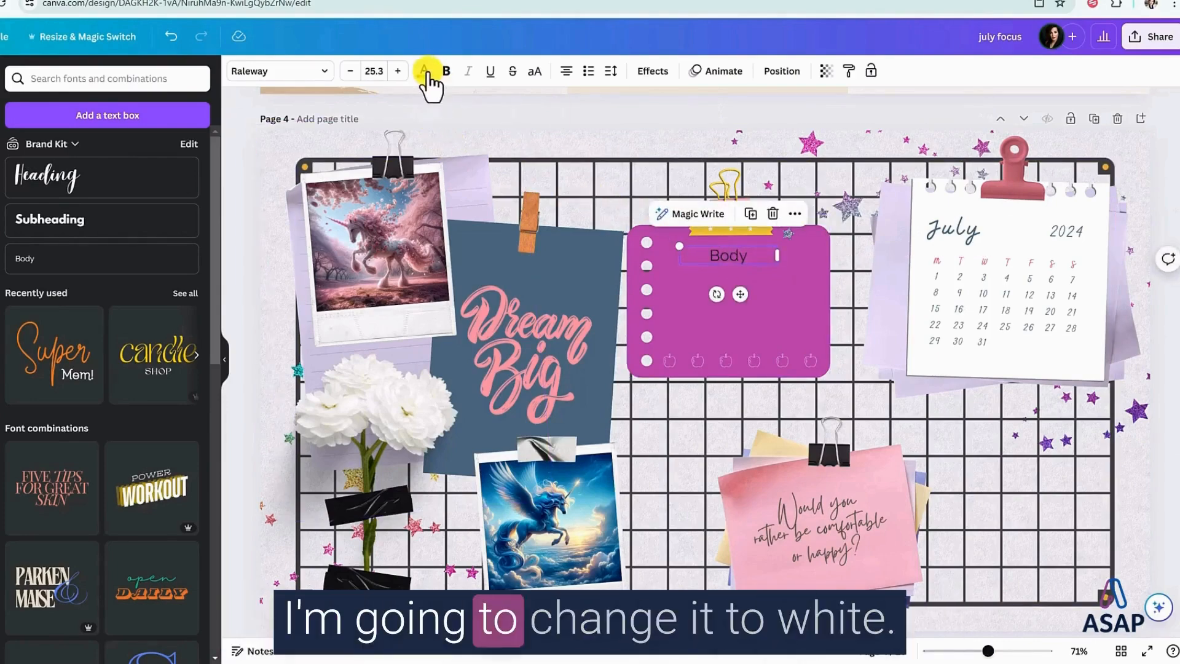
{"action": "left_click", "coordinate": [424, 72]}
{"action": "type", "text": "Reminders:"}
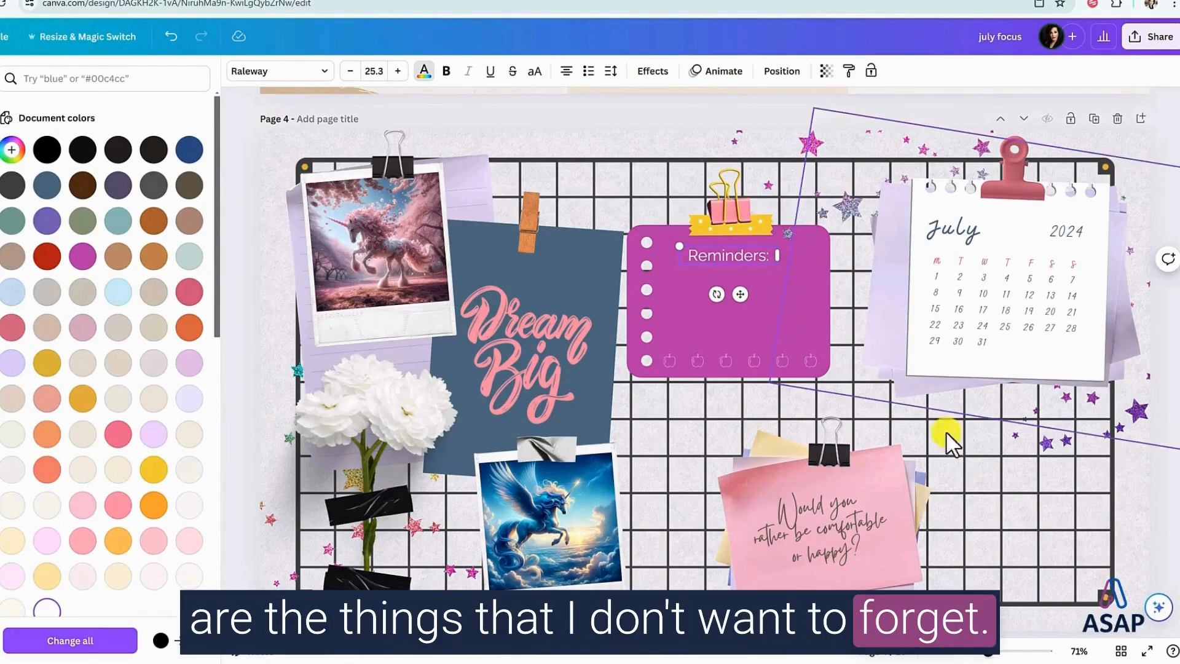
{"action": "left_click", "coordinate": [554, 485]}
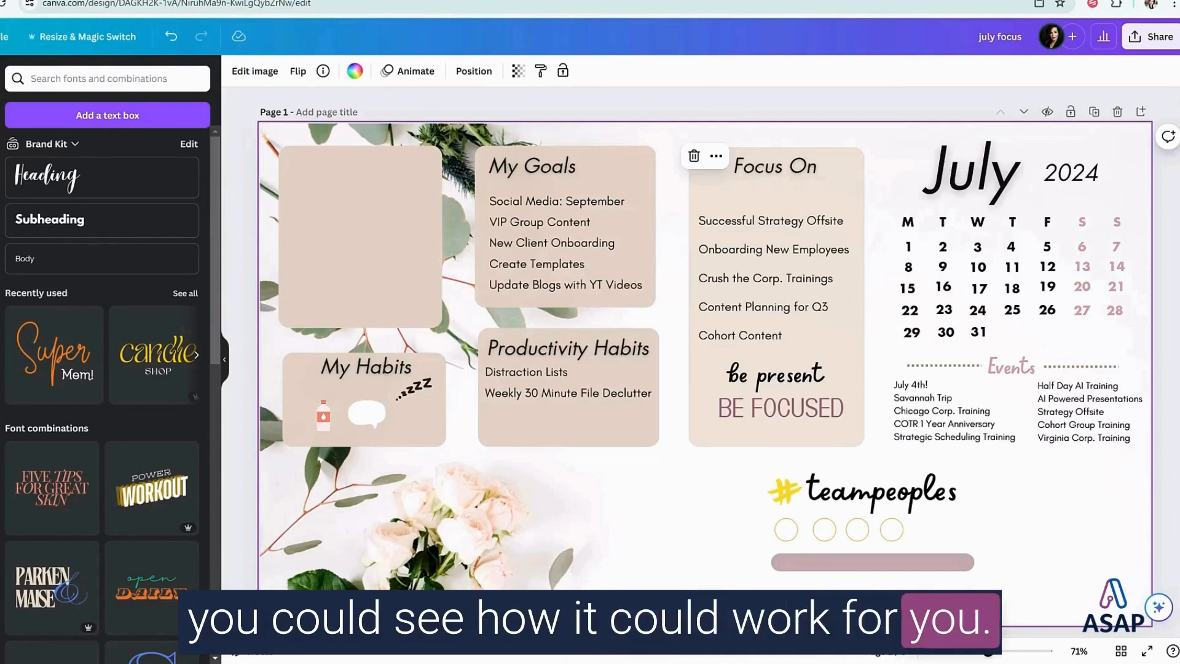
{"action": "mouse_move", "coordinate": [812, 102]}
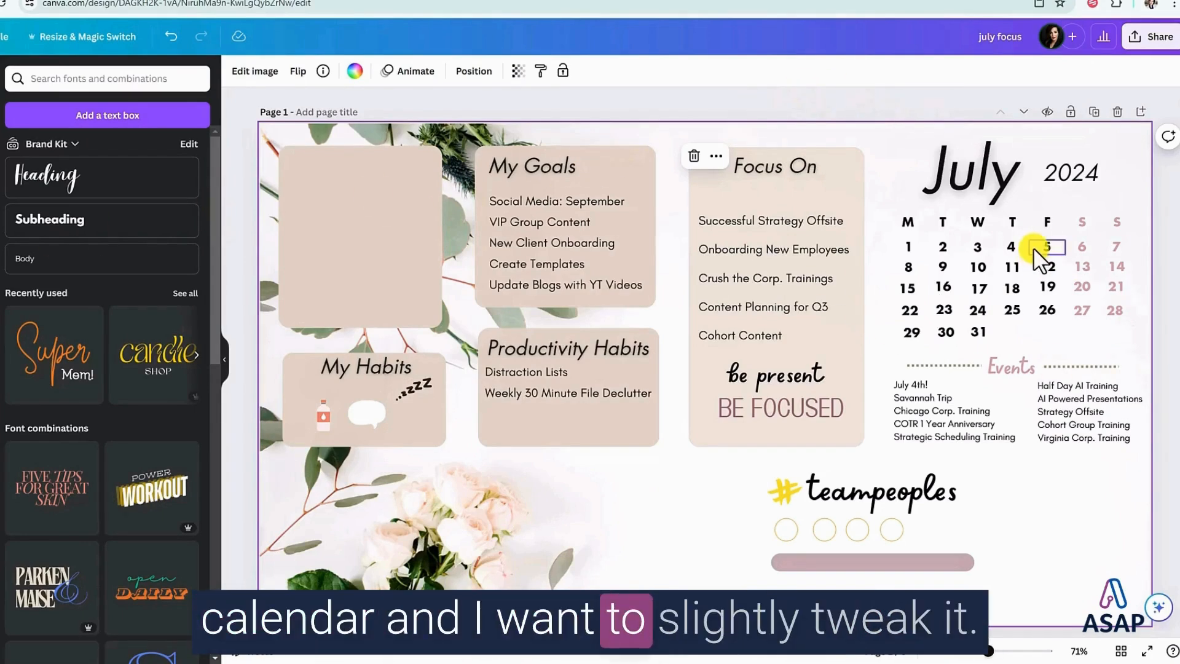
Select all the July calendar date numbers and tidy up their spacing evenly.
{"action": "left_click", "coordinate": [907, 246]}
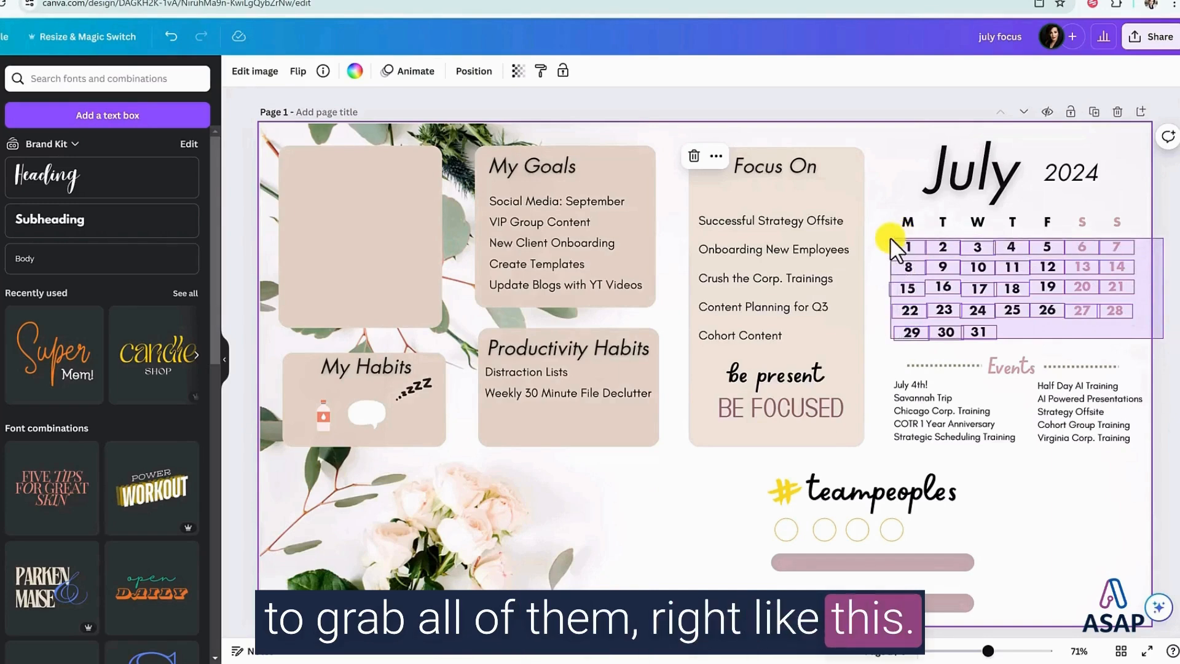
{"action": "left_click", "coordinate": [907, 246]}
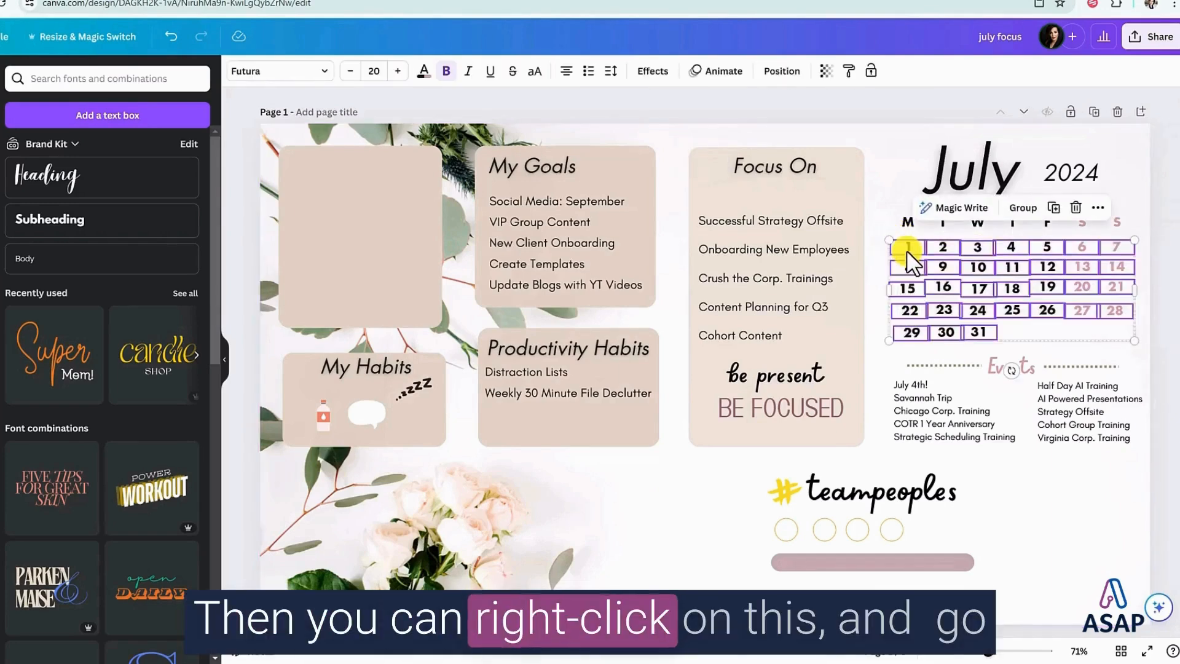
{"action": "right_click", "coordinate": [907, 248]}
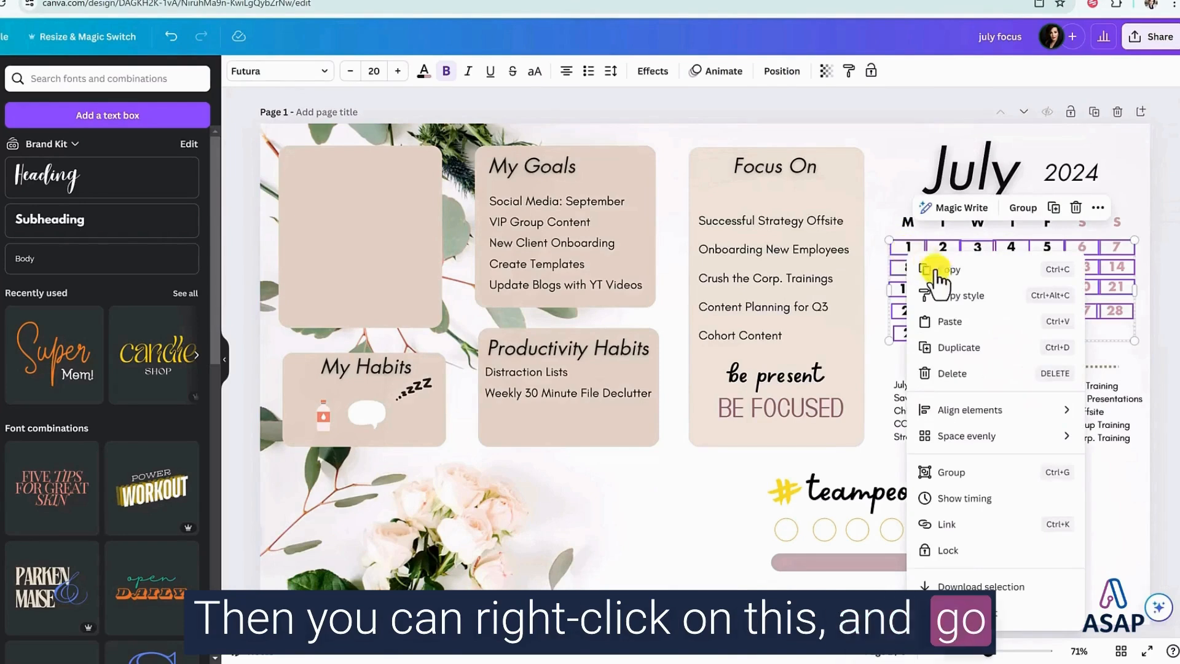
{"action": "mouse_move", "coordinate": [966, 435]}
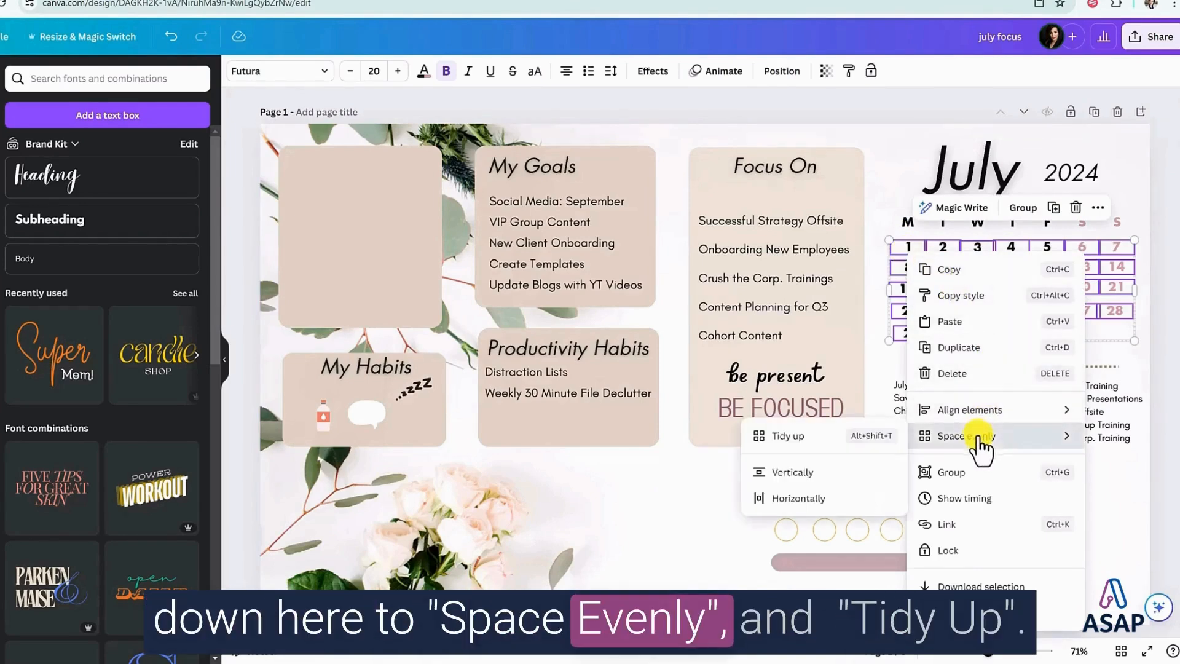
{"action": "mouse_move", "coordinate": [817, 440]}
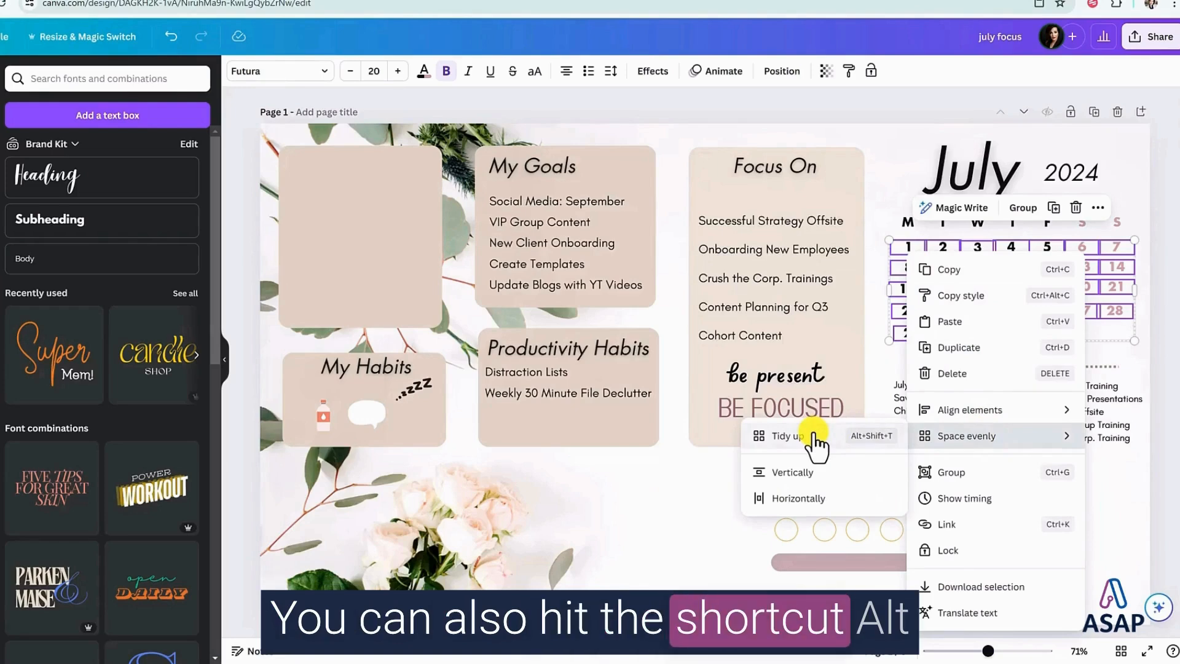
{"action": "left_click", "coordinate": [788, 435]}
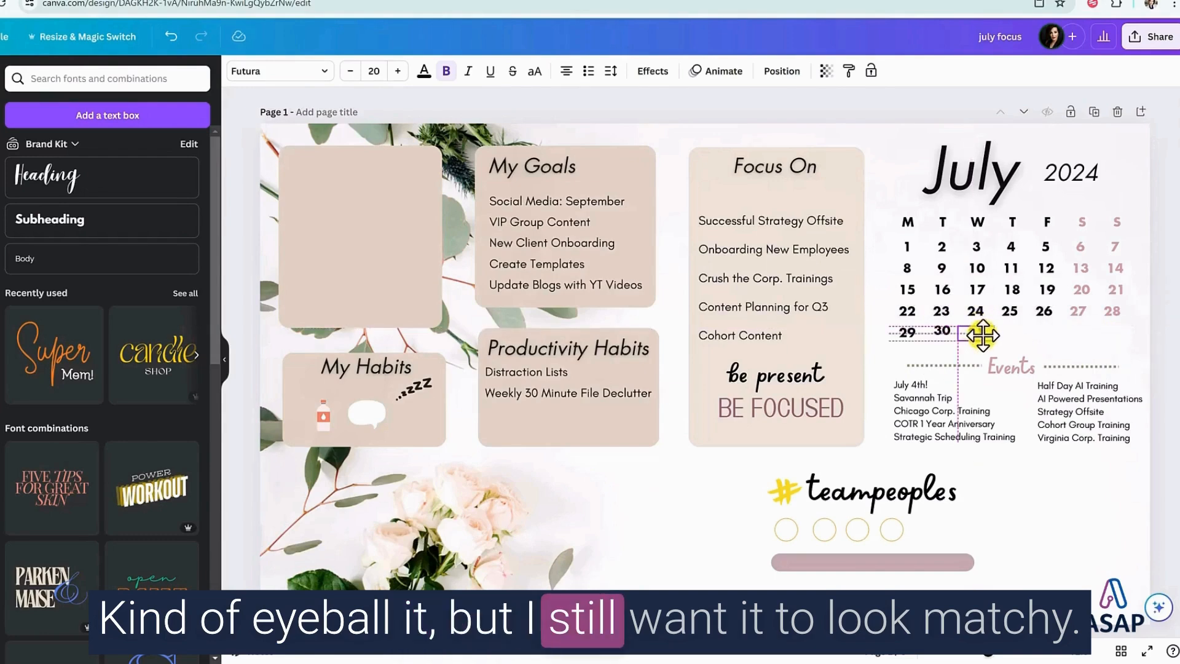
Tidy up the spacing of the final row of dates 29, 30 and 31.
{"action": "left_click", "coordinate": [976, 331]}
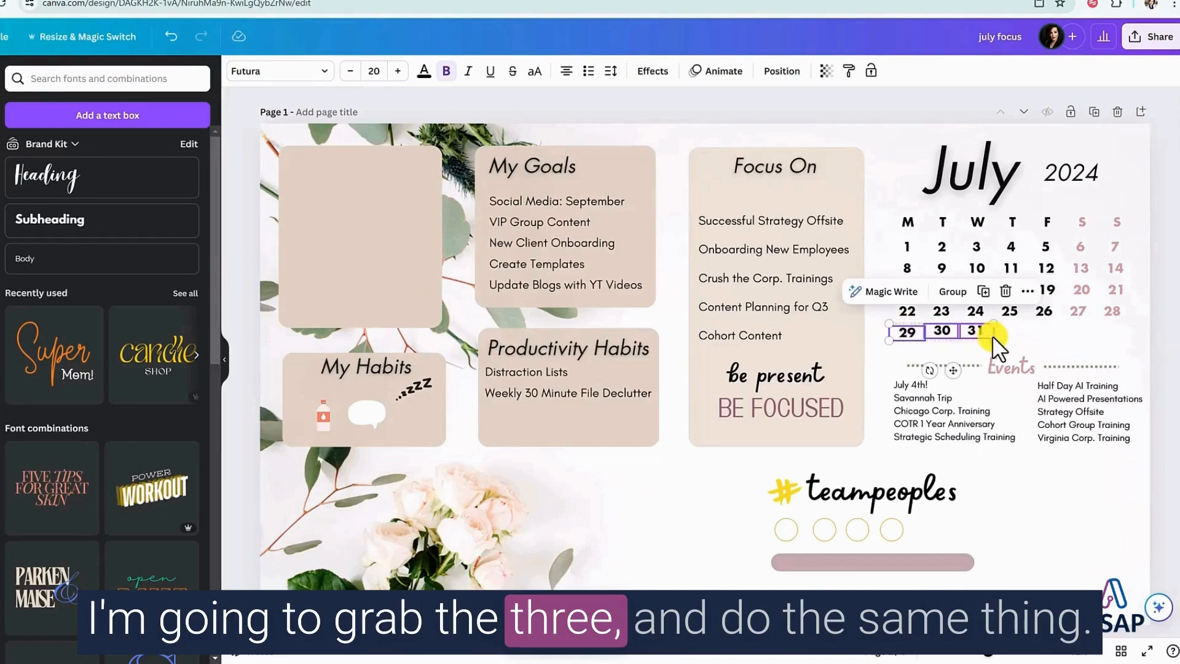
{"action": "right_click", "coordinate": [978, 331]}
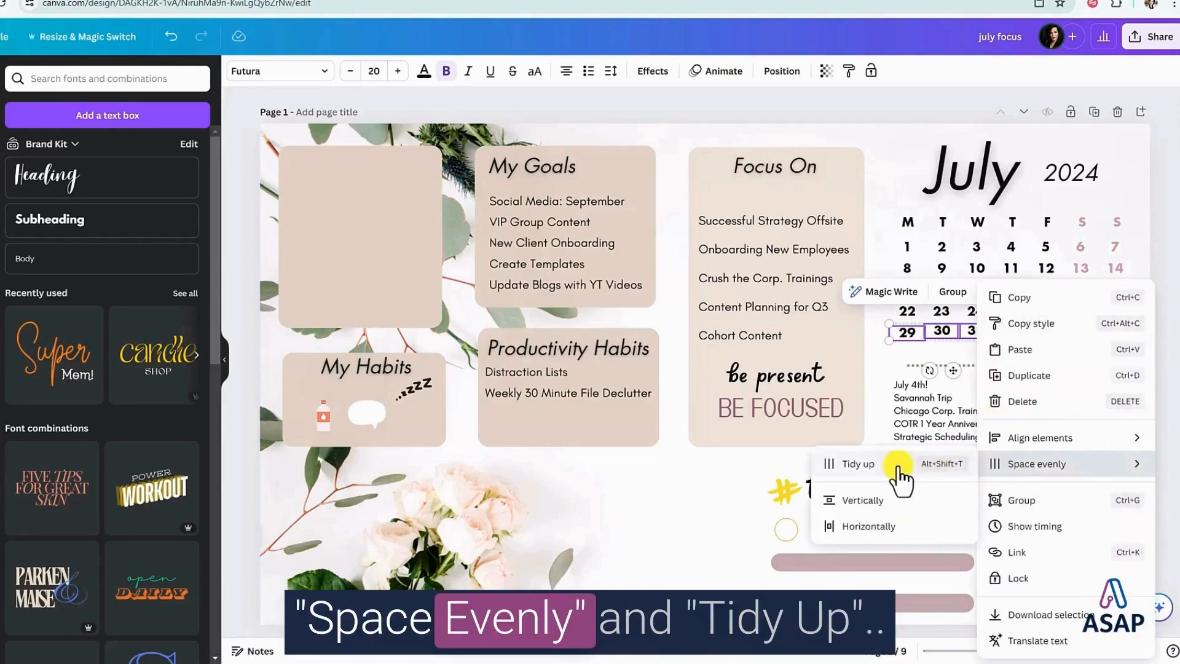
{"action": "left_click", "coordinate": [855, 464]}
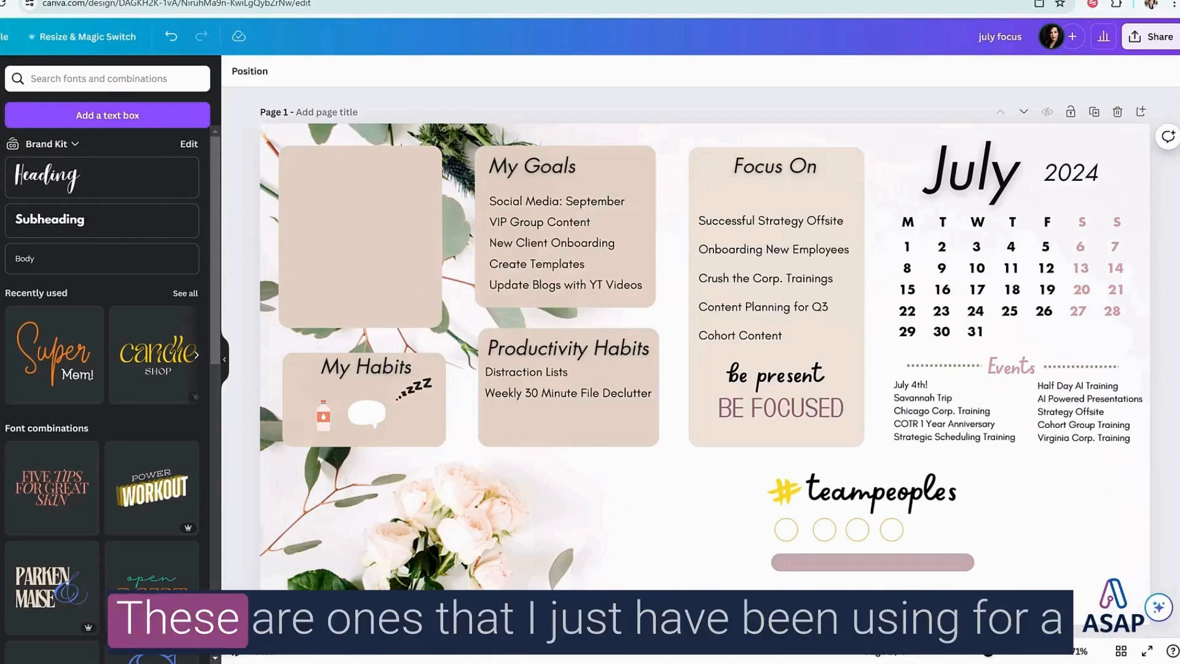
Search the Elements panel for oval shapes after trying 'sticky note' and 'circle'.
{"action": "type", "text": "sticky note"}
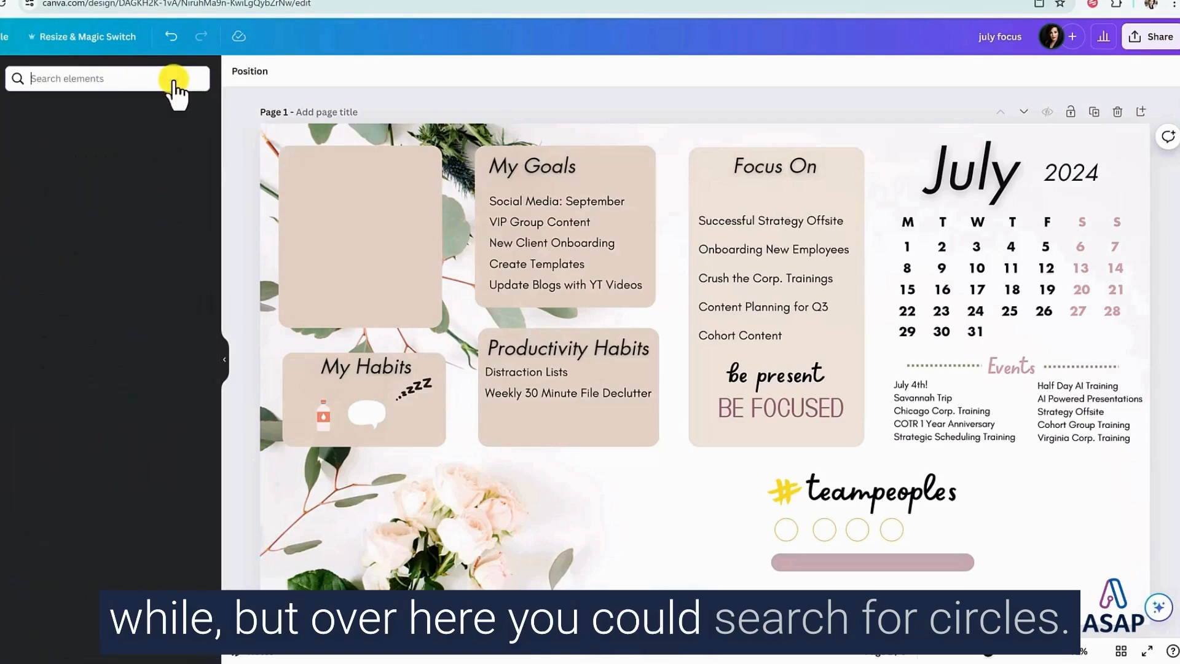
{"action": "left_click", "coordinate": [90, 78]}
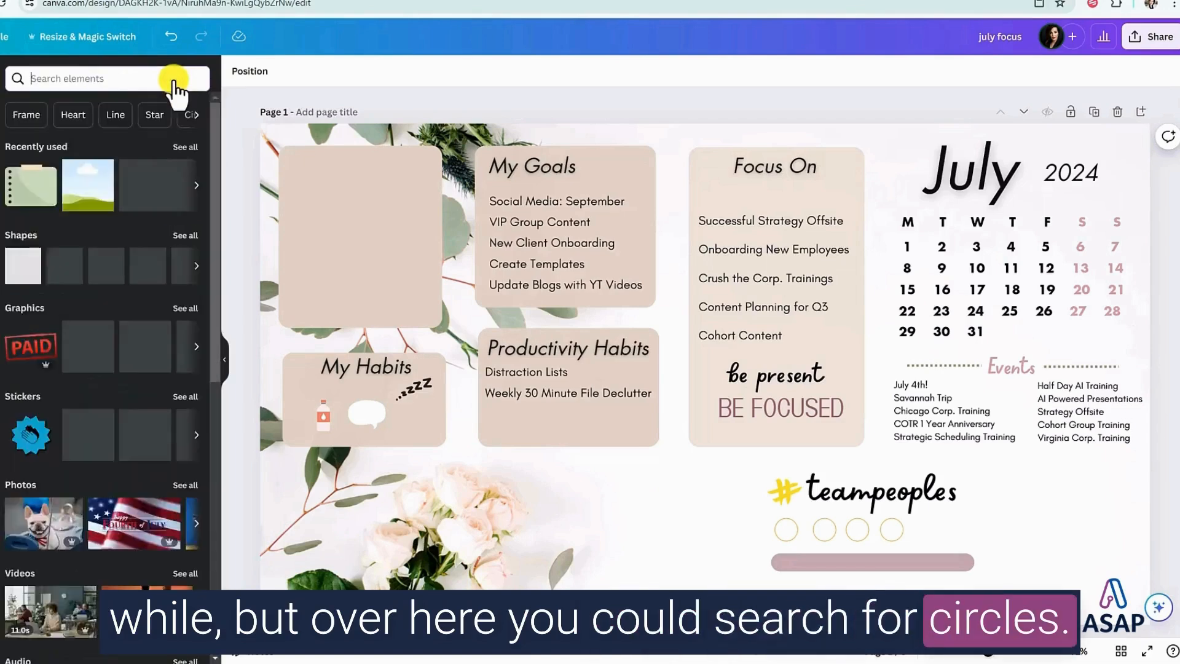
{"action": "type", "text": "circle"}
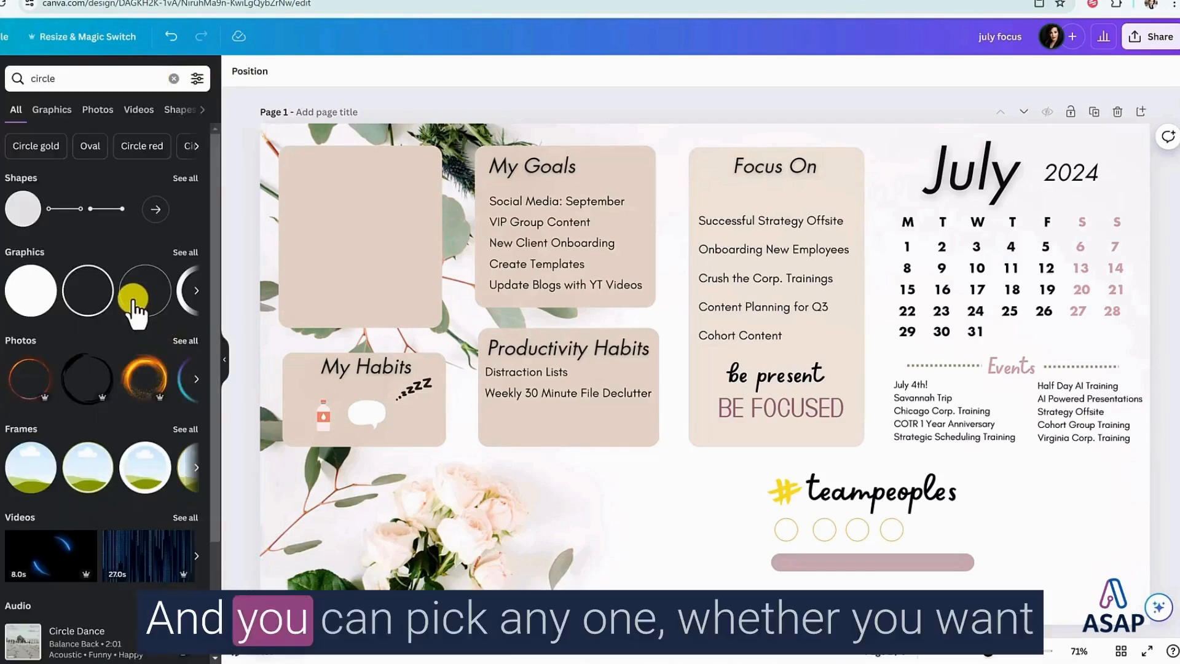
{"action": "mouse_move", "coordinate": [184, 354]}
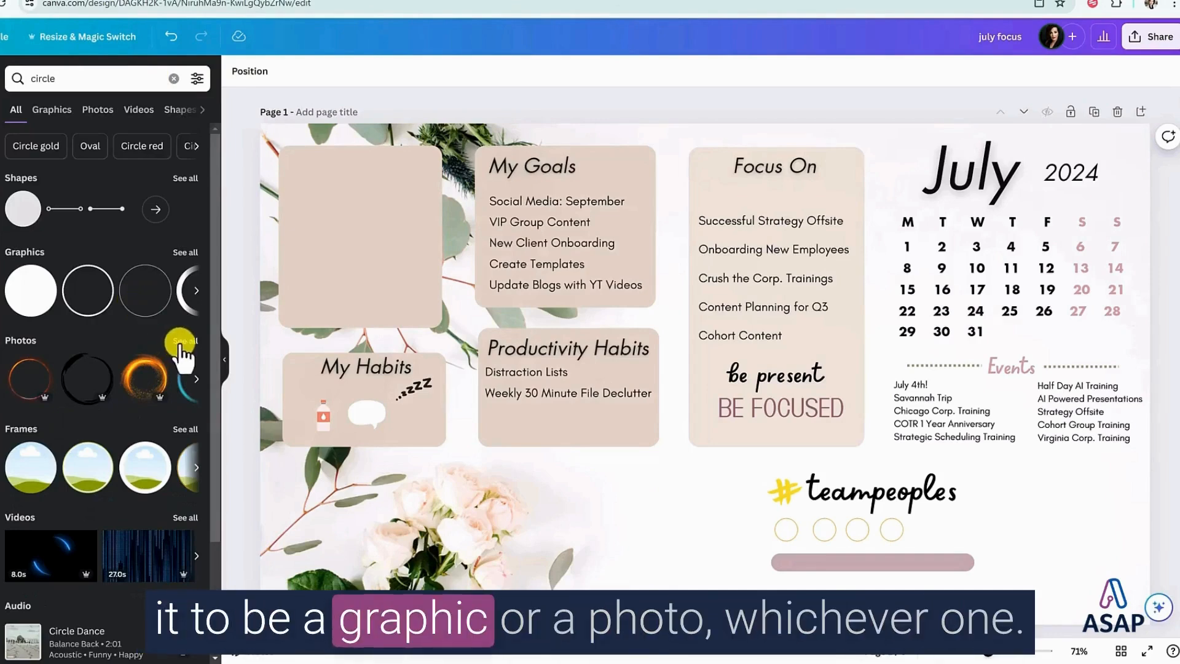
{"action": "mouse_move", "coordinate": [950, 525]}
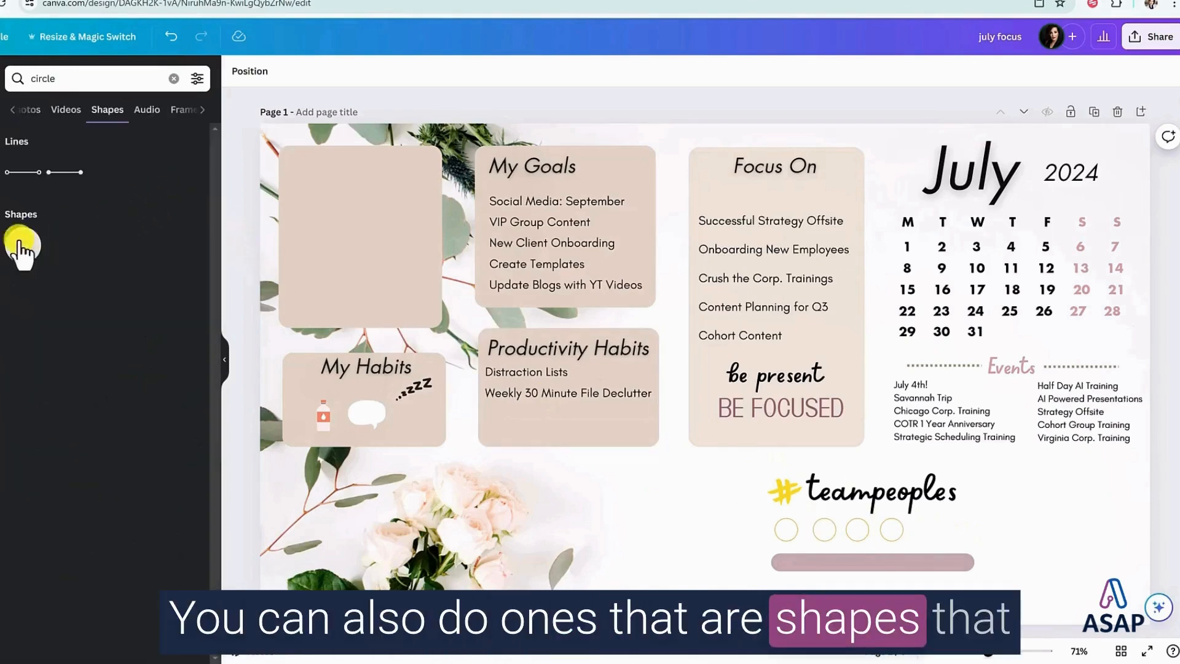
{"action": "left_click", "coordinate": [174, 78]}
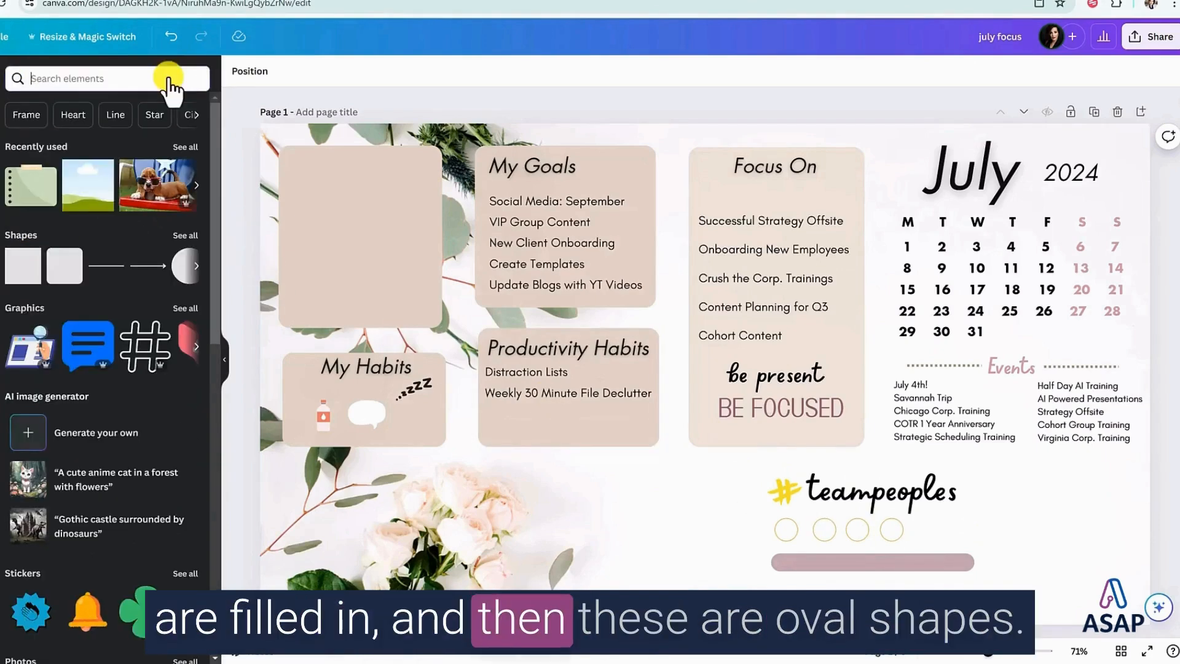
{"action": "type", "text": "oval shapes"}
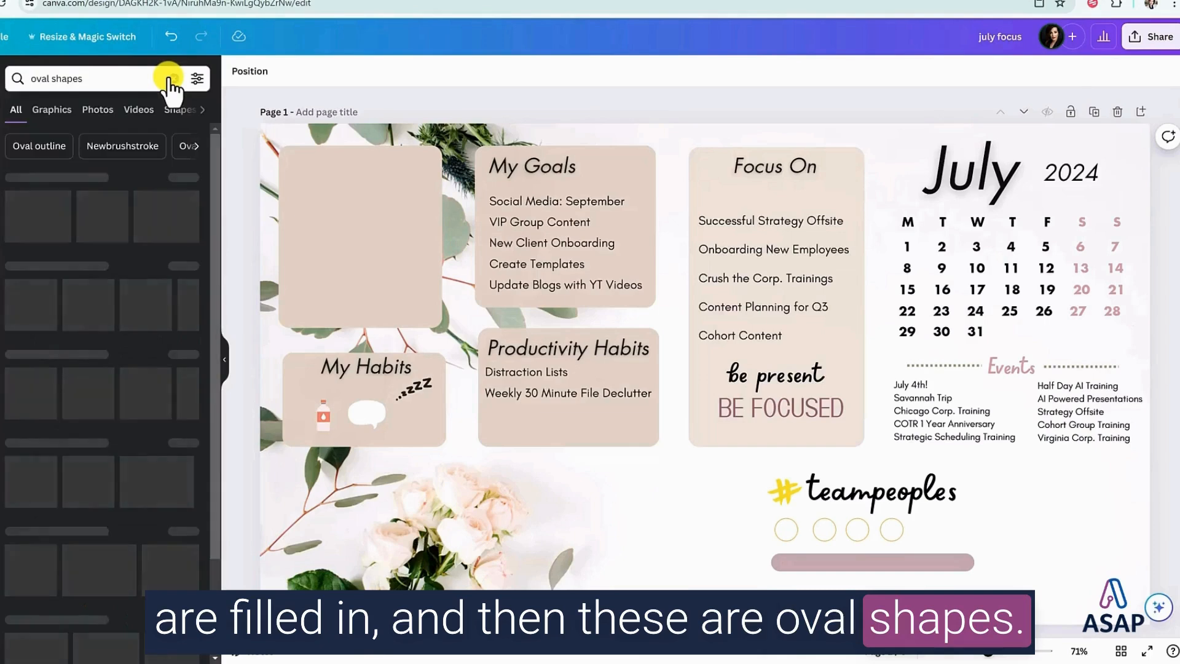
{"action": "key", "text": "Return"}
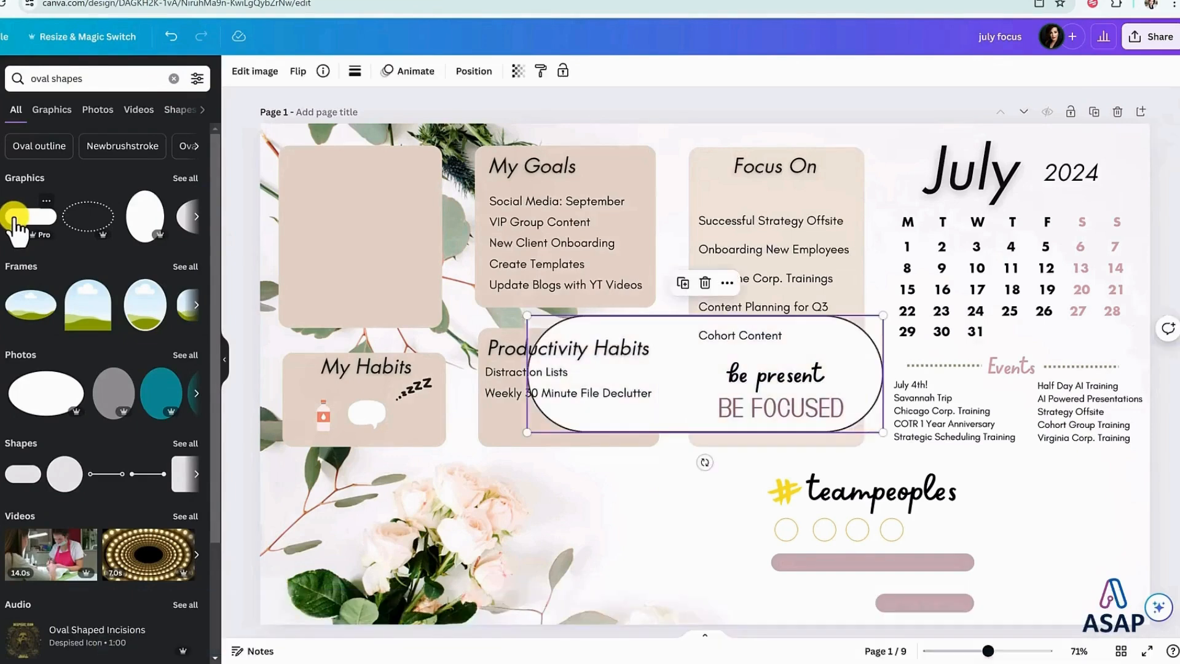
Insert an oval outline graphic on the page and review its fill colour choices.
{"action": "left_click", "coordinate": [780, 408]}
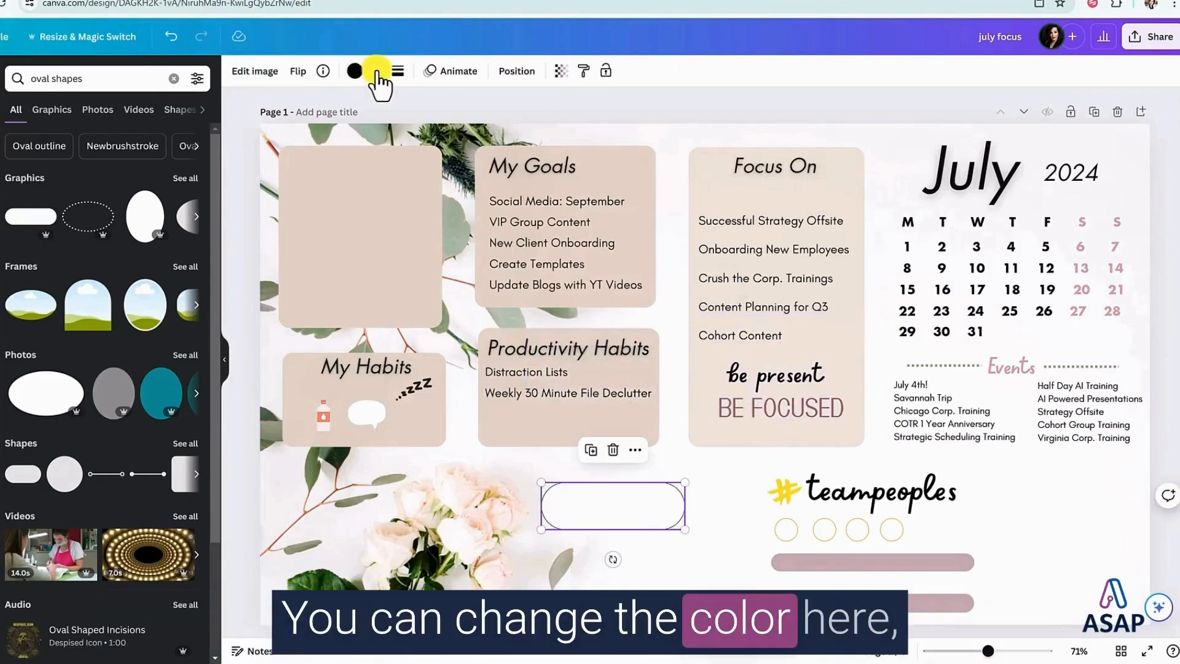
{"action": "left_click", "coordinate": [356, 72]}
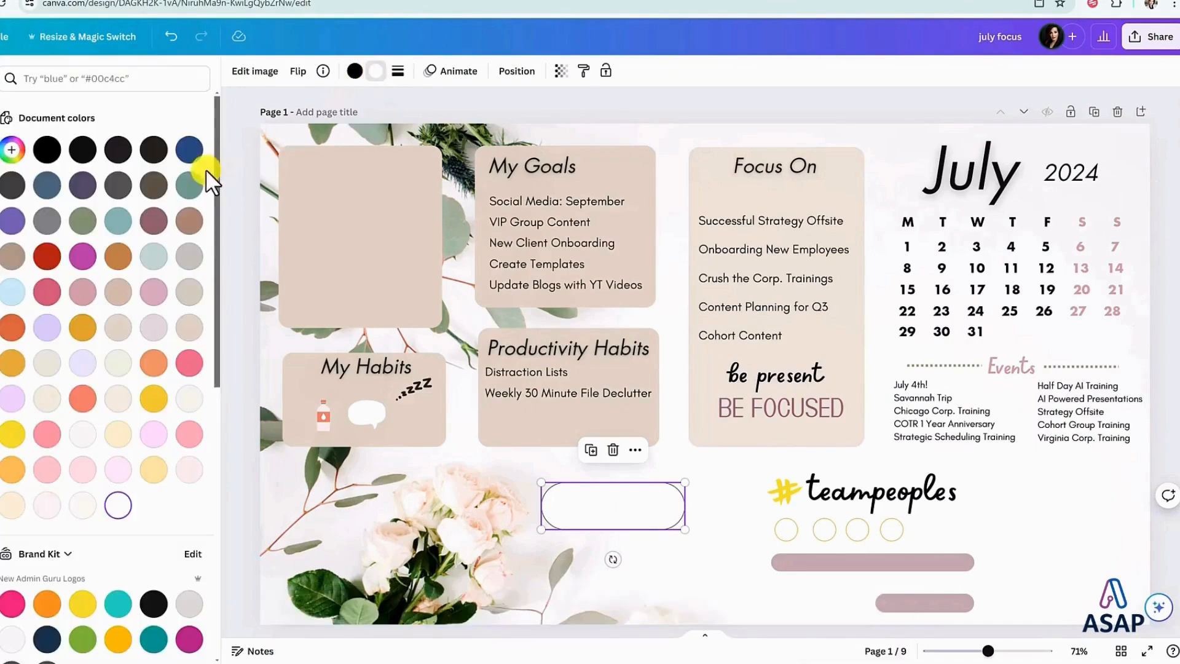
{"action": "mouse_move", "coordinate": [313, 451]}
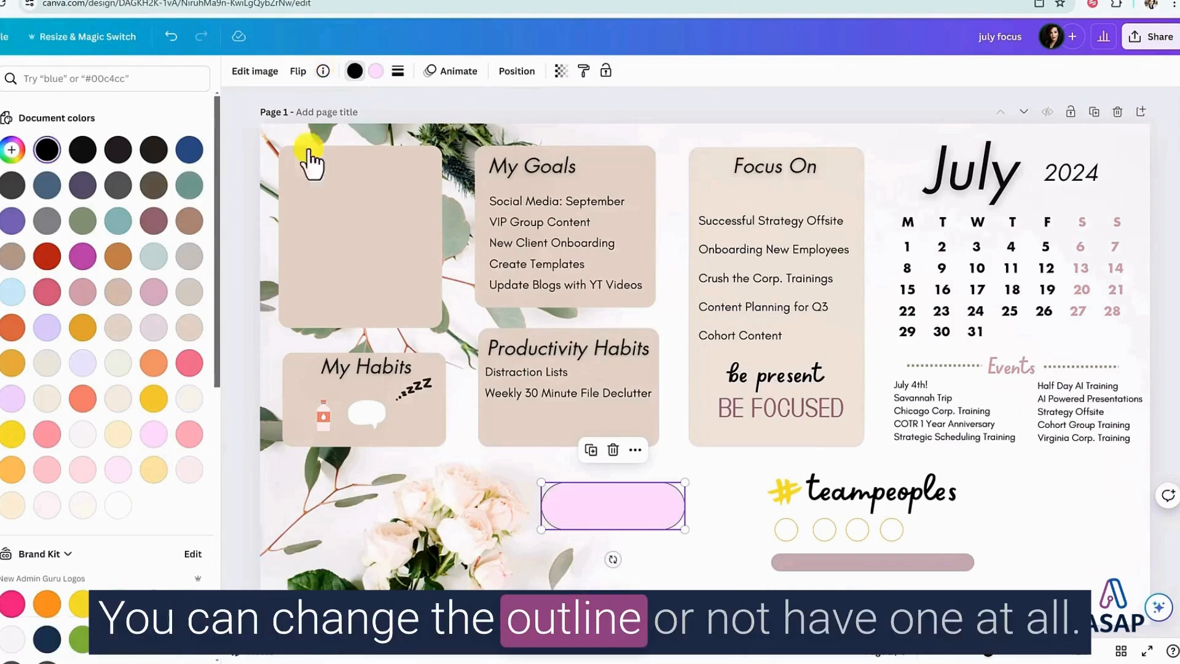
{"action": "left_click", "coordinate": [354, 71]}
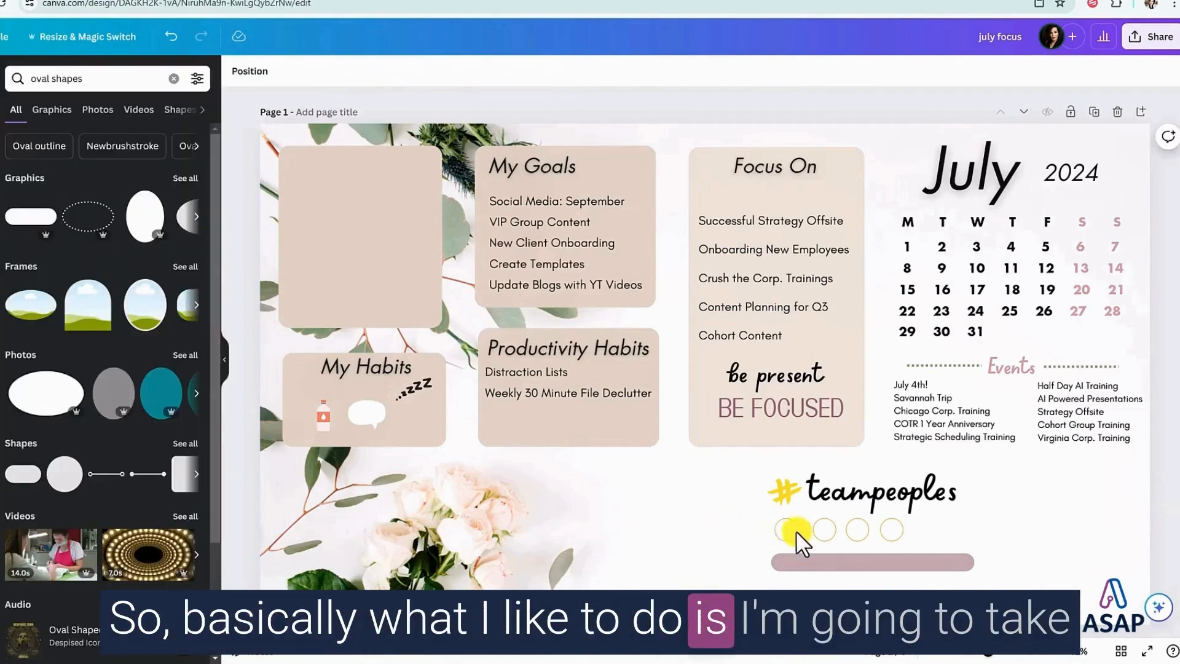
Place a rounded mauve bar across dates 8–13 and recolour the date text to match.
{"action": "left_click", "coordinate": [786, 529]}
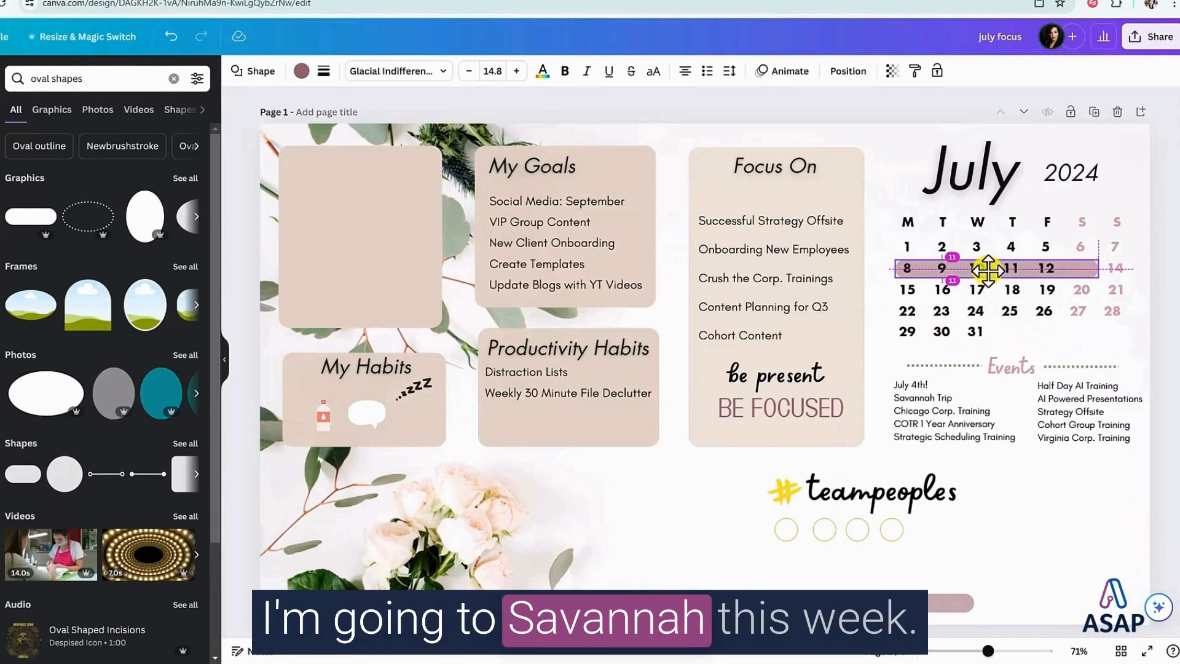
{"action": "left_click", "coordinate": [986, 271]}
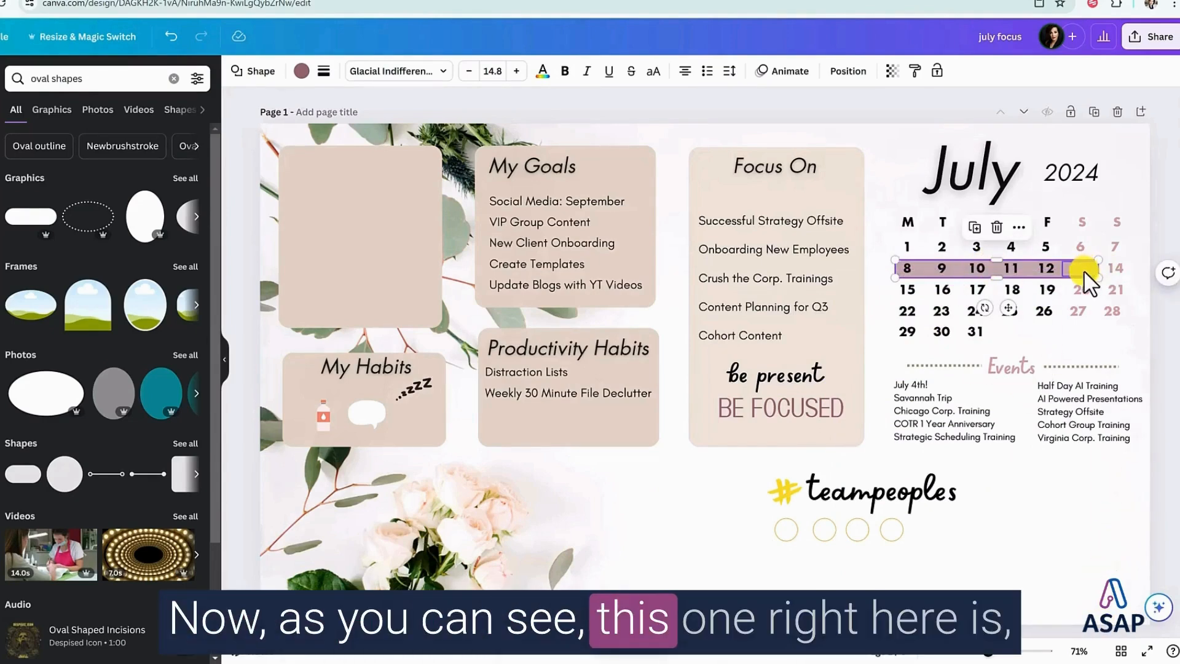
{"action": "left_click", "coordinate": [1085, 268]}
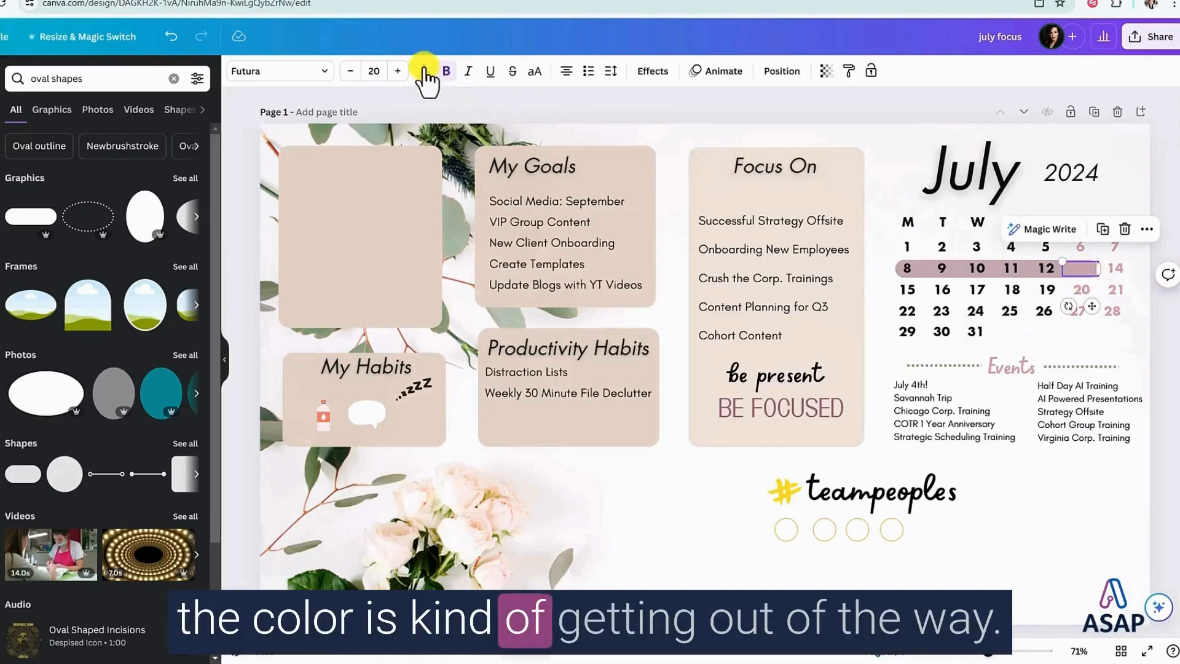
{"action": "left_click", "coordinate": [424, 71]}
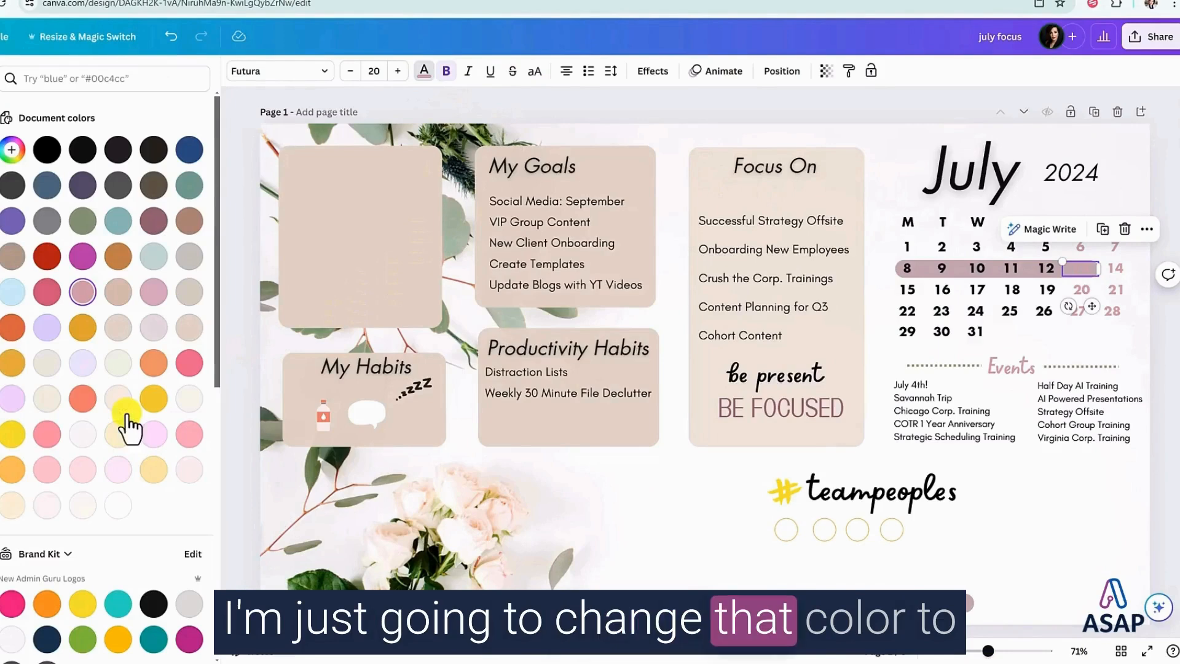
{"action": "left_click", "coordinate": [118, 505]}
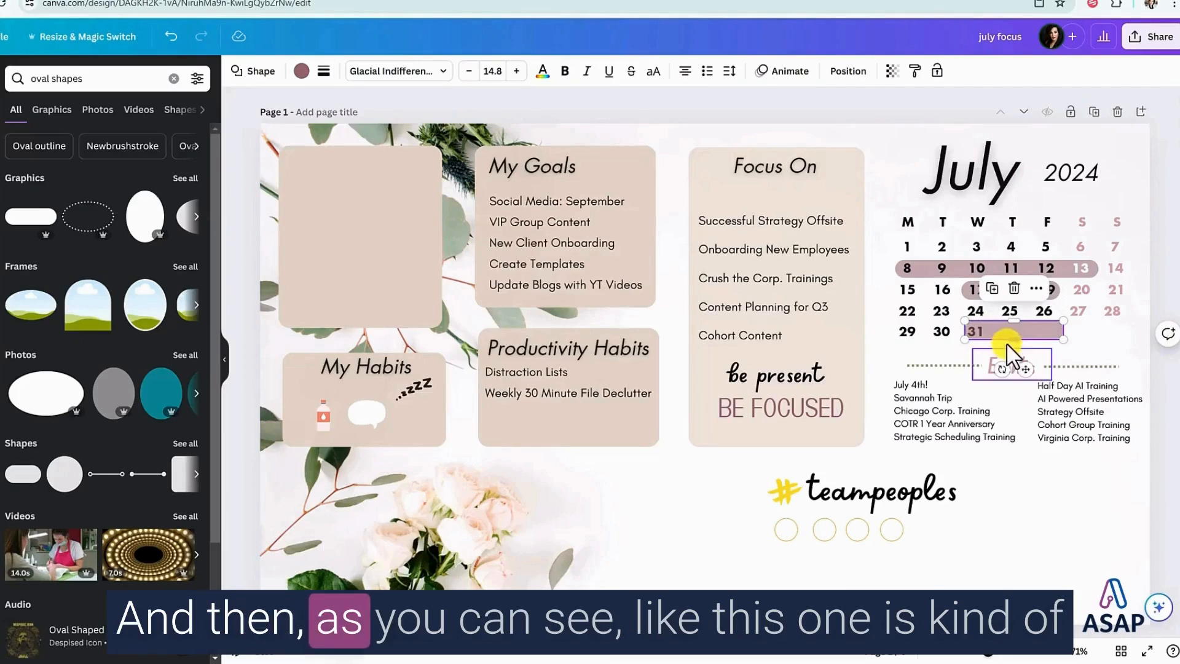
{"action": "mouse_move", "coordinate": [1092, 361]}
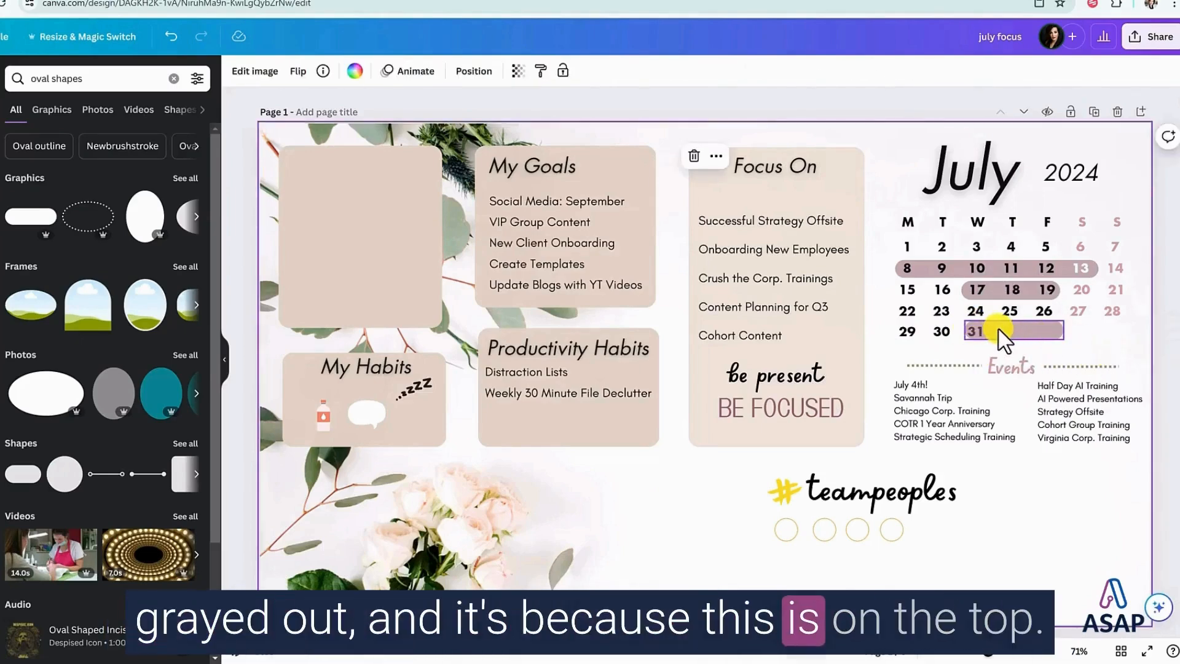
Send the 31 highlight bar behind its date and circle date 23 with an outlined circle.
{"action": "right_click", "coordinate": [978, 331]}
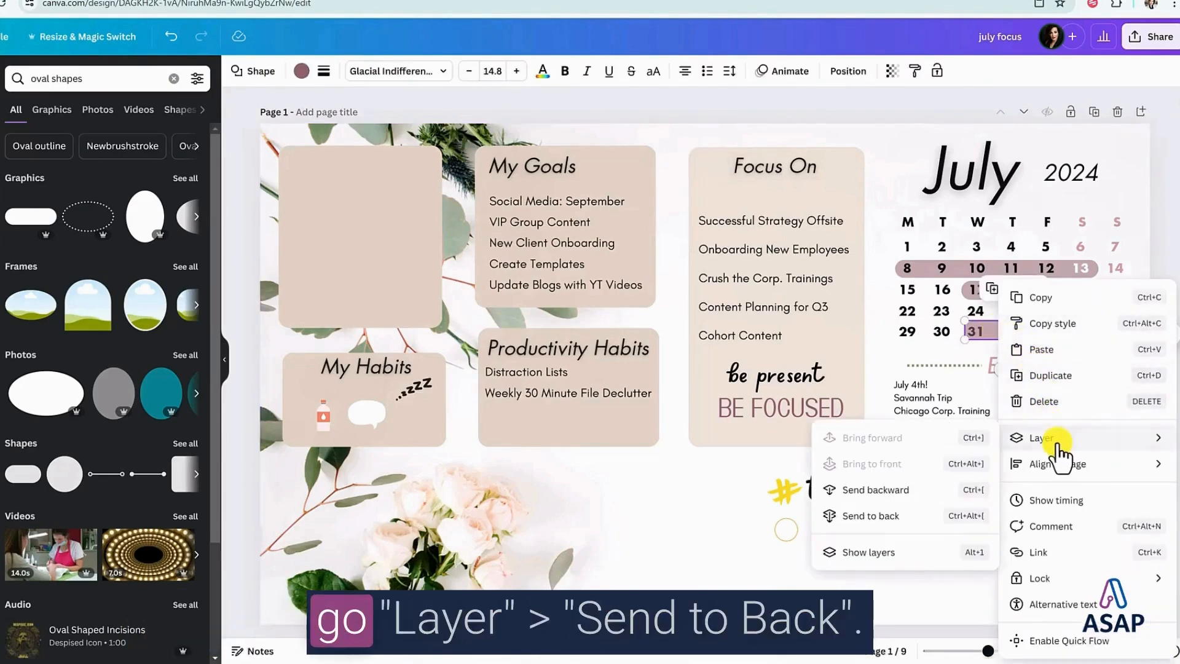
{"action": "left_click", "coordinate": [874, 515]}
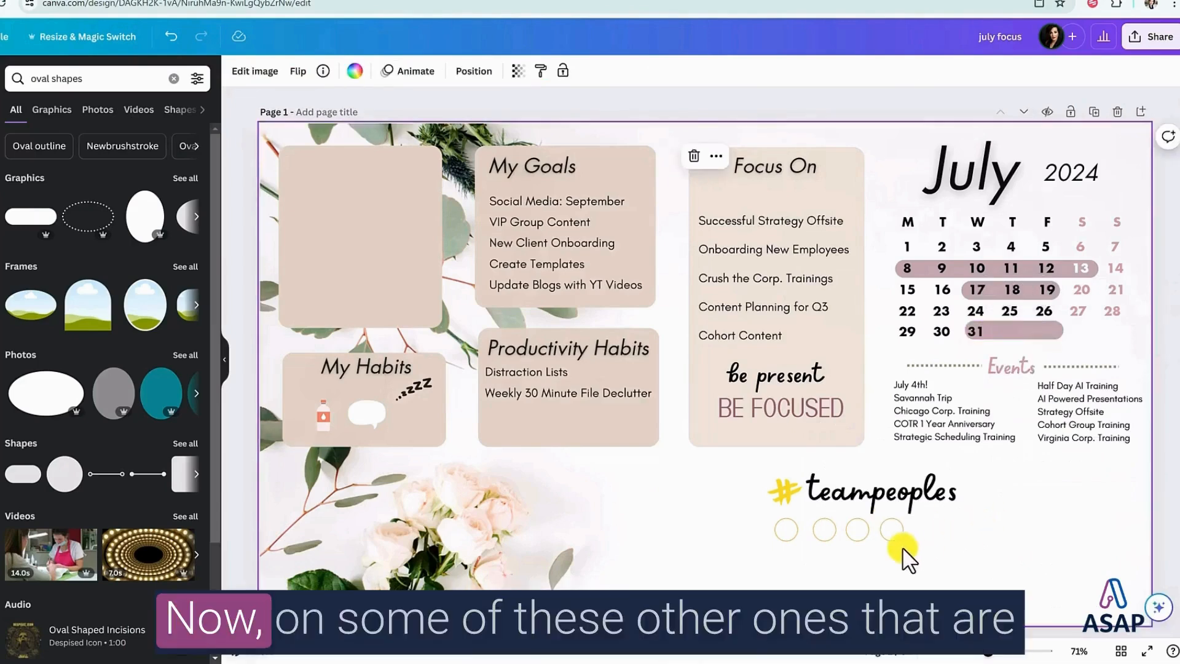
{"action": "left_click", "coordinate": [891, 528]}
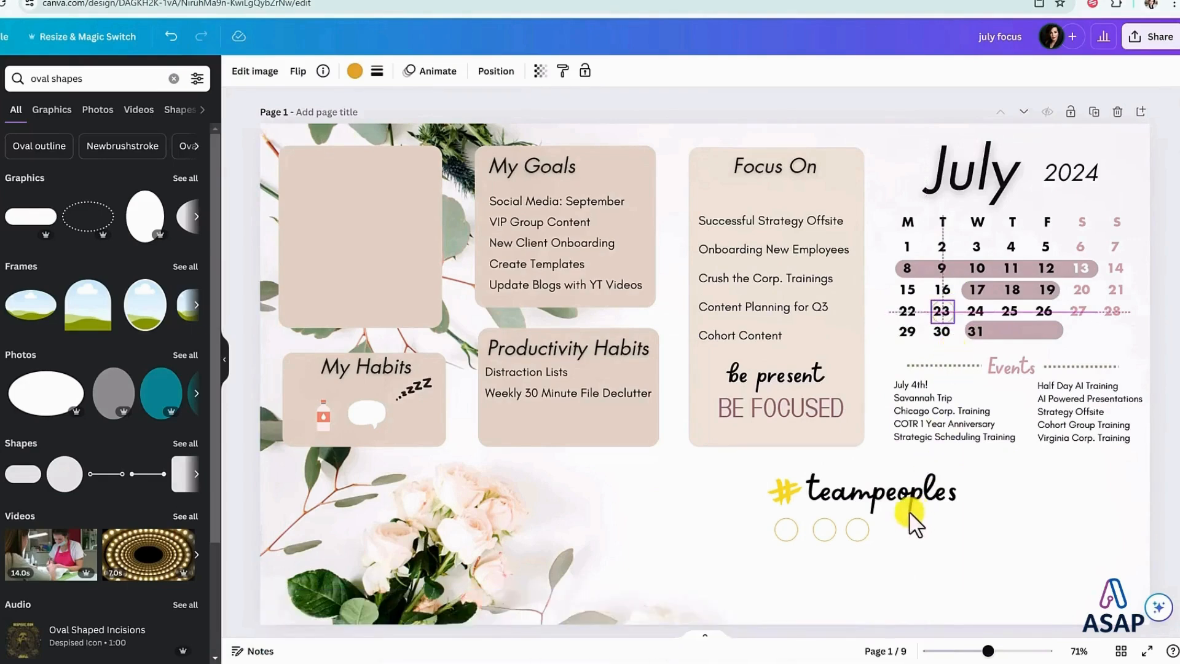
{"action": "left_click", "coordinate": [856, 529]}
{"action": "type", "text": "sta"}
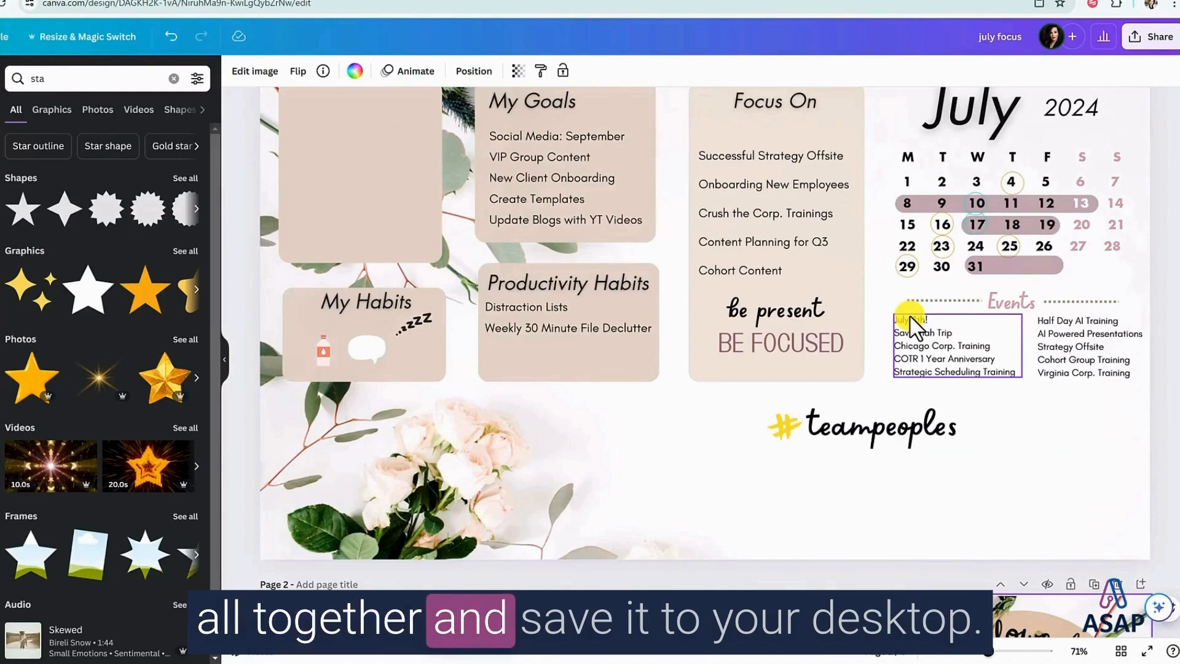
Download only page 1 of the July dashboard as a PNG via Share > Download.
{"action": "left_click", "coordinate": [774, 212]}
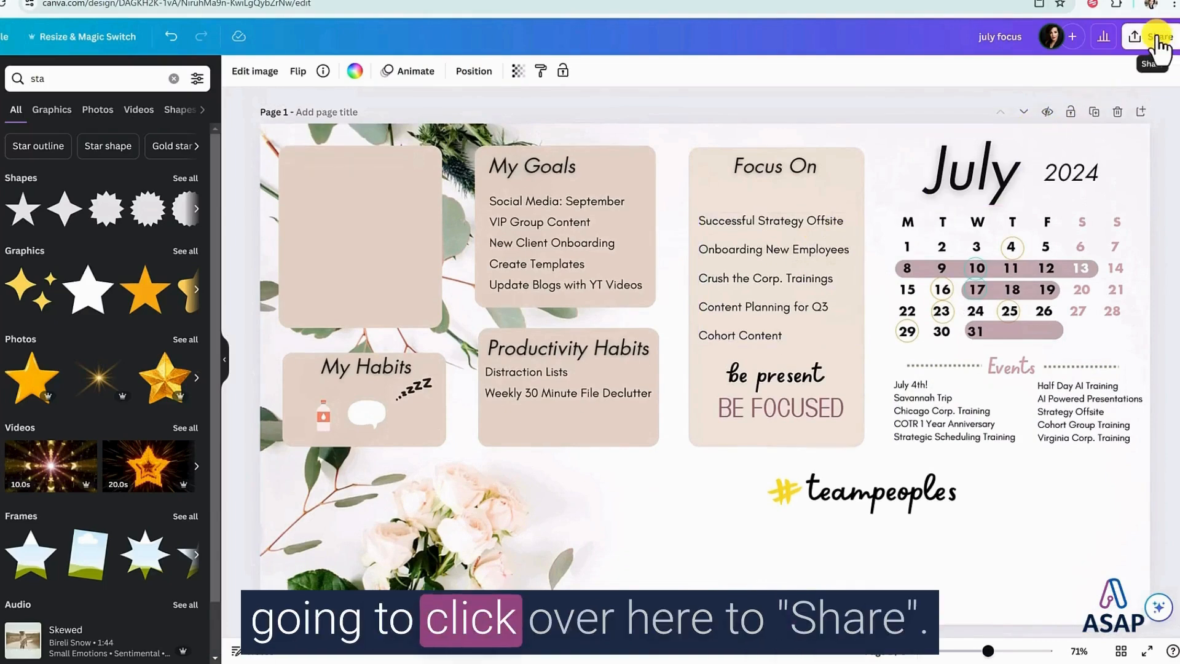
{"action": "left_click", "coordinate": [1151, 36]}
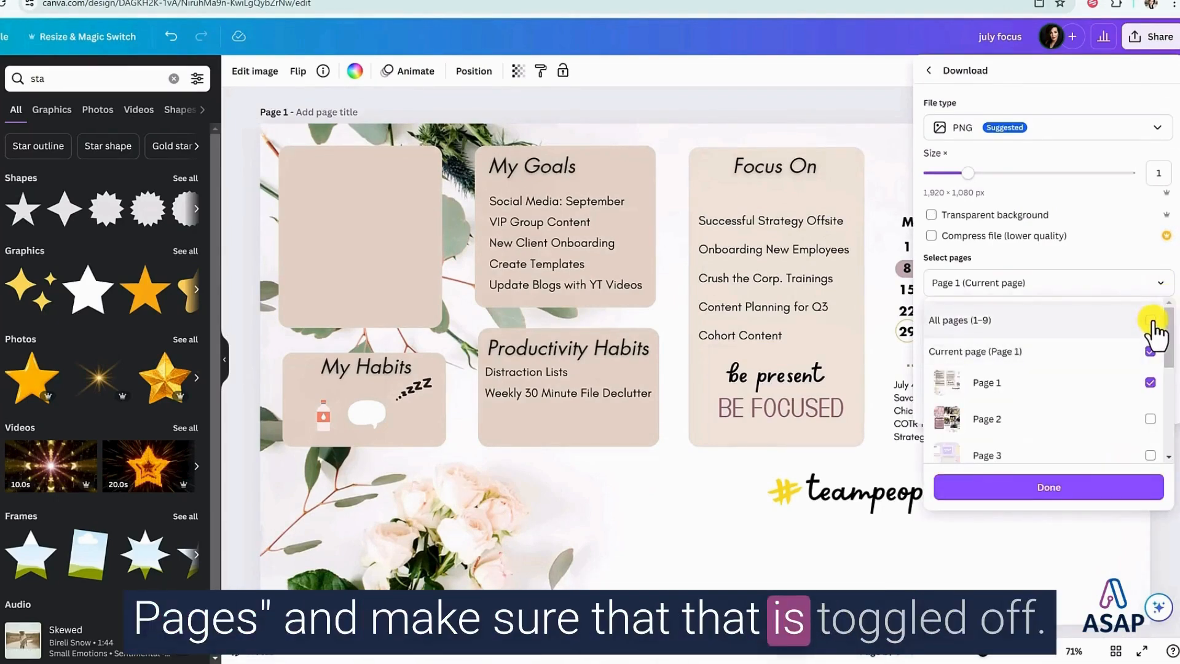
{"action": "left_click", "coordinate": [1151, 320]}
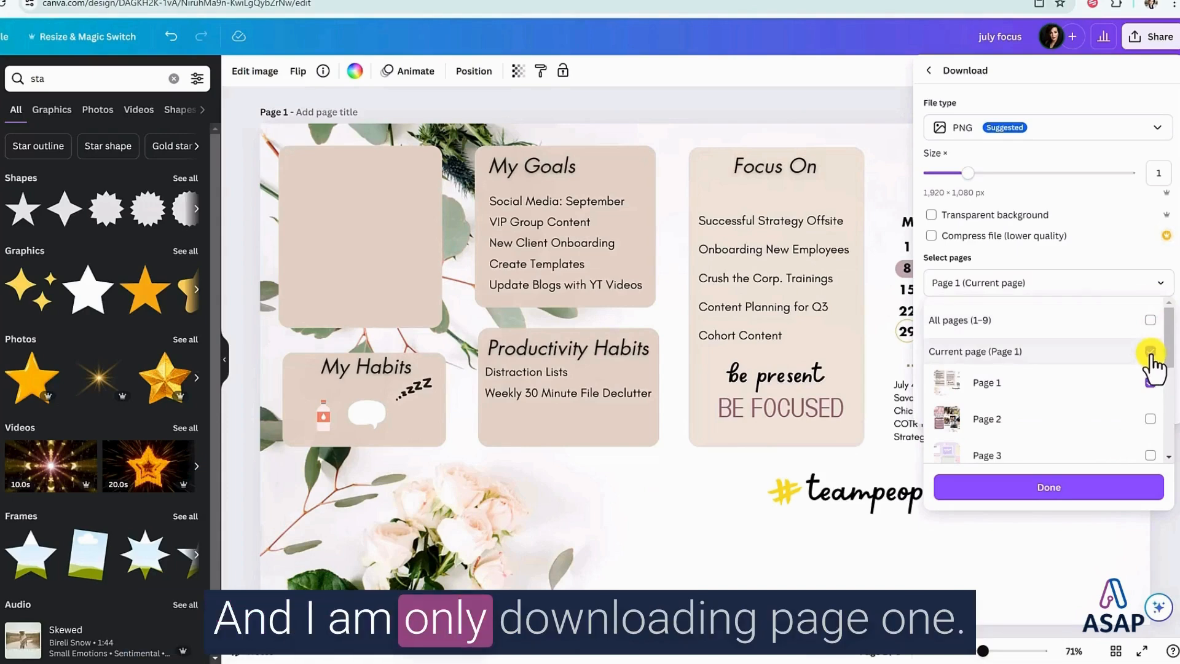
{"action": "left_click", "coordinate": [1151, 352]}
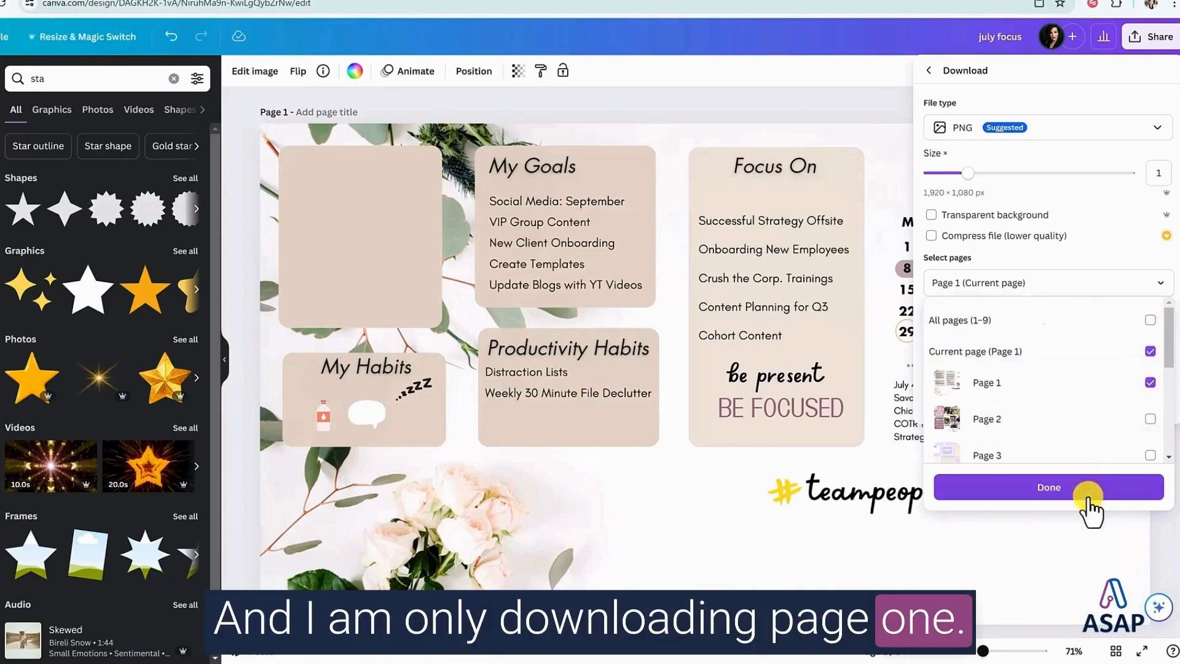
{"action": "left_click", "coordinate": [1049, 487]}
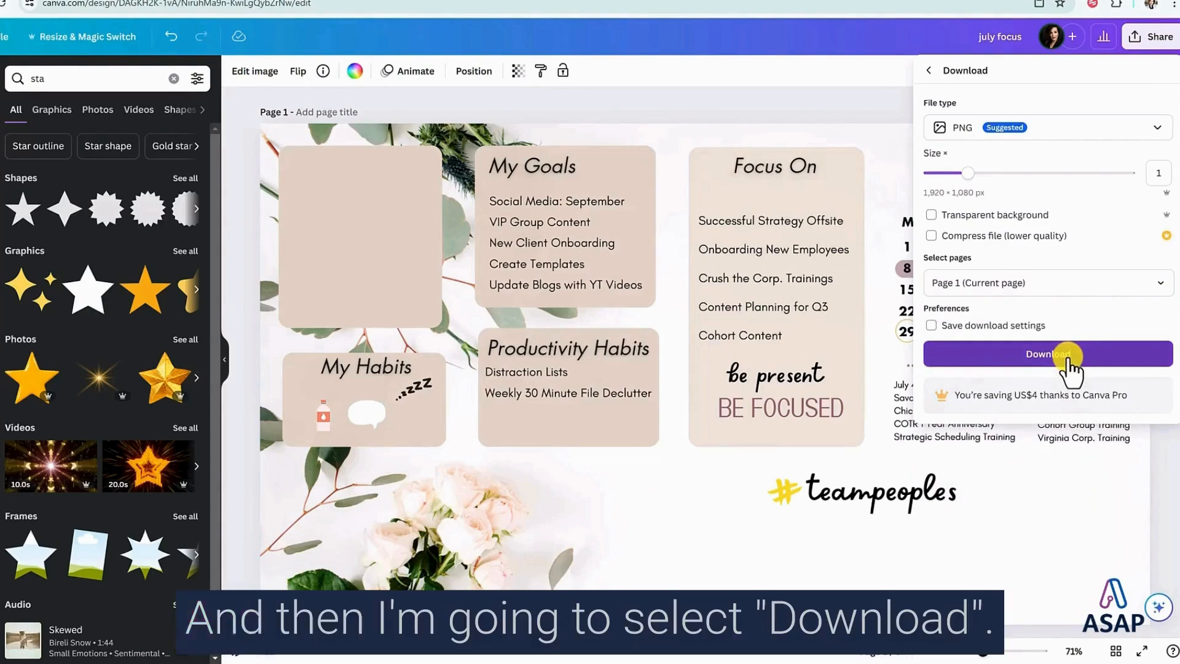
{"action": "left_click", "coordinate": [1048, 354]}
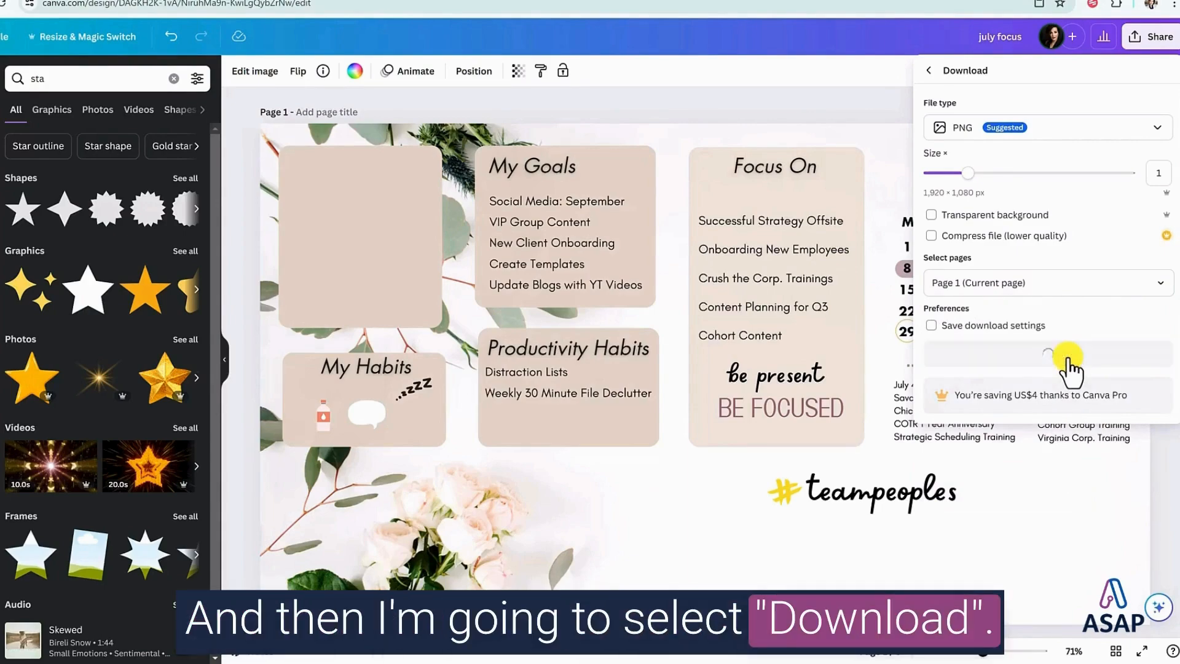
{"action": "left_click", "coordinate": [1047, 354]}
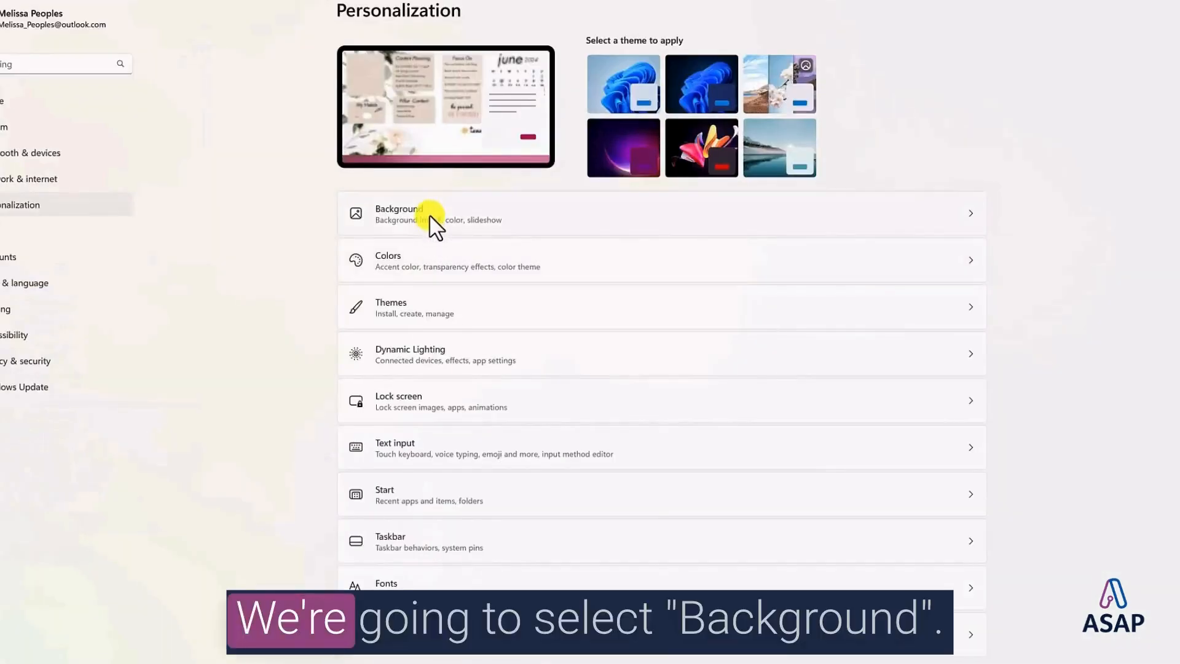
Browse to the July Dashboard image in Desktop and set it as the background picture.
{"action": "left_click", "coordinate": [444, 213]}
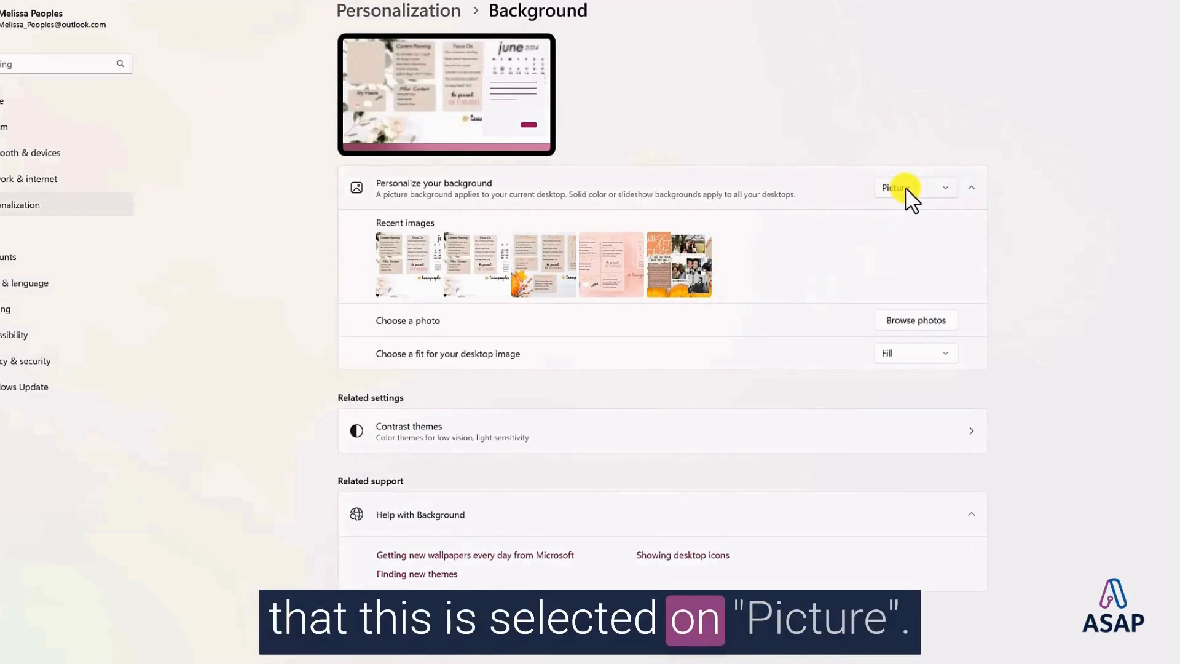
{"action": "mouse_move", "coordinate": [918, 252]}
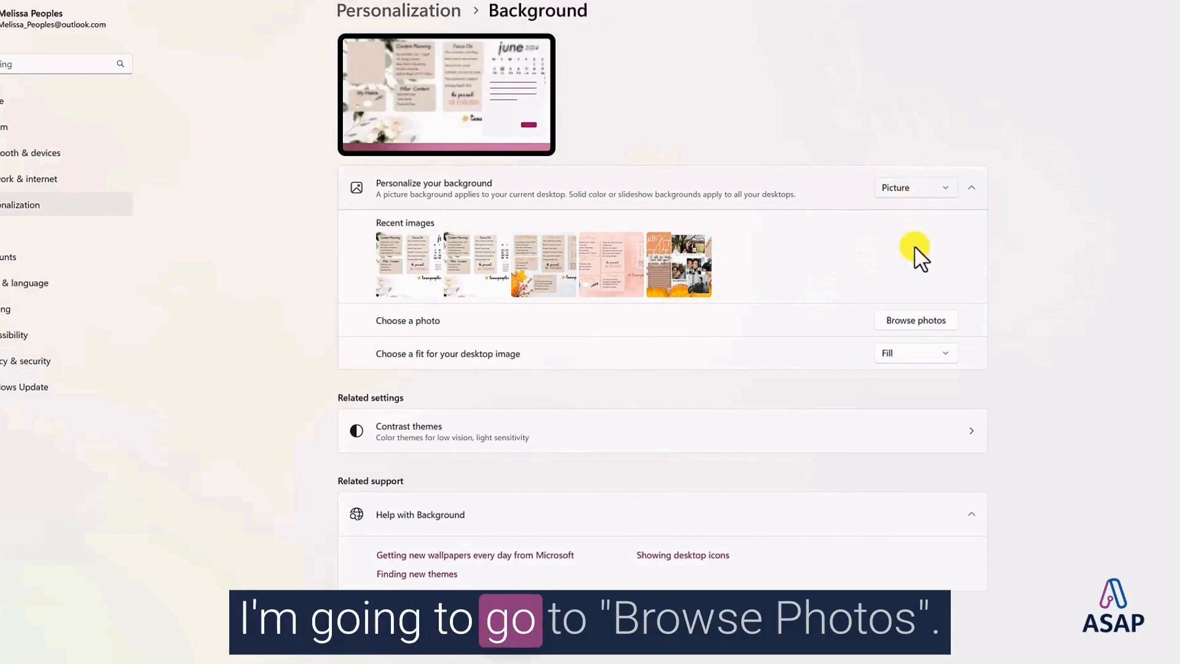
{"action": "left_click", "coordinate": [915, 320]}
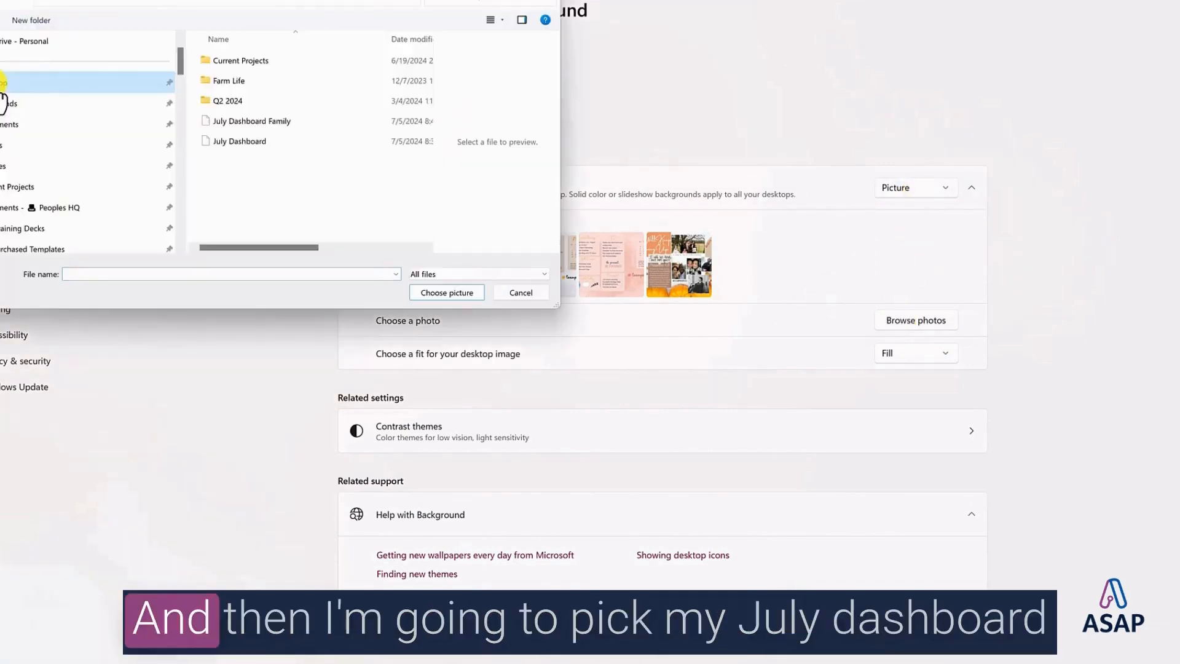
{"action": "left_click", "coordinate": [251, 121]}
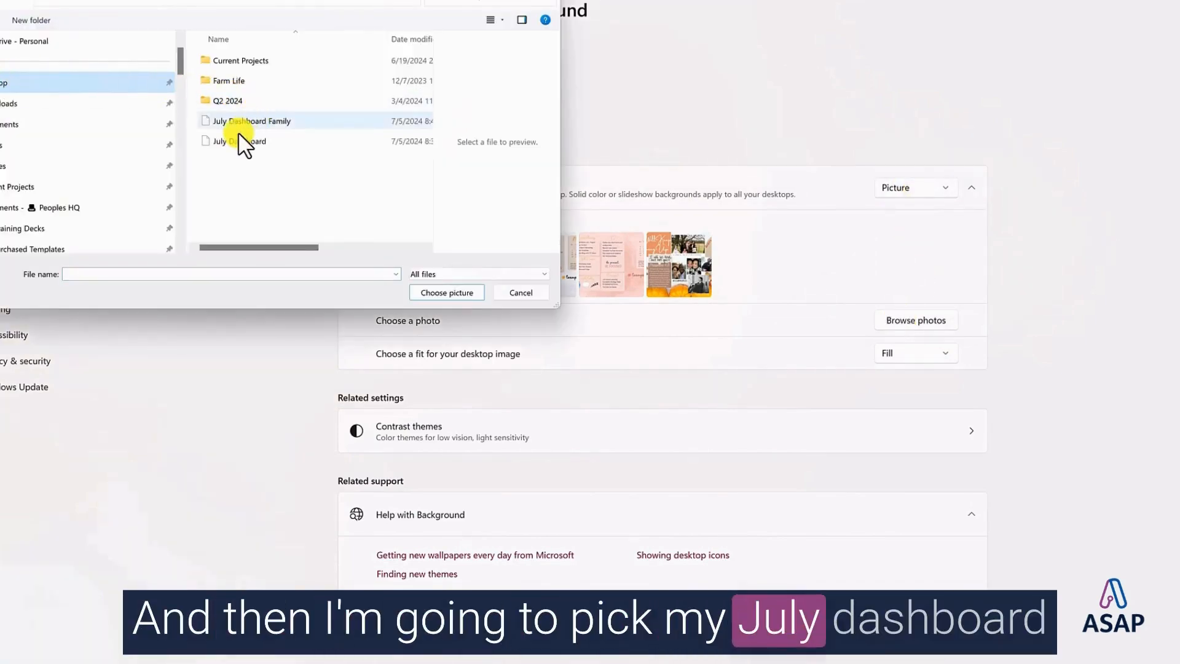
{"action": "left_click", "coordinate": [237, 141]}
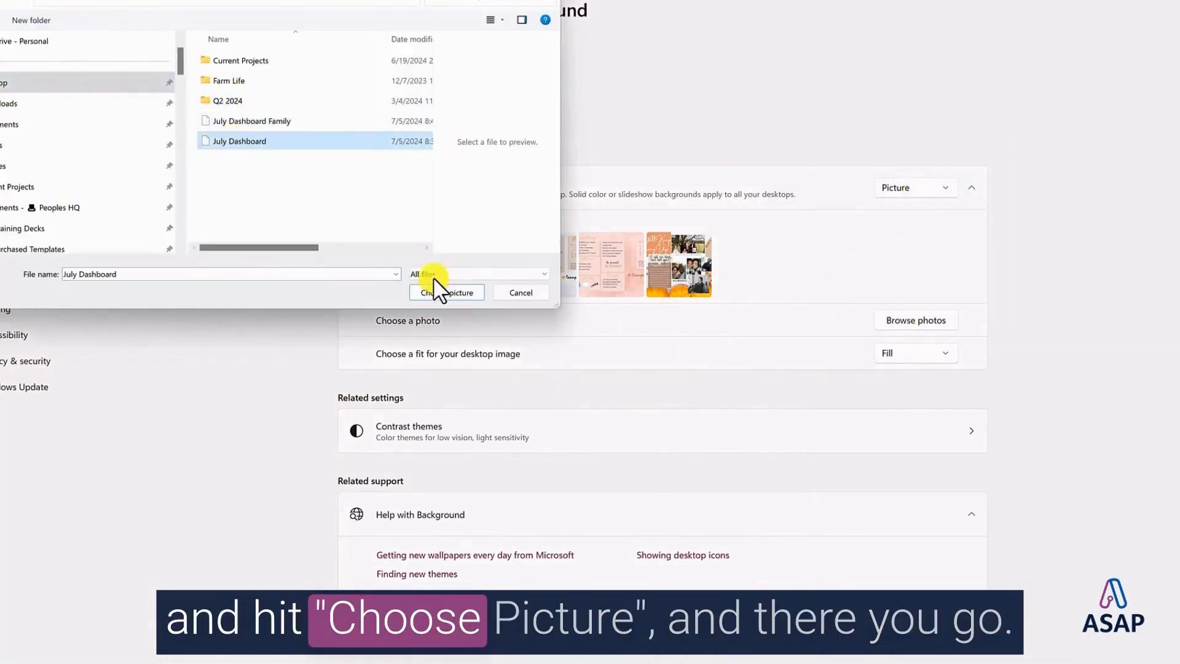
{"action": "left_click", "coordinate": [447, 292]}
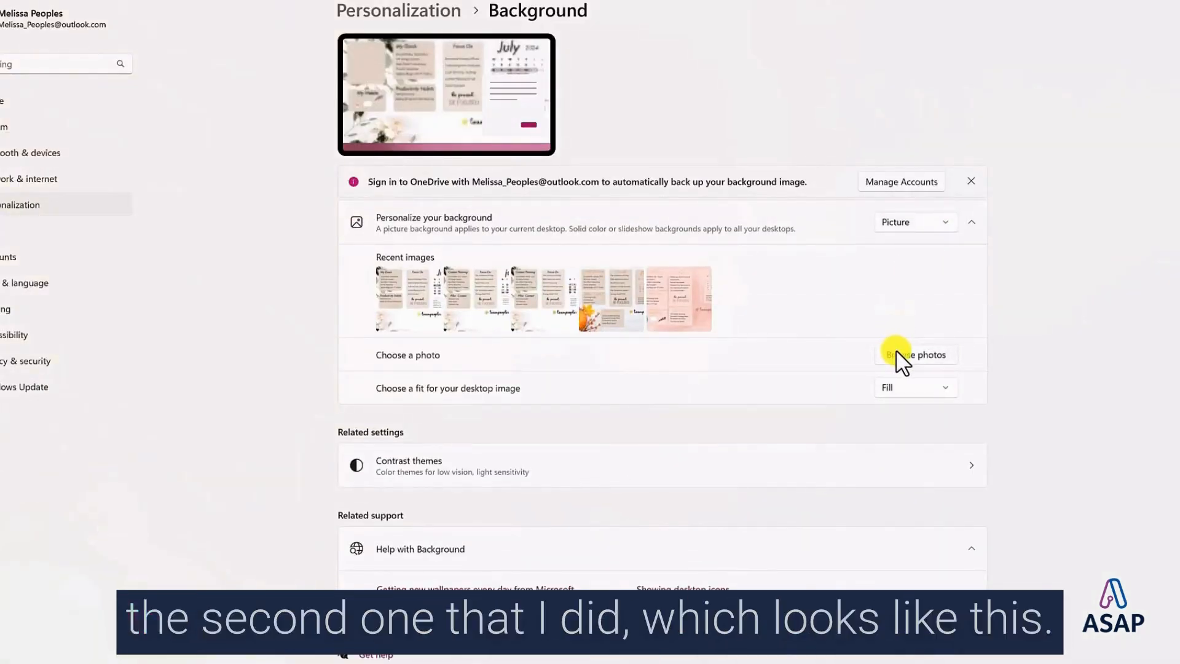
Apply the pink photo collage from Recent images as the desktop background.
{"action": "left_click", "coordinate": [407, 297]}
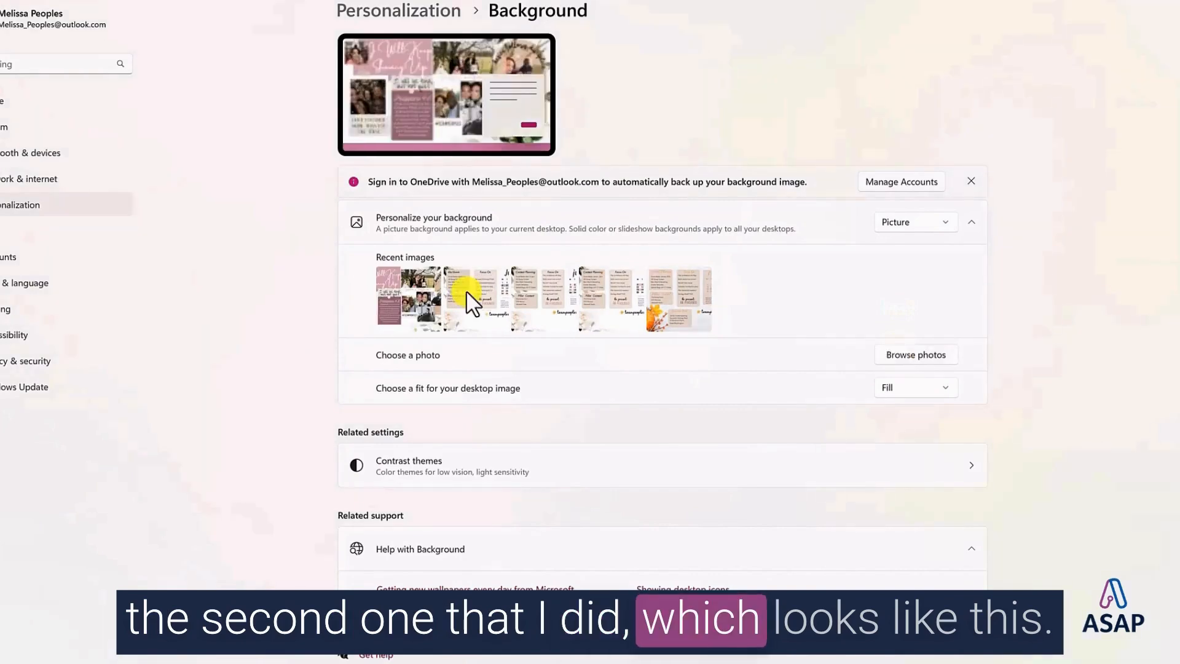
{"action": "mouse_move", "coordinate": [1047, 53]}
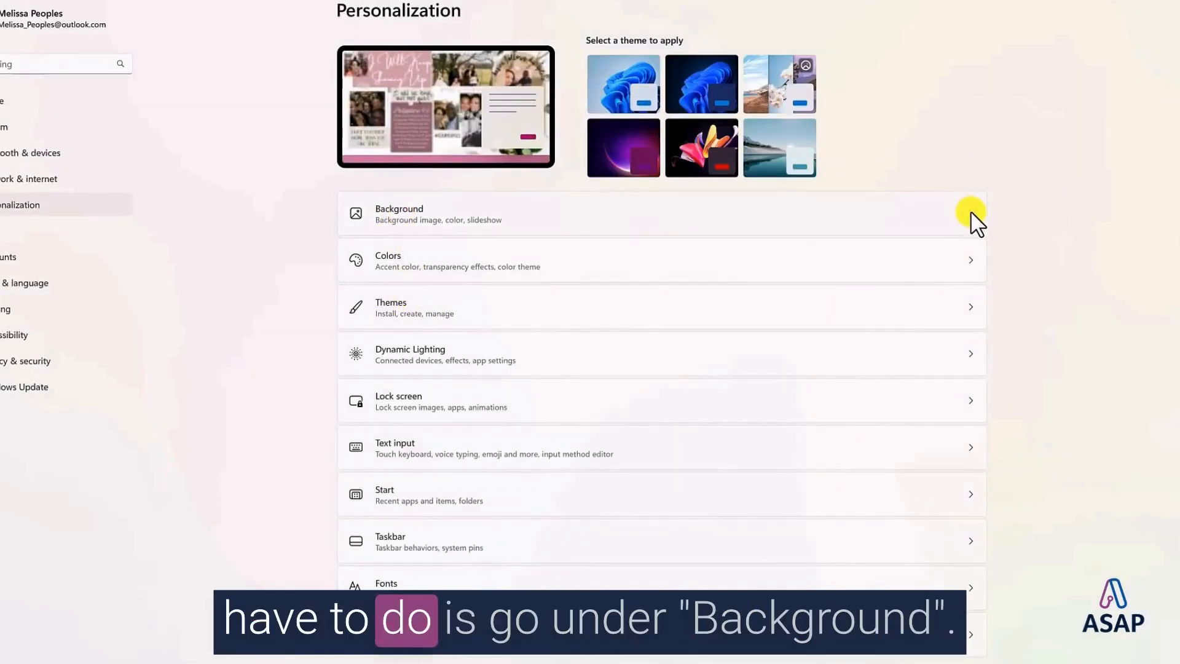
{"action": "left_click", "coordinate": [398, 214]}
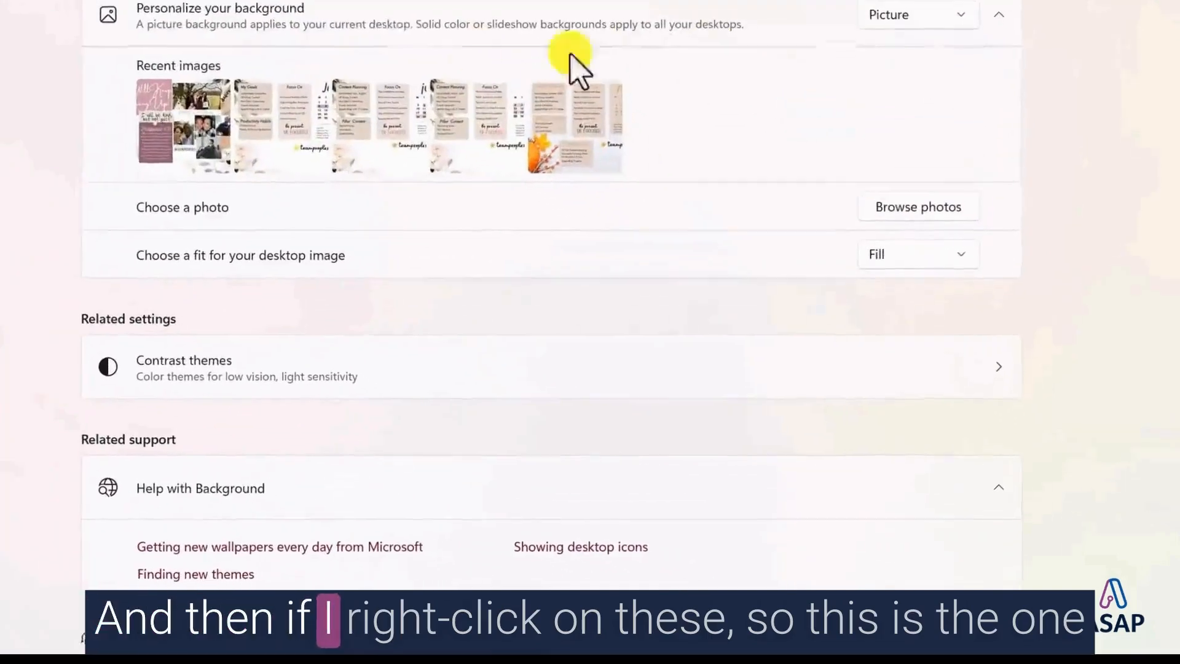